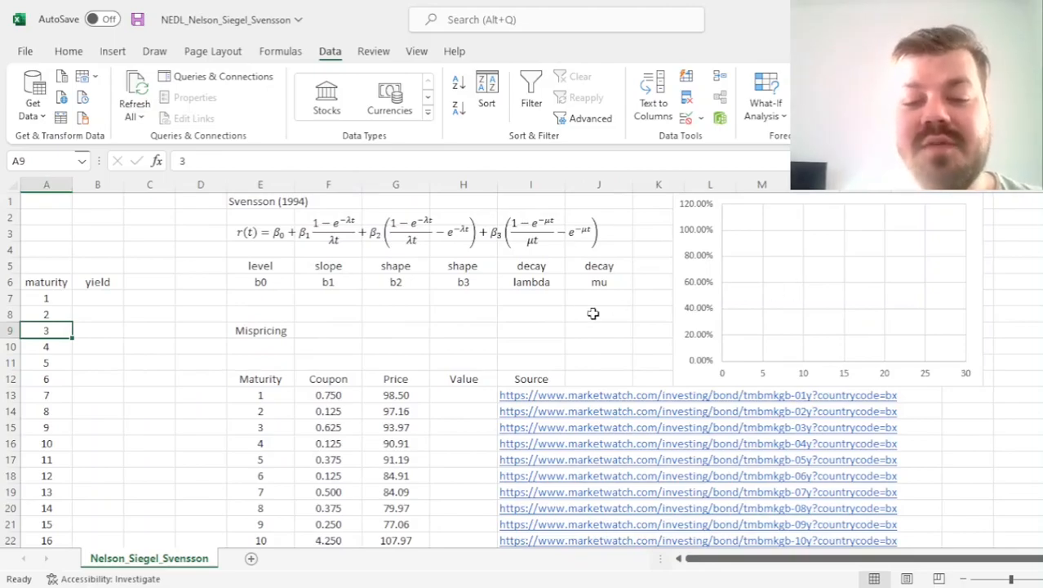
pyautogui.moveTo(581, 316)
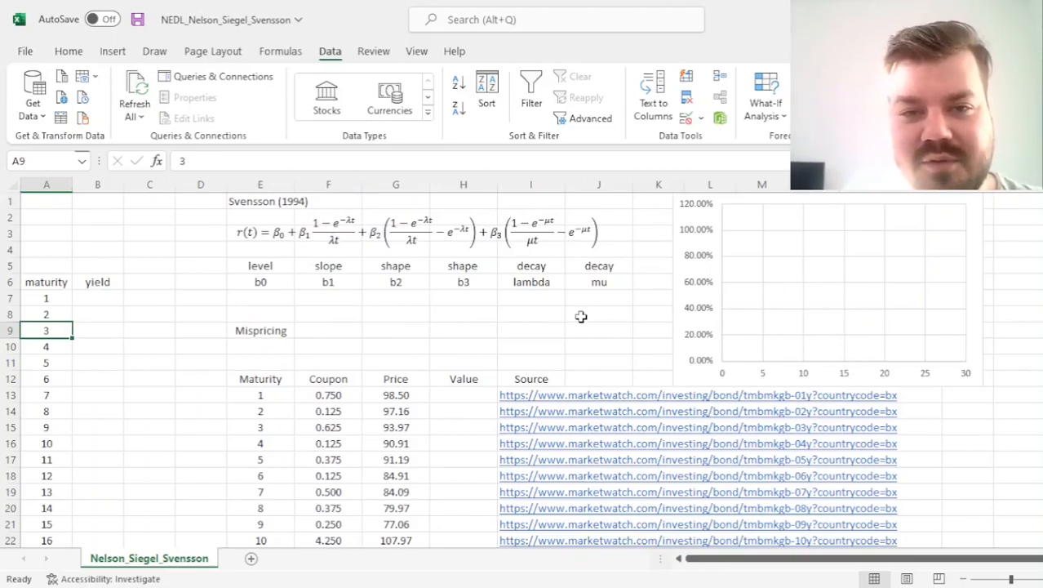
# Review the Svensson equation and enter 0.0000 starting values for b0, b1, b2 and b3.
pyautogui.click(261, 201)
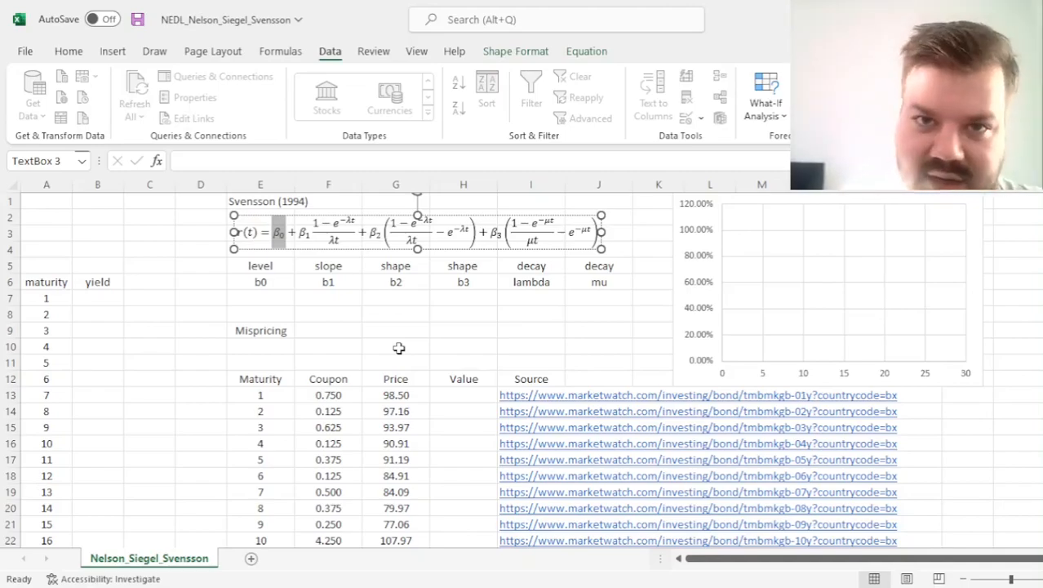
pyautogui.moveTo(333, 302)
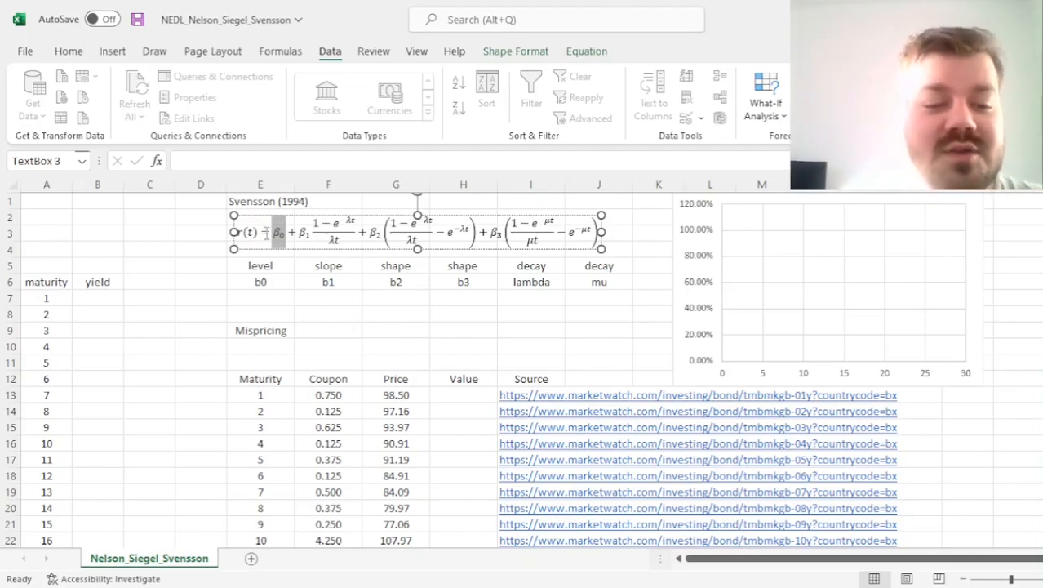
pyautogui.click(328, 314)
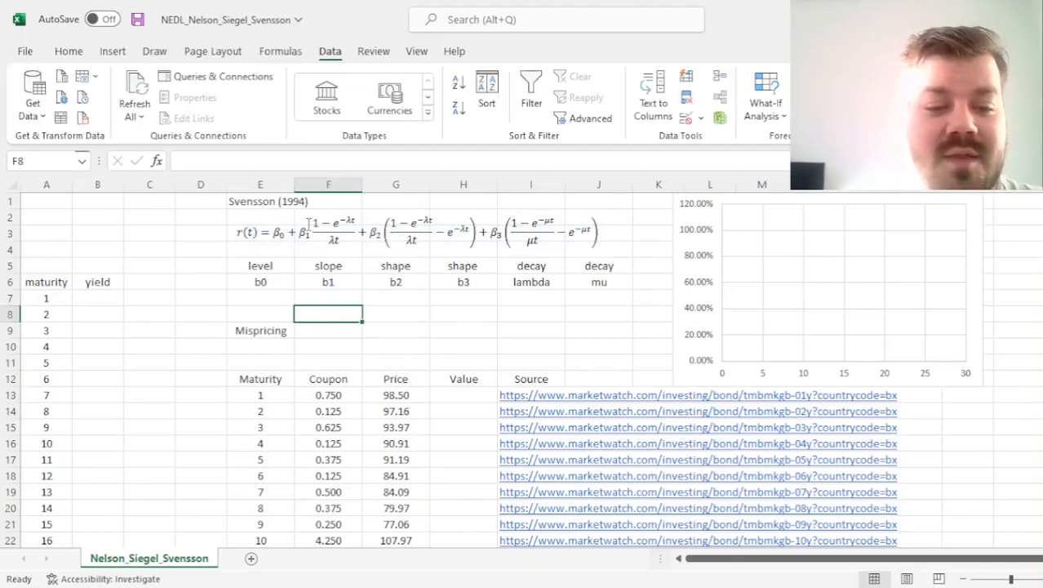
pyautogui.click(329, 232)
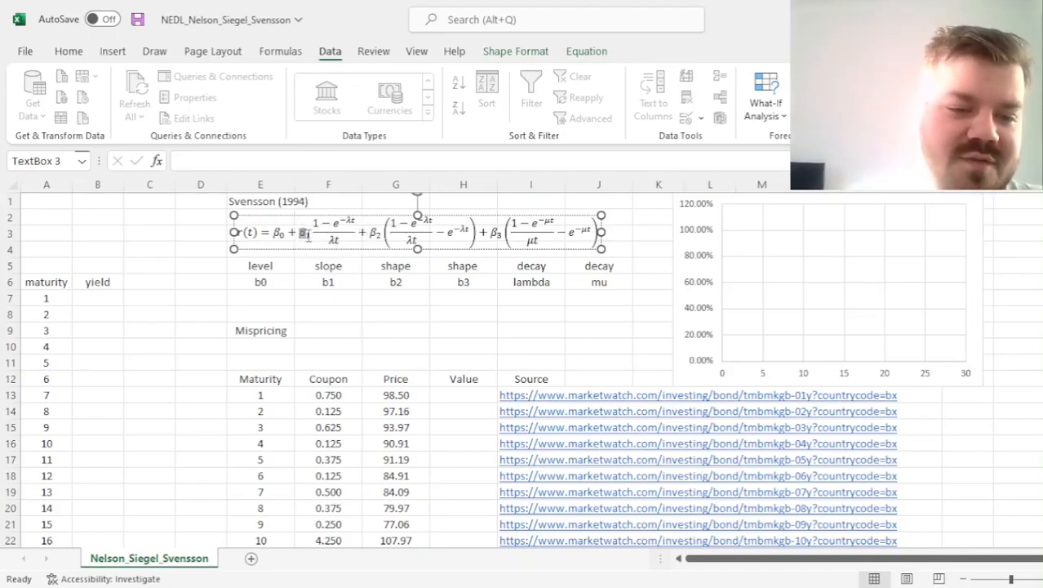
pyautogui.moveTo(356, 341)
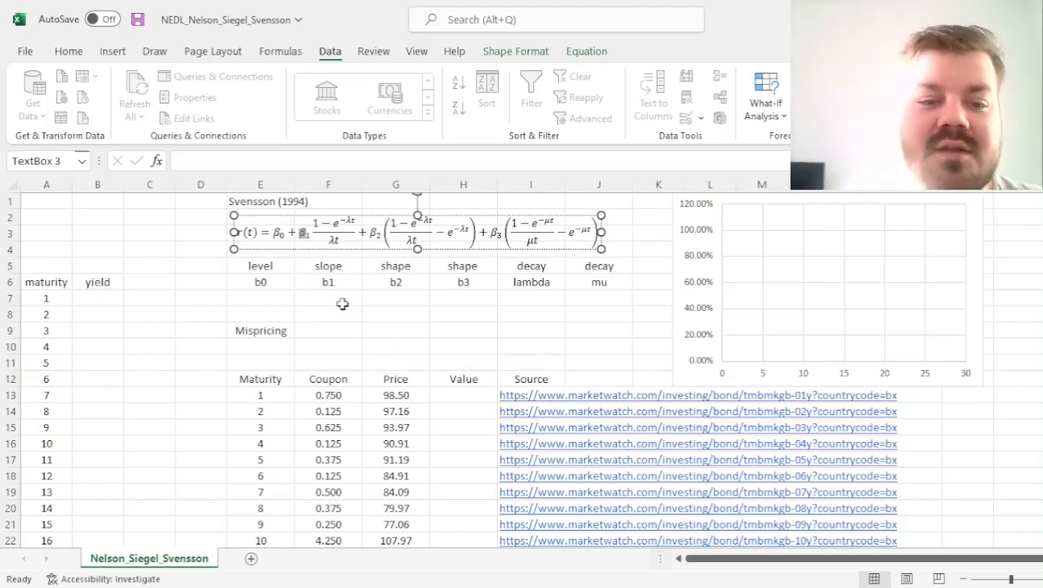
pyautogui.moveTo(369, 308)
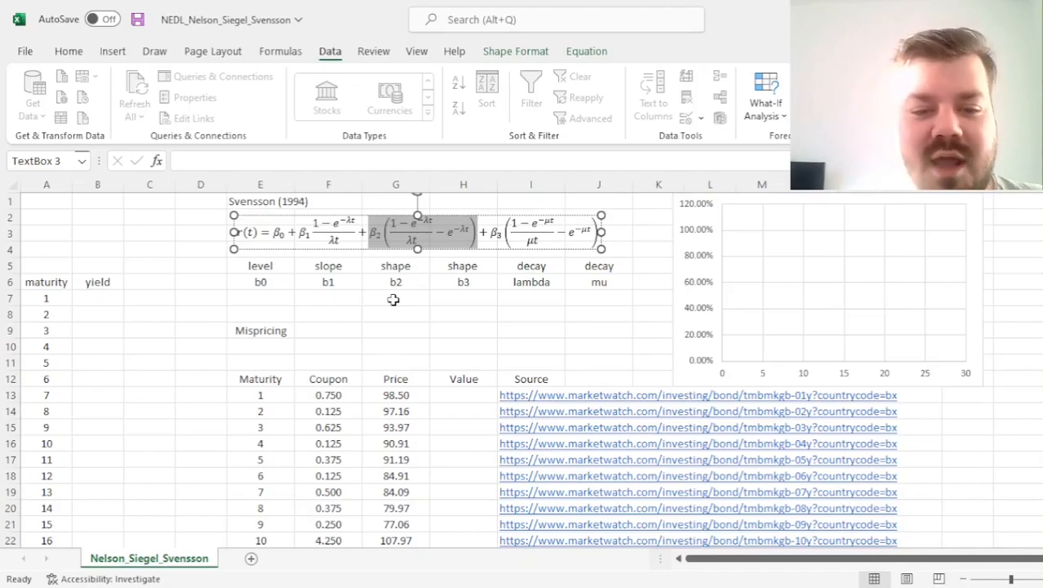
pyautogui.moveTo(374, 241)
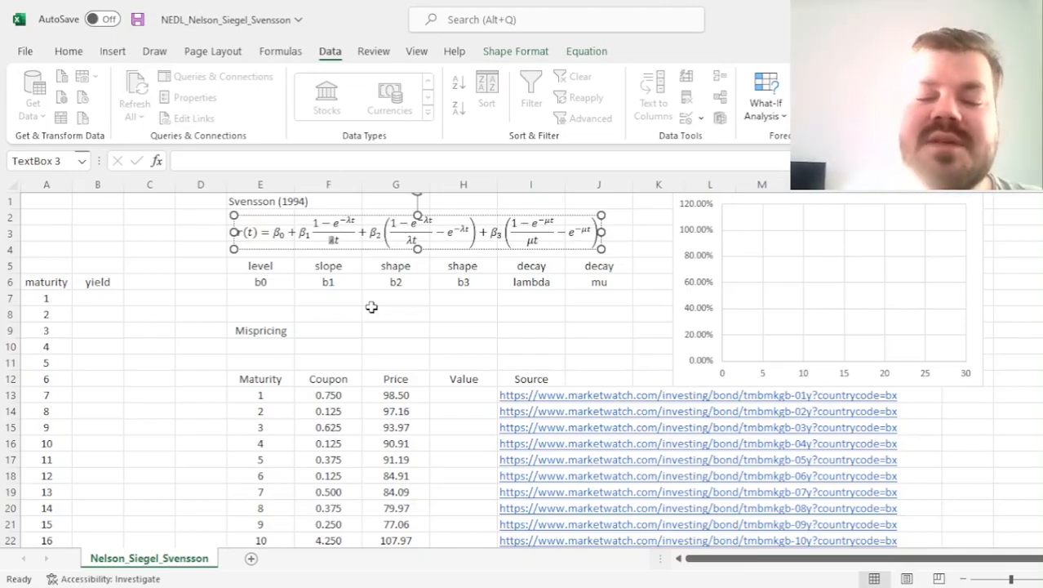
pyautogui.moveTo(333, 248)
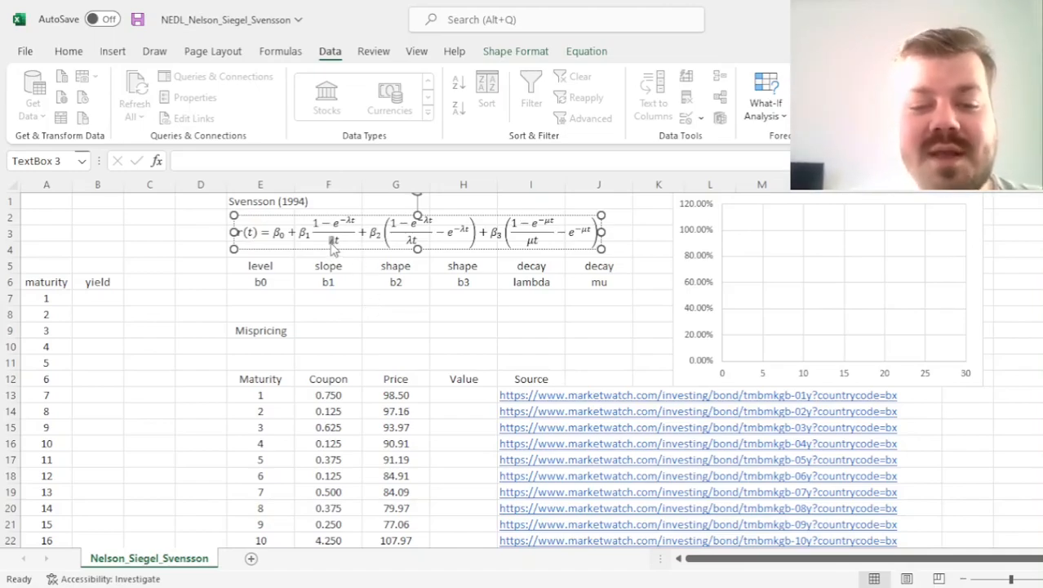
pyautogui.moveTo(340, 326)
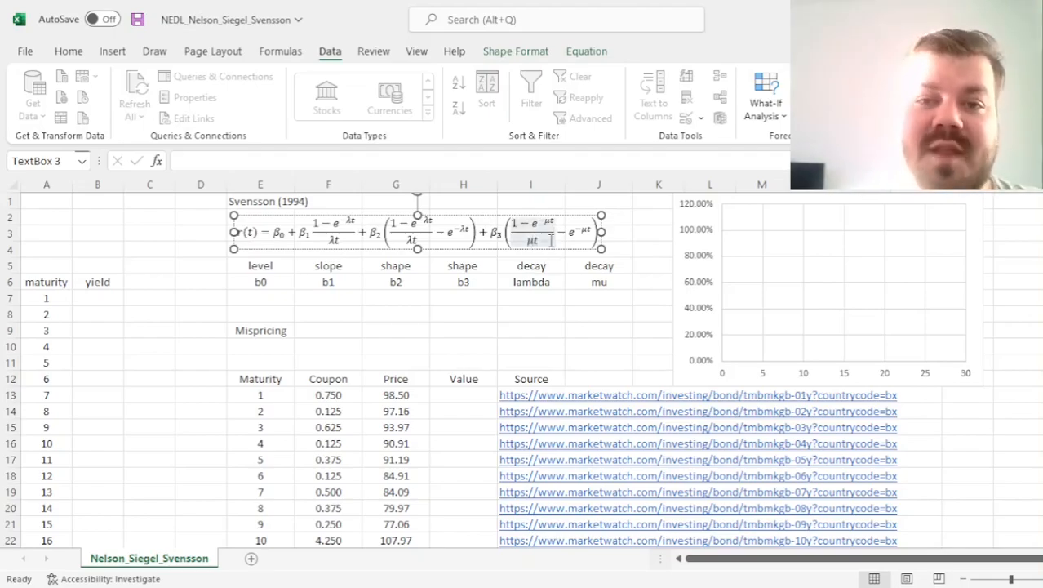
pyautogui.click(260, 183)
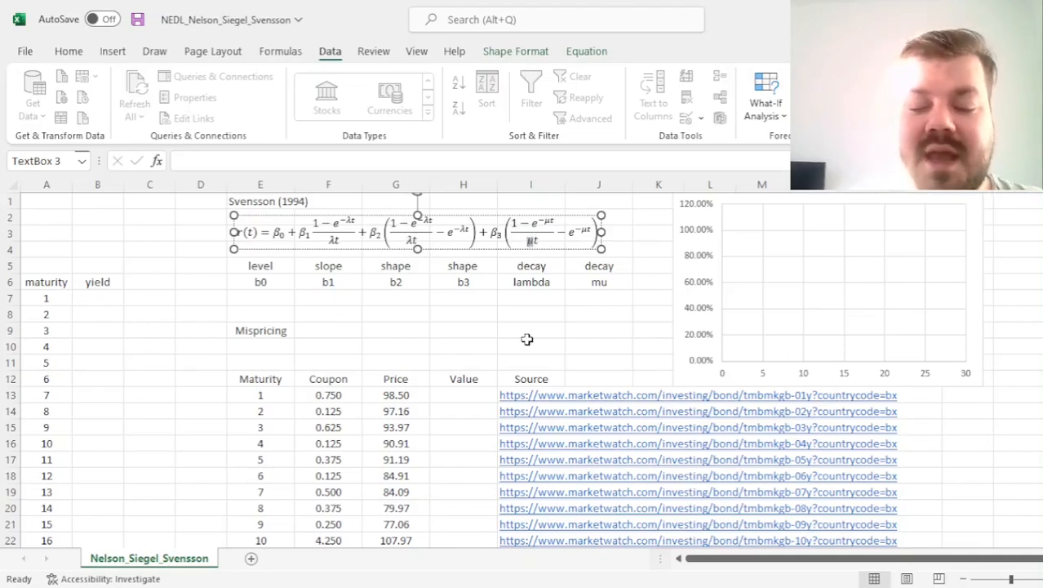
pyautogui.moveTo(426, 342)
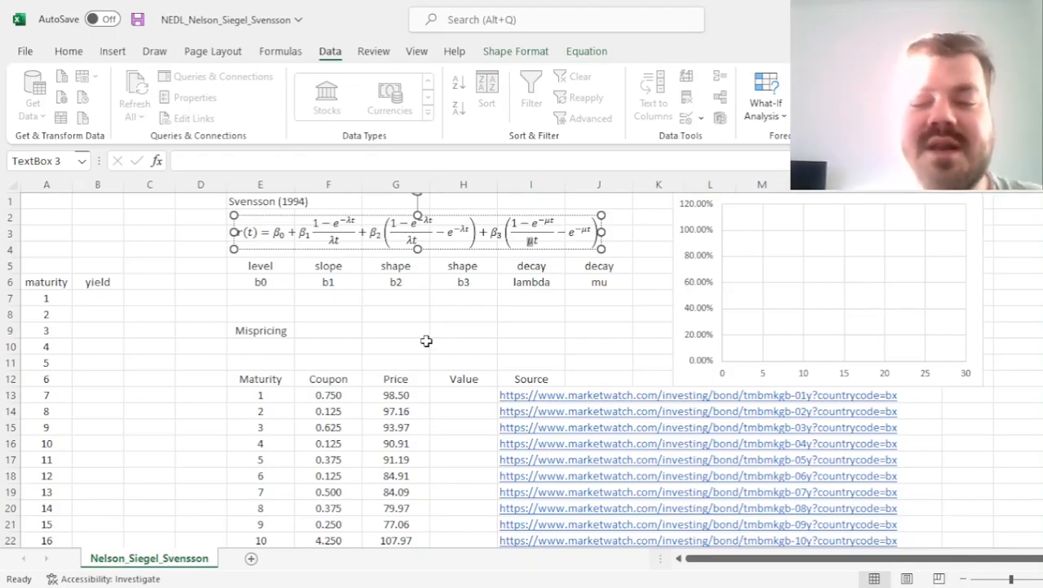
pyautogui.moveTo(467, 300)
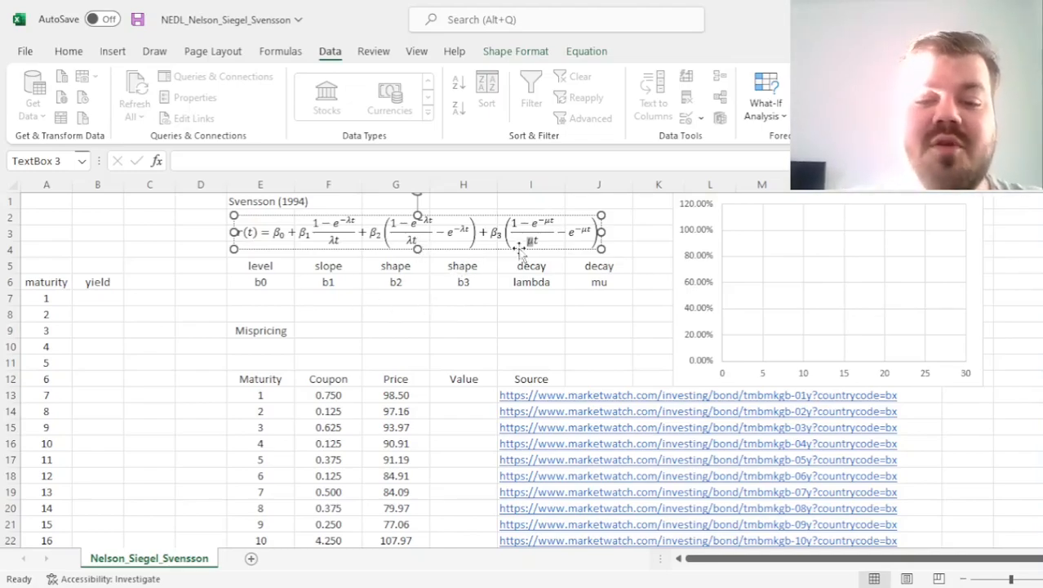
pyautogui.click(531, 297)
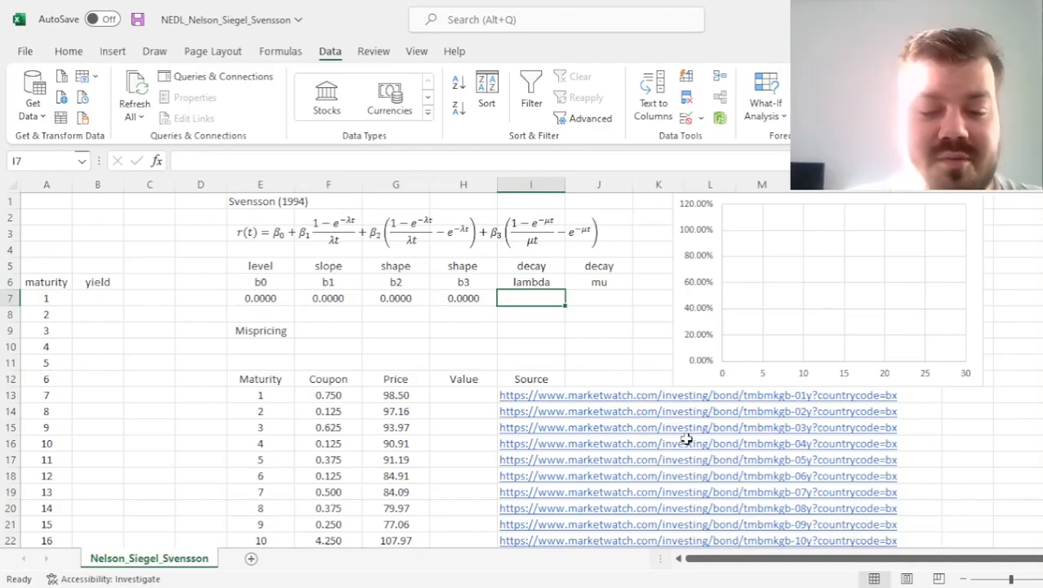
# Enter starting decay values lambda 1.0000 and mu 10.0000, completing all six parameters.
pyautogui.write('1.0000')
pyautogui.click(599, 299)
pyautogui.write('10.0000')
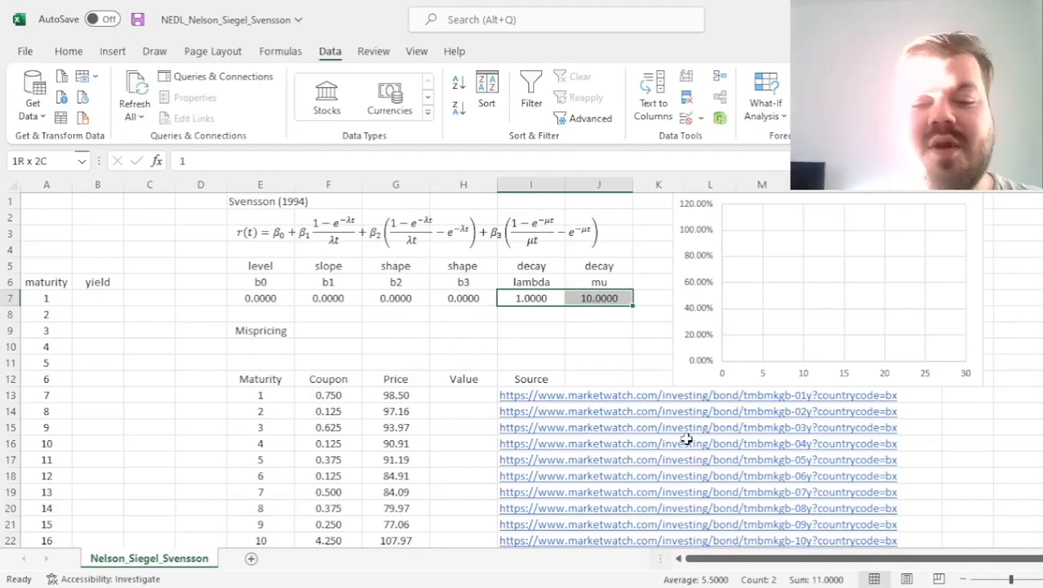
pyautogui.click(531, 297)
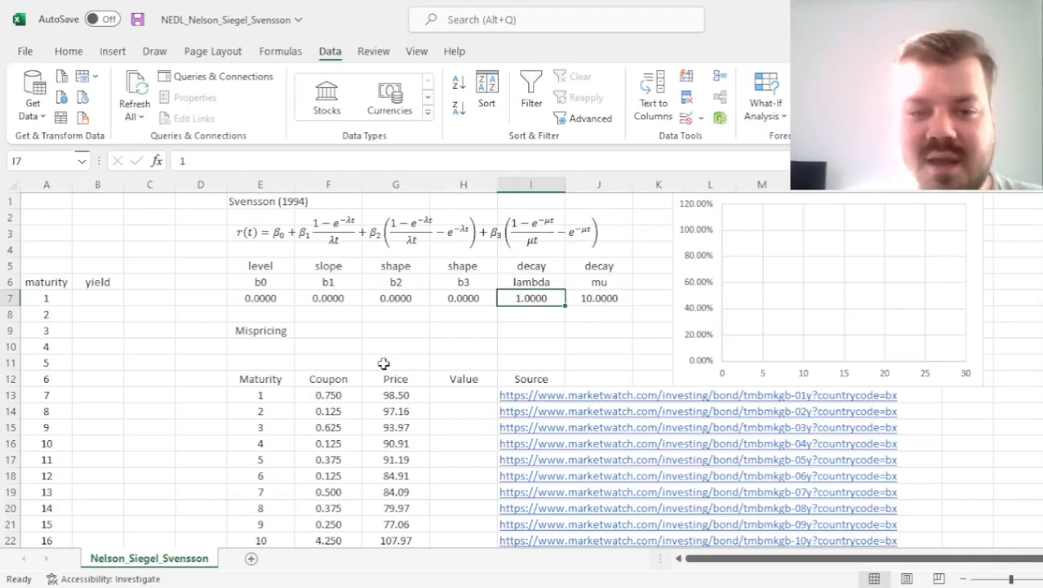
pyautogui.click(260, 201)
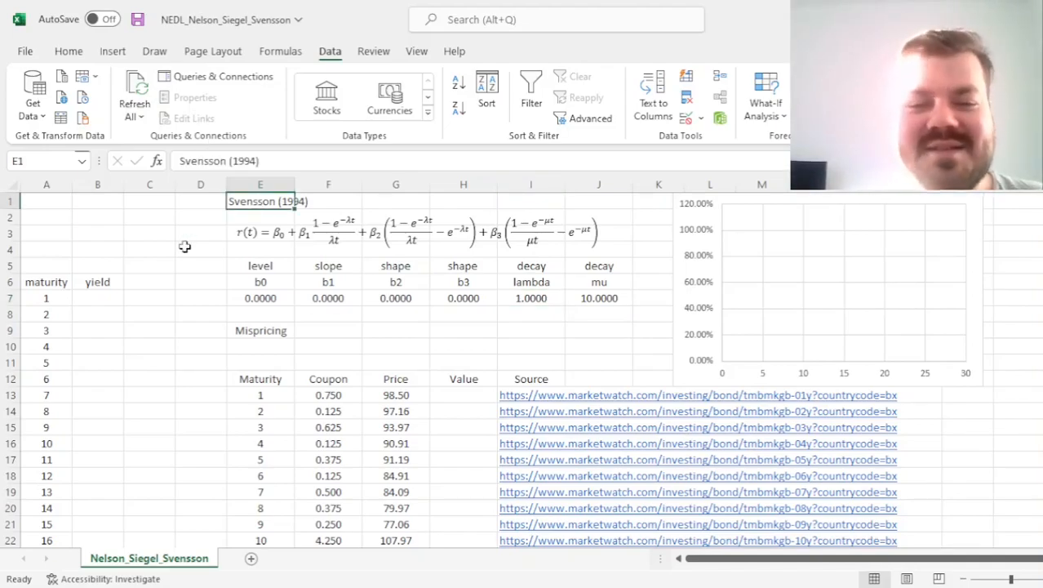
pyautogui.click(150, 201)
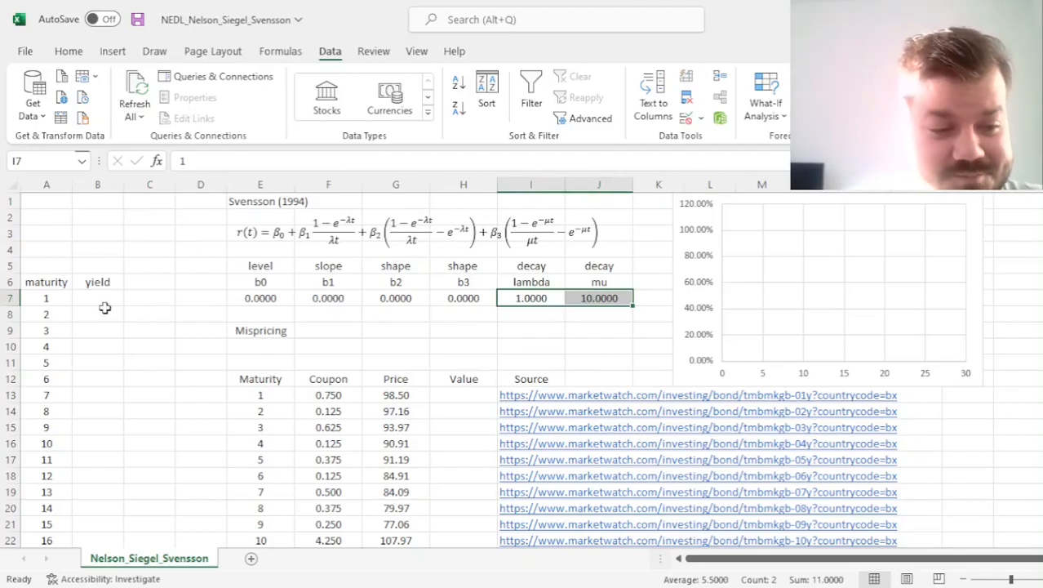
pyautogui.click(98, 297)
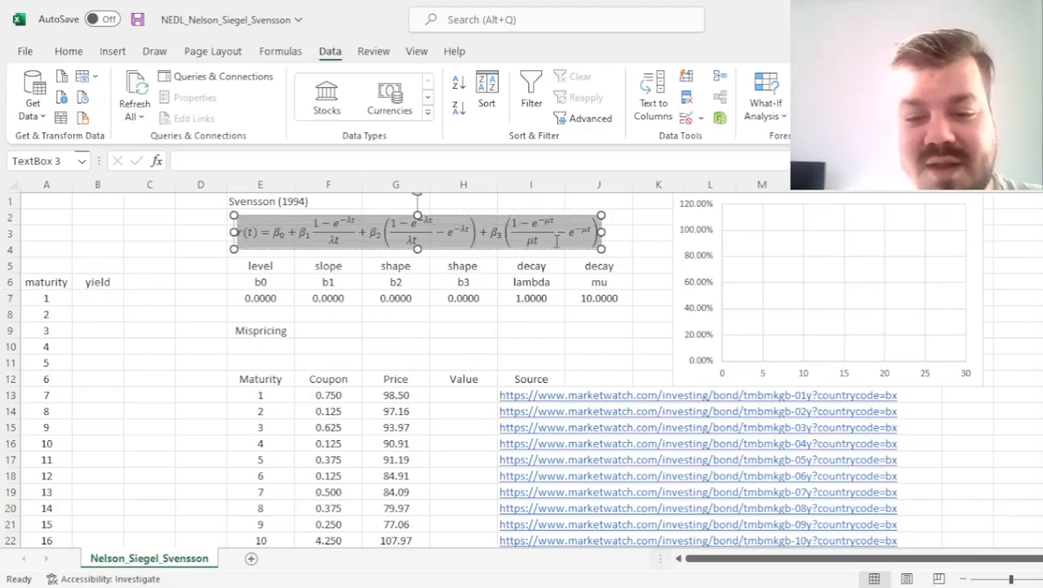
# Start the maturity-1 yield formula in B7 with an equals sign.
pyautogui.click(330, 232)
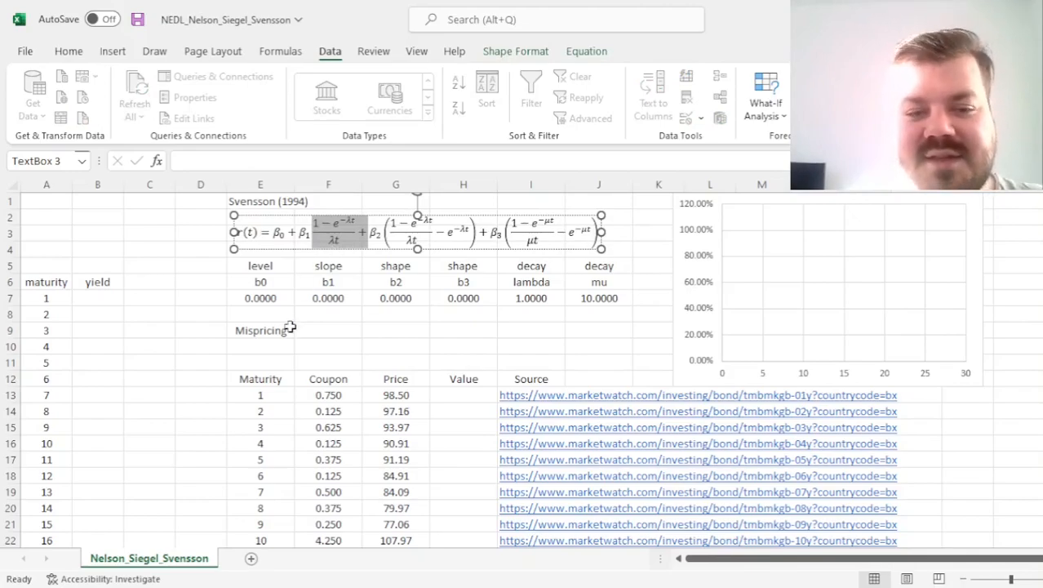
pyautogui.moveTo(447, 341)
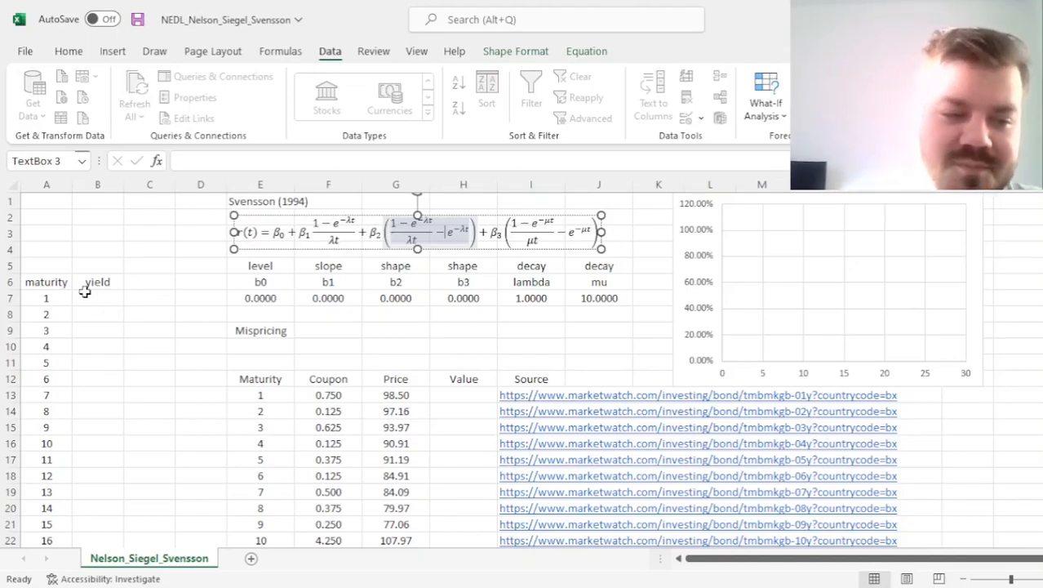
pyautogui.click(98, 297)
pyautogui.write('=')
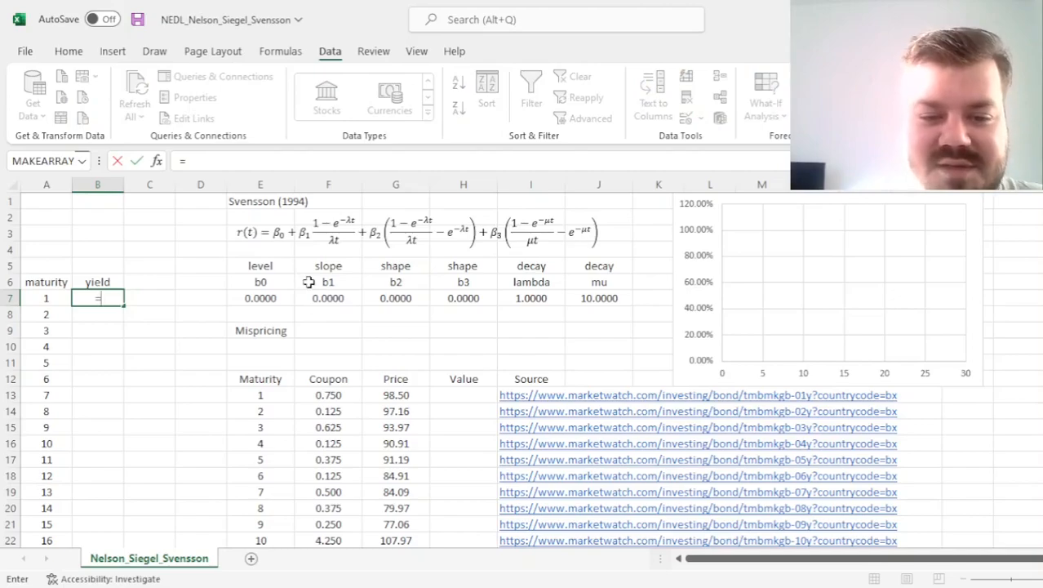
pyautogui.moveTo(274, 307)
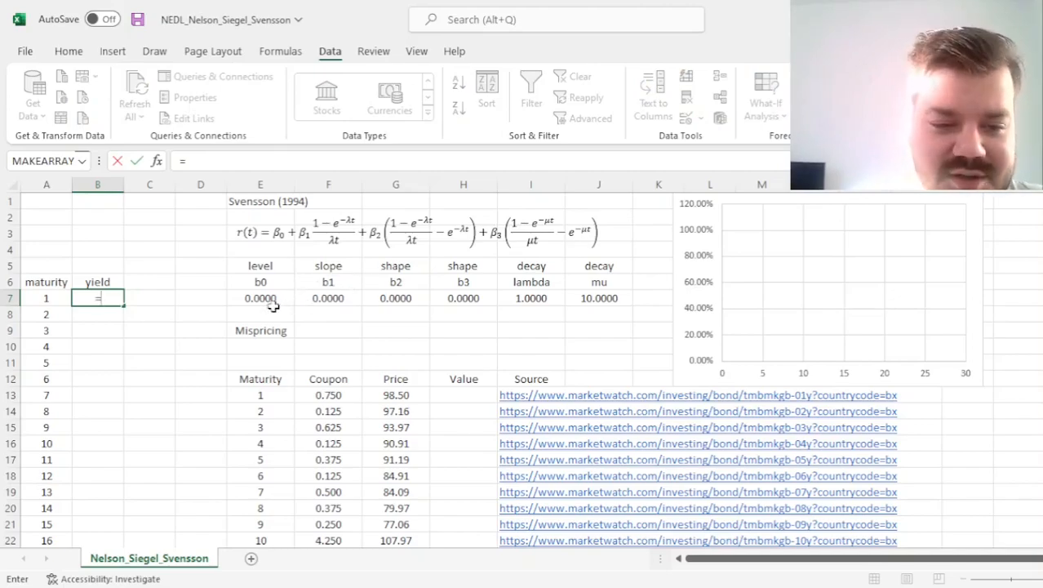
# Write the level and slope terms $E$7 + $F$7*((1-EXP(-$I$7*A7))/($I$7*A7)) with absolute references.
pyautogui.click(261, 297)
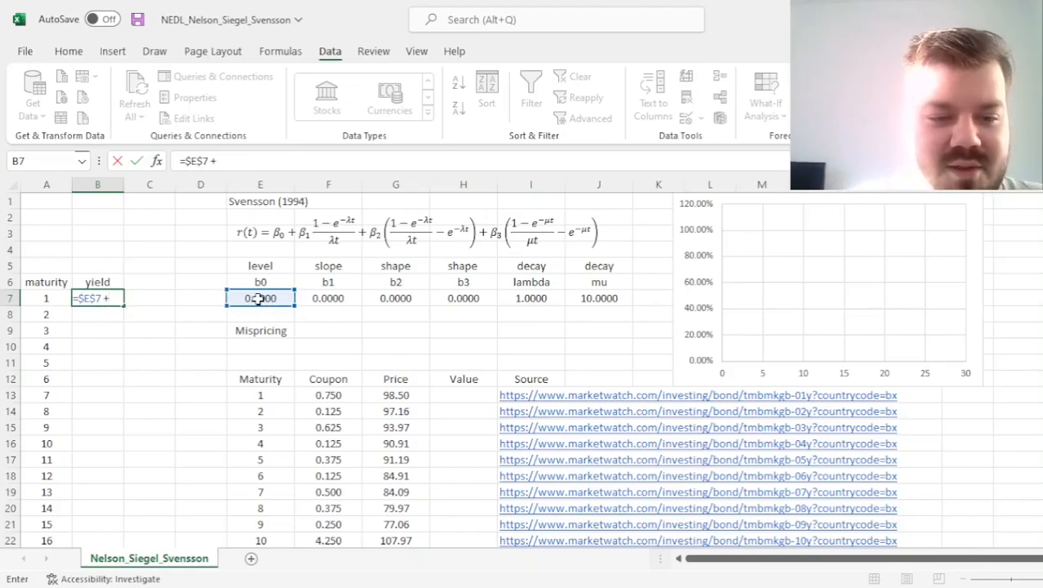
pyautogui.click(328, 297)
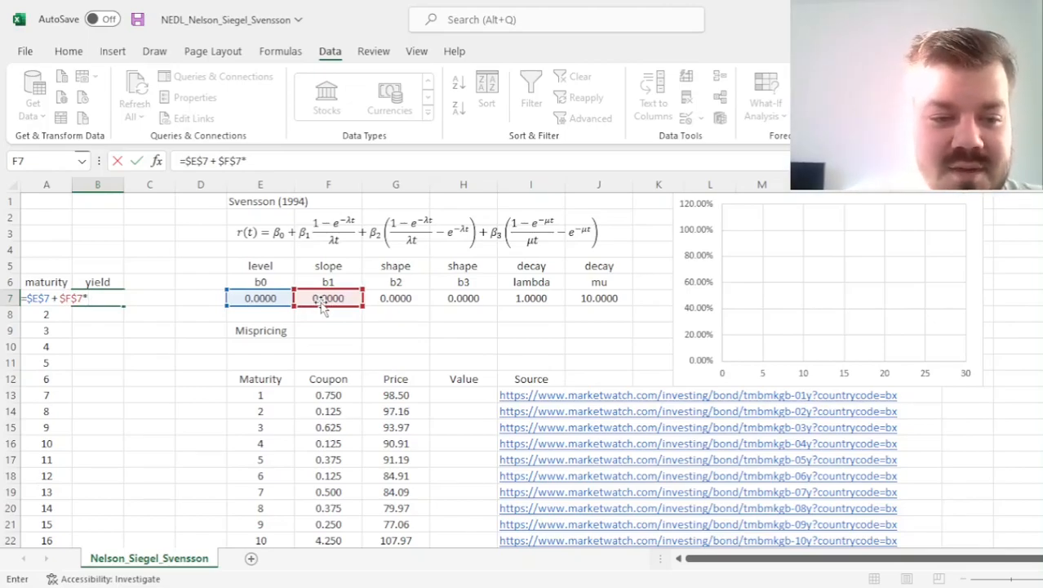
pyautogui.write('((')
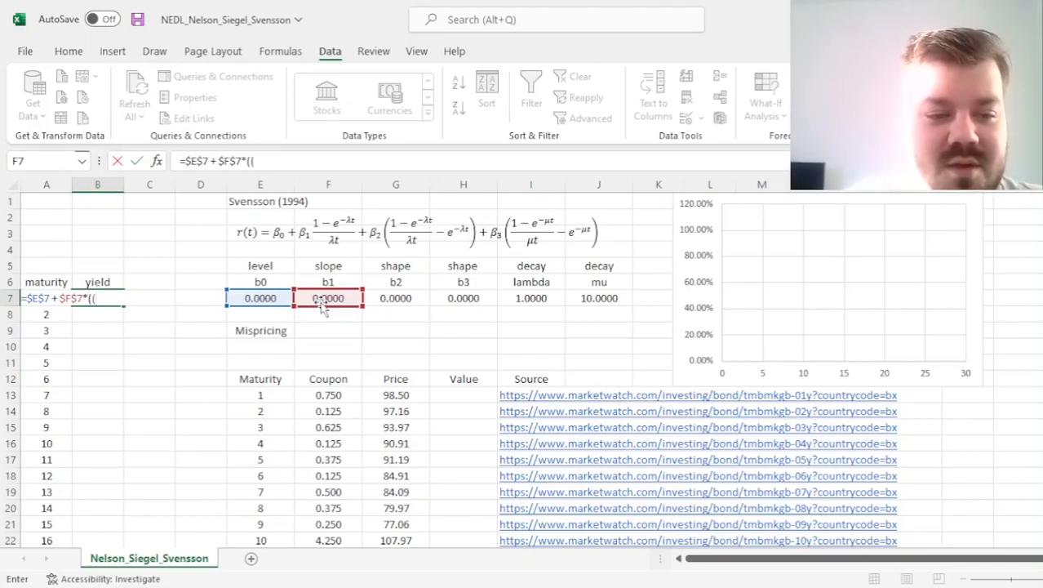
pyautogui.write('1 - EXP(-')
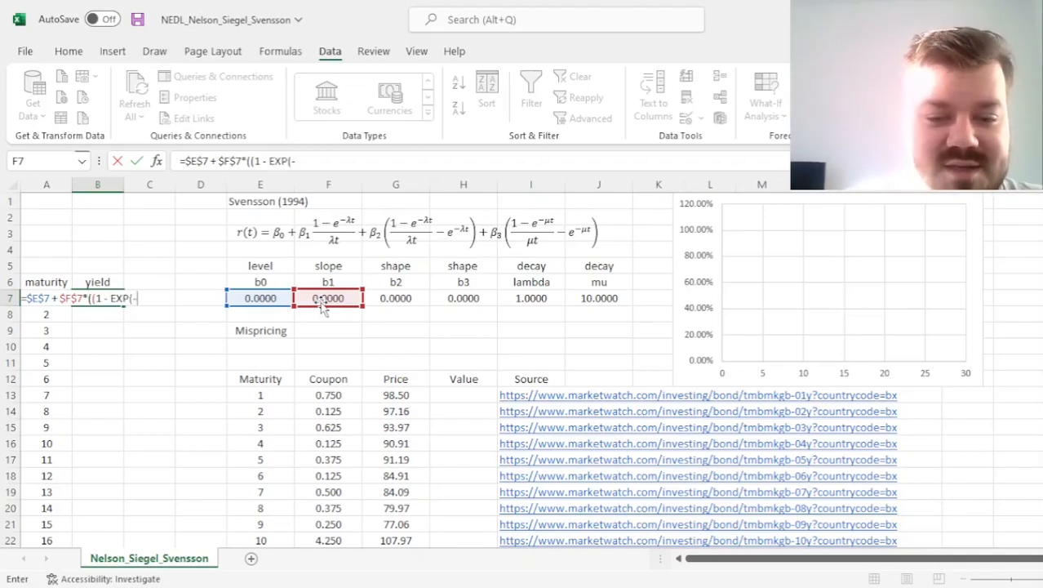
pyautogui.click(530, 297)
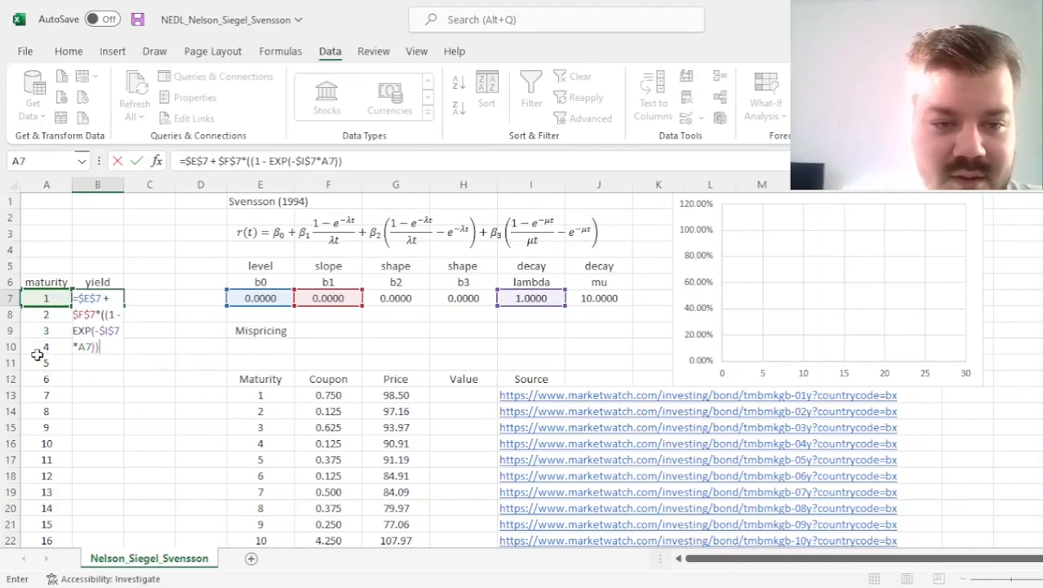
pyautogui.write('/(')
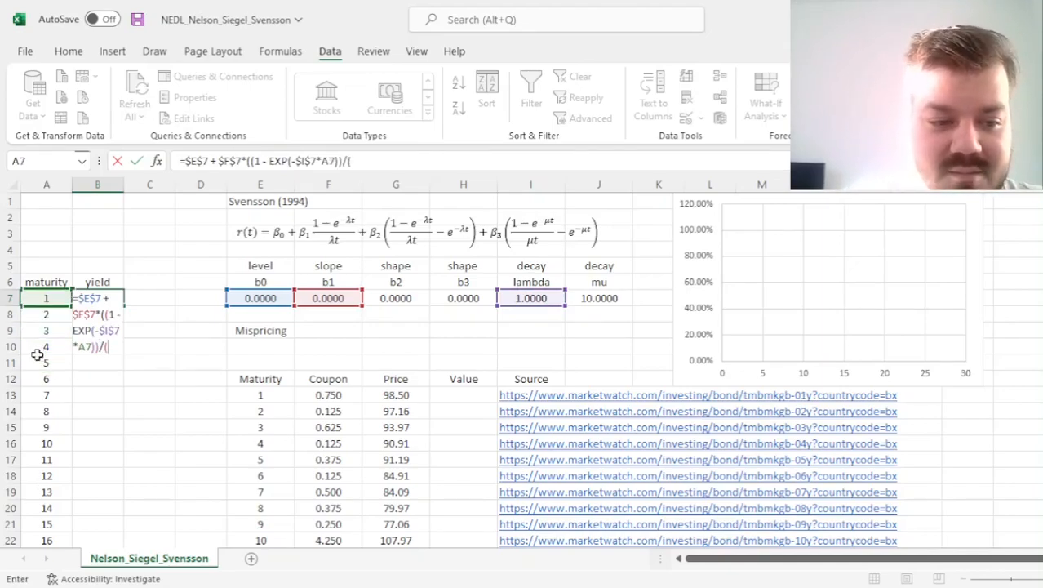
pyautogui.click(530, 297)
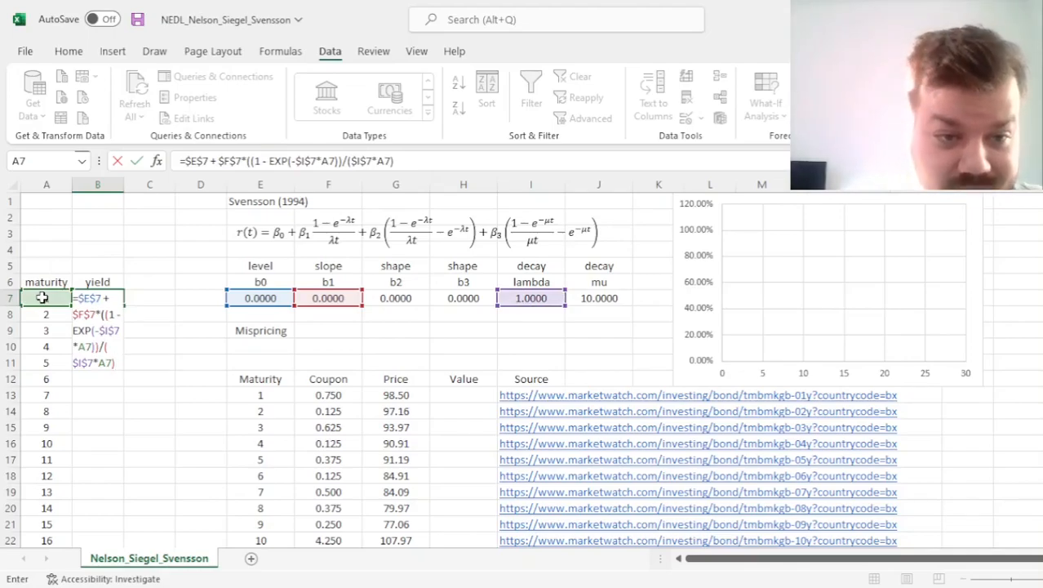
pyautogui.write(')')
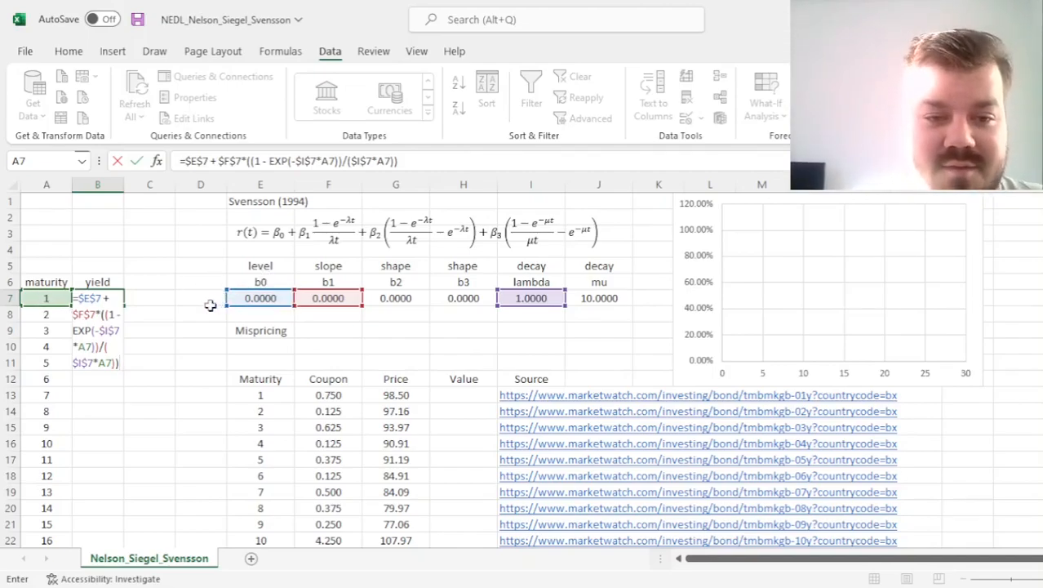
# Add the b2 shape term $G$7*((1-EXP(-$I$7*A7))/($I$7*A7)-EXP(-$I$7*A7)).
pyautogui.write('+')
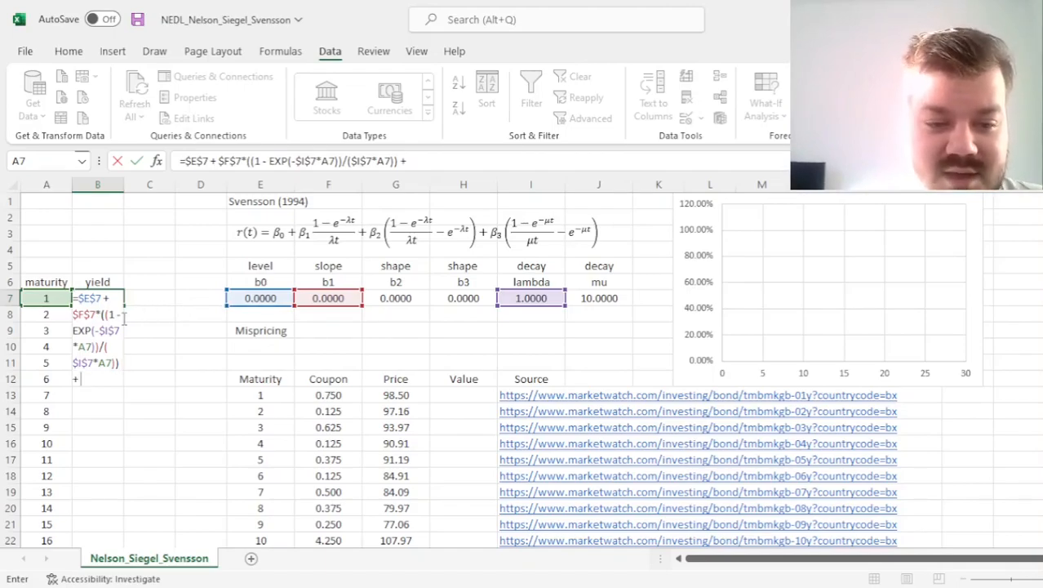
pyautogui.click(395, 297)
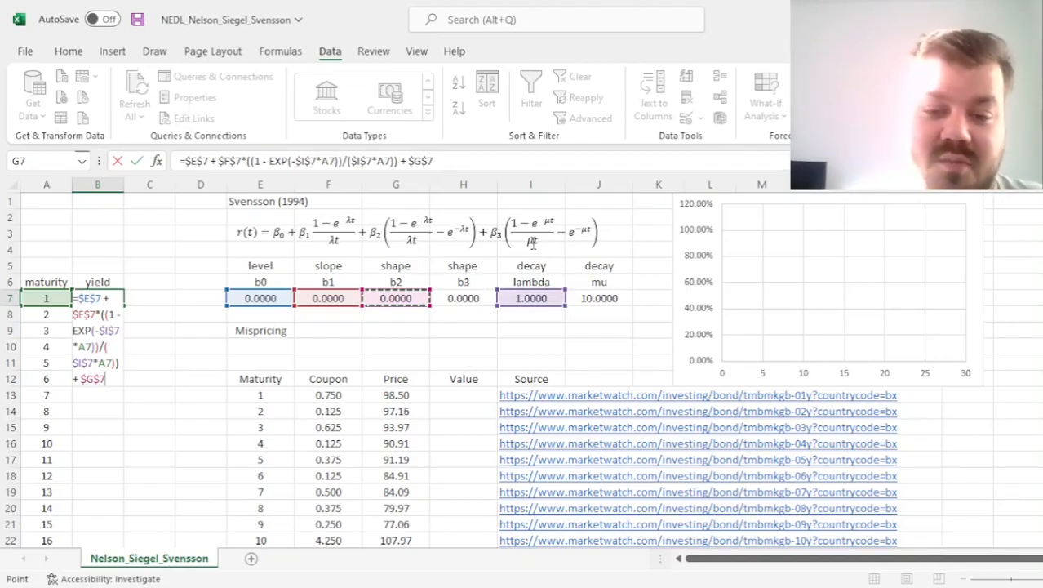
pyautogui.moveTo(637, 290)
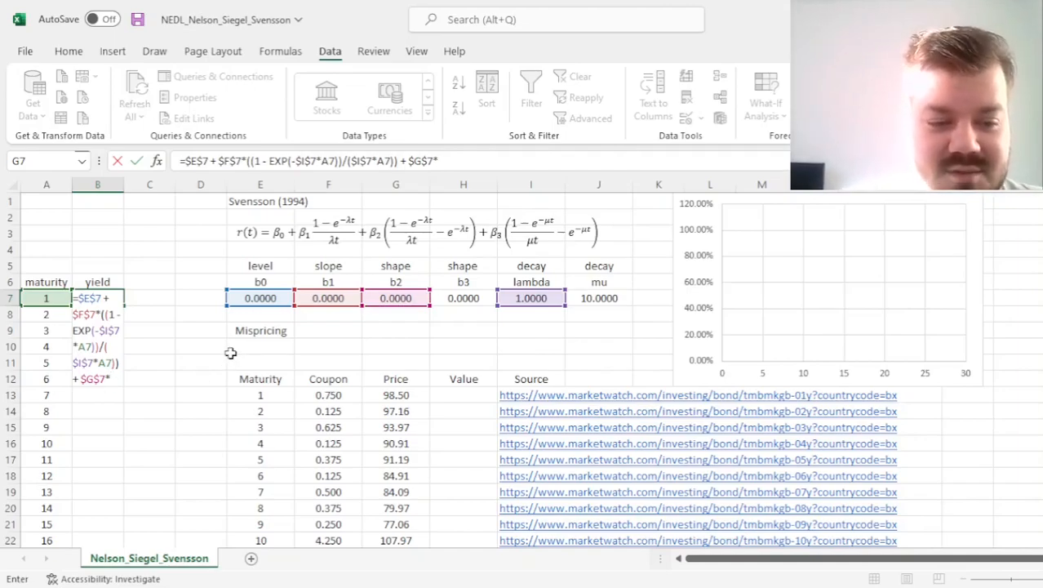
pyautogui.write('((1 - EXP(-$I$7*A7')
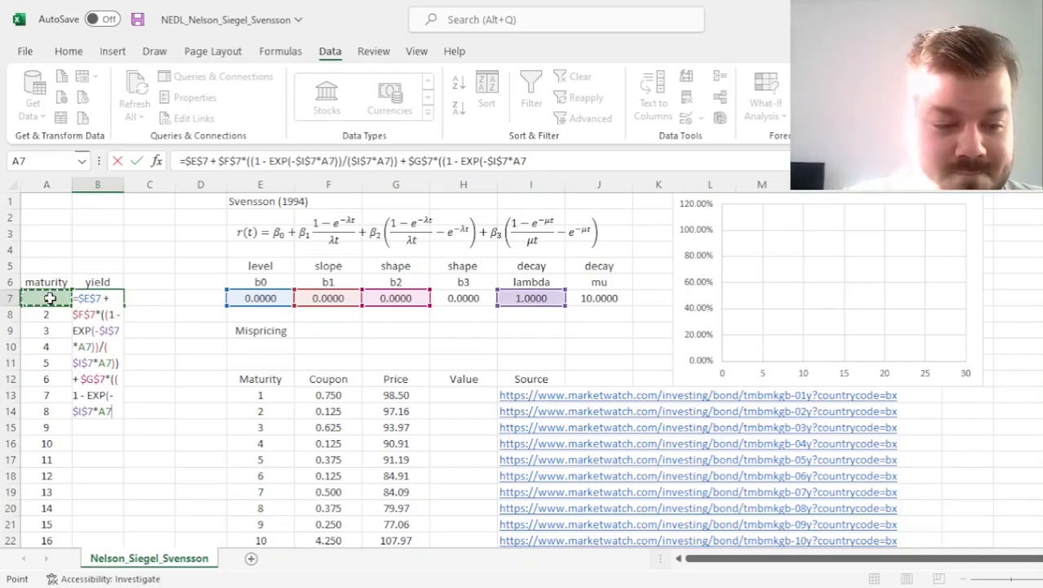
pyautogui.write(')')
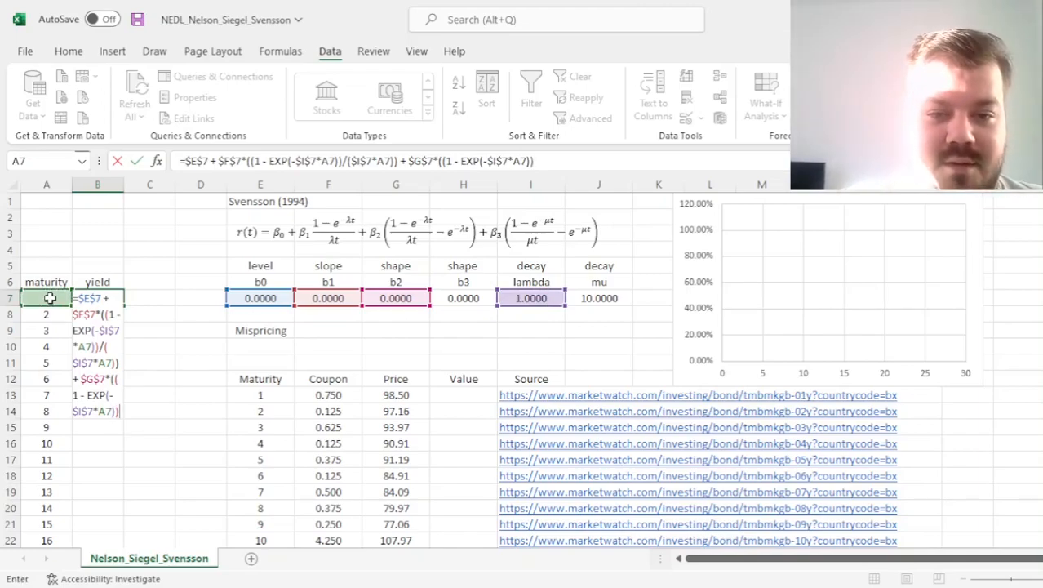
pyautogui.write('/($I$7*')
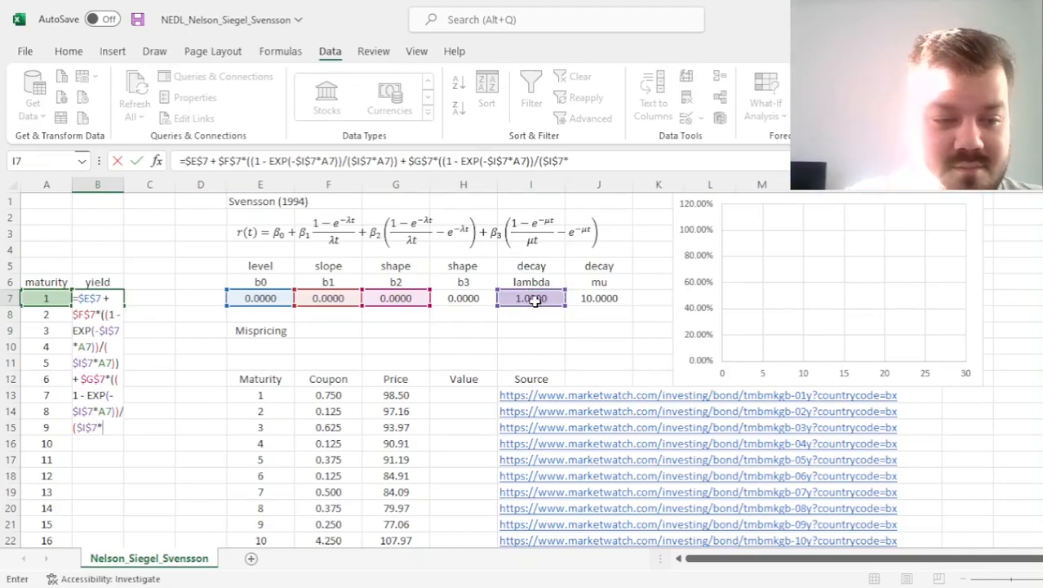
pyautogui.click(45, 297)
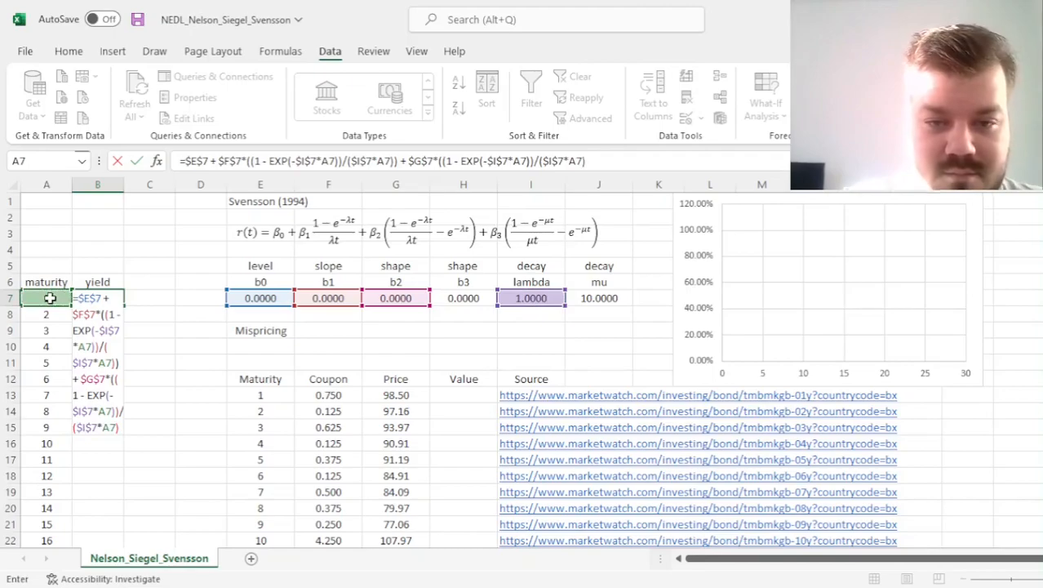
pyautogui.write('- EXP(-')
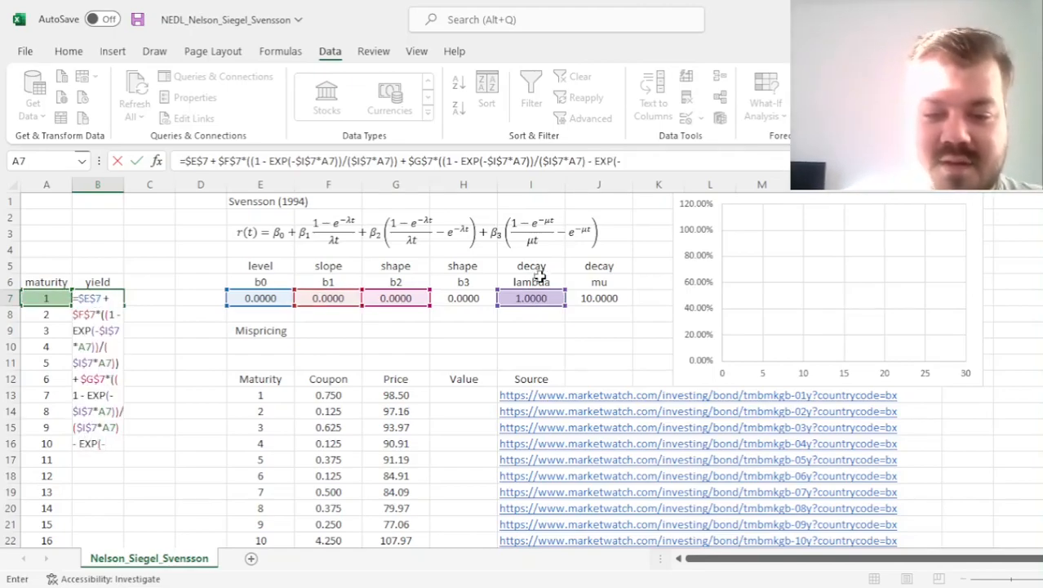
pyautogui.click(530, 297)
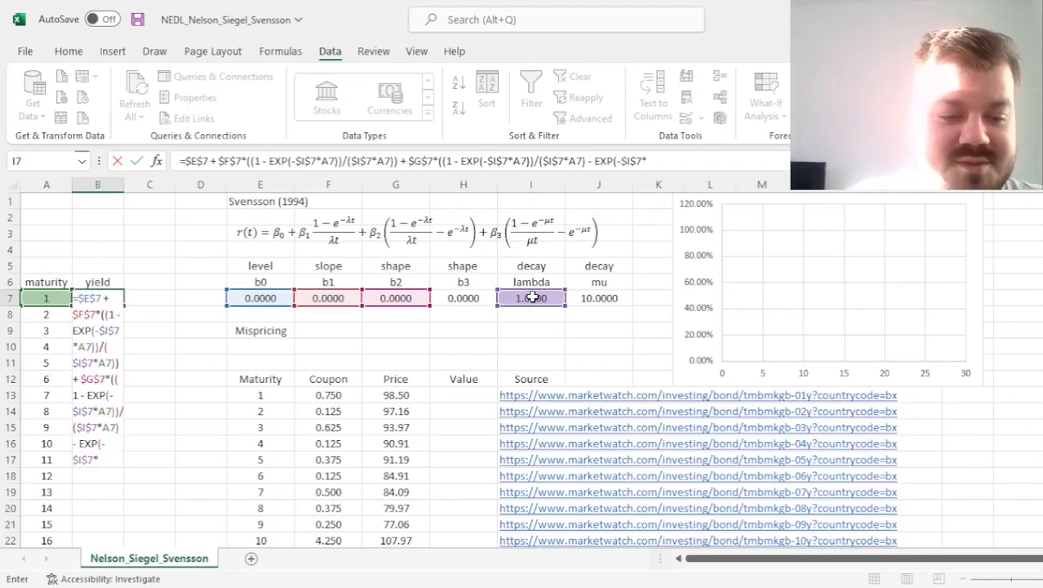
pyautogui.click(45, 297)
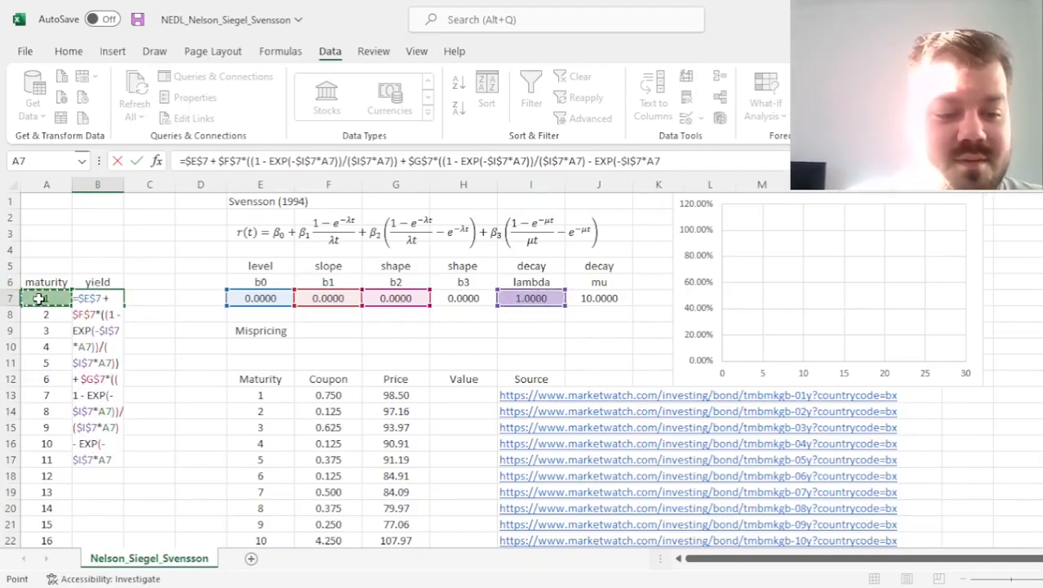
pyautogui.write('))')
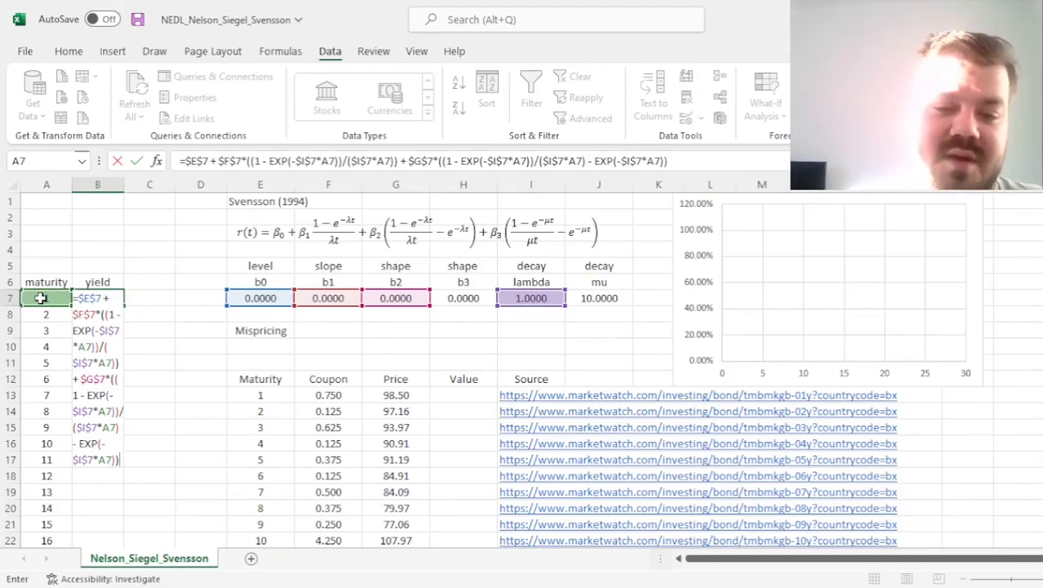
# Add the b3 term using mu and fill the yield formula down column B, giving 0.00% yields.
pyautogui.write('+')
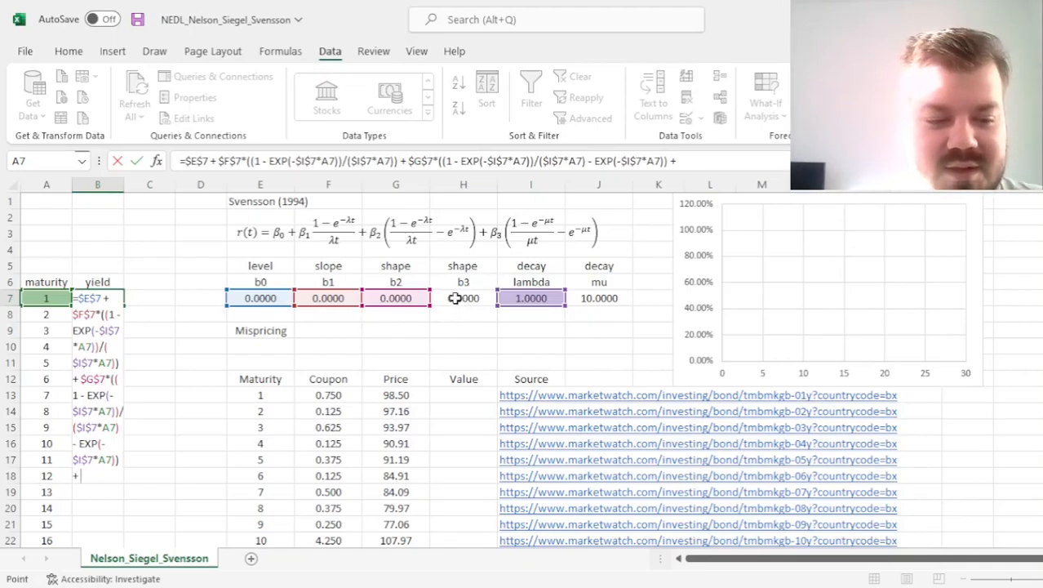
pyautogui.click(464, 297)
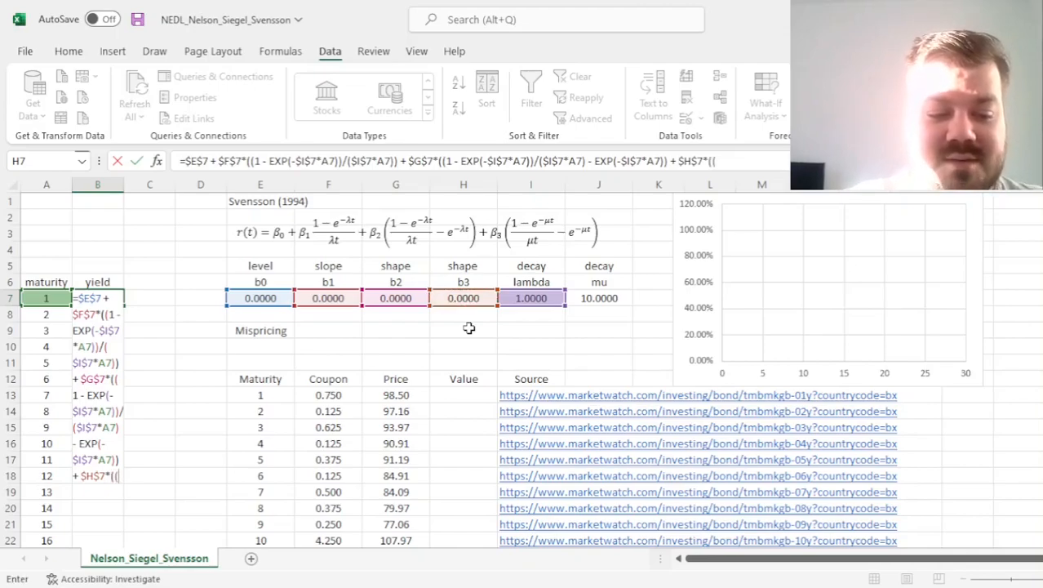
pyautogui.write('1 - EXP(')
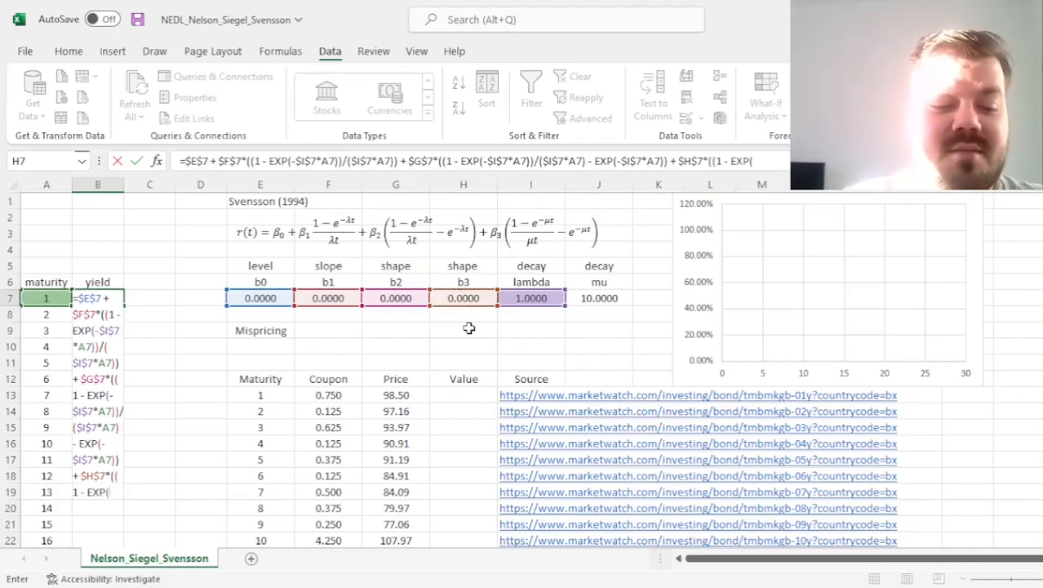
pyautogui.click(598, 297)
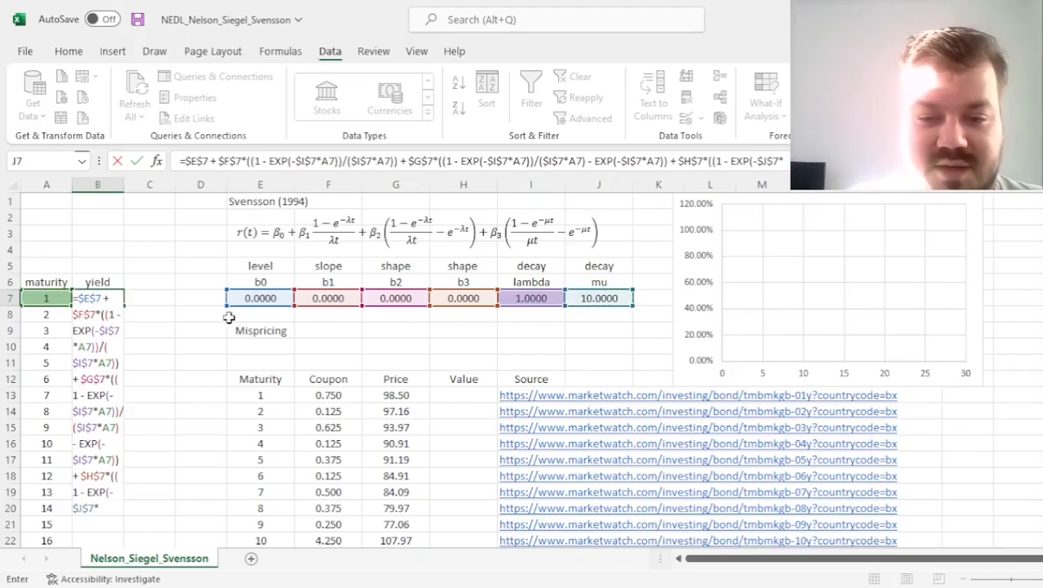
pyautogui.click(45, 297)
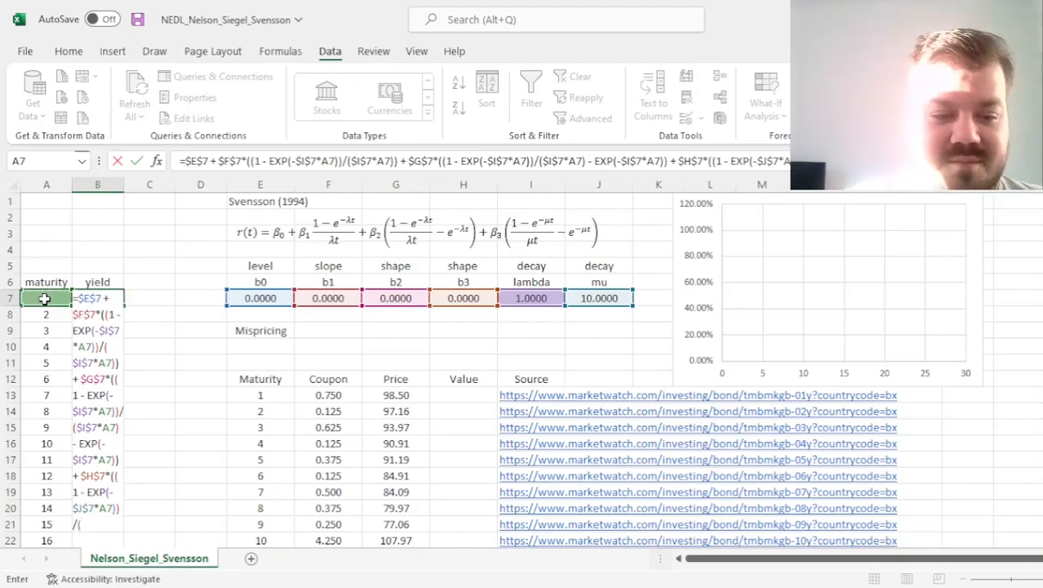
pyautogui.click(597, 297)
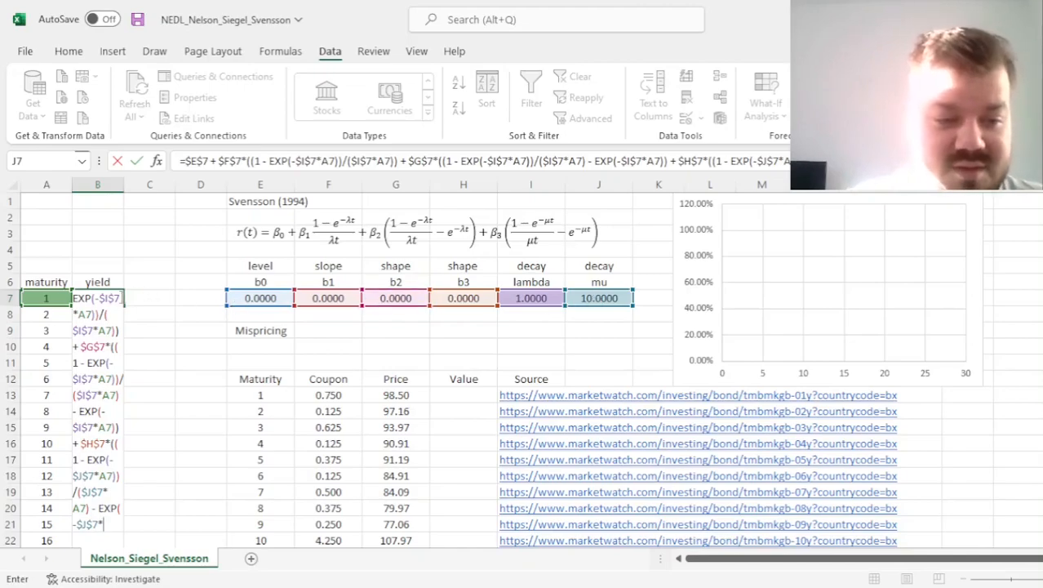
pyautogui.click(45, 297)
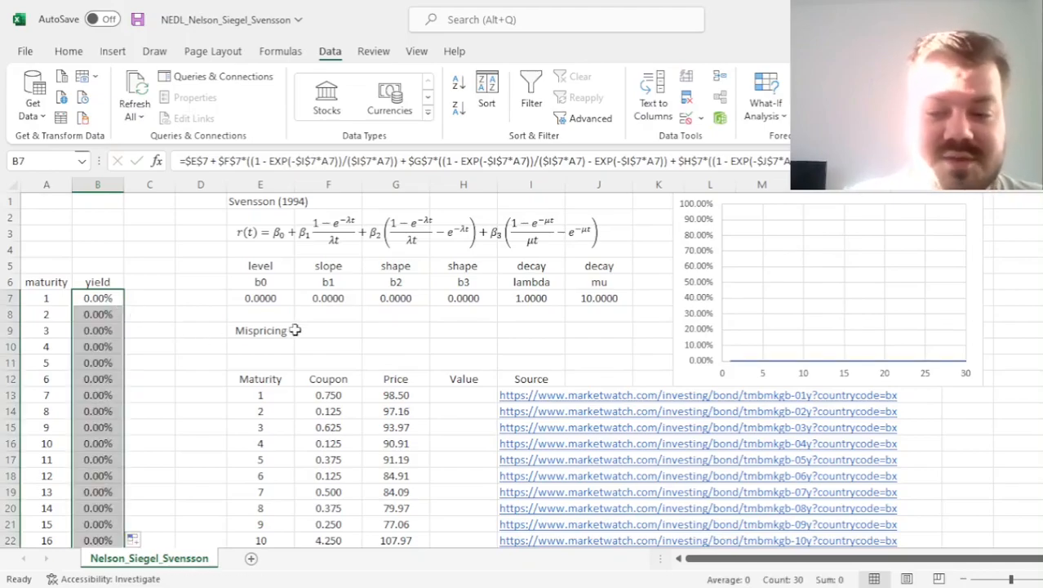
# Set b0 to 0.05, then try 0.01 for b1 and reset it to 0.
pyautogui.moveTo(260, 297); pyautogui.dragTo(554, 297)
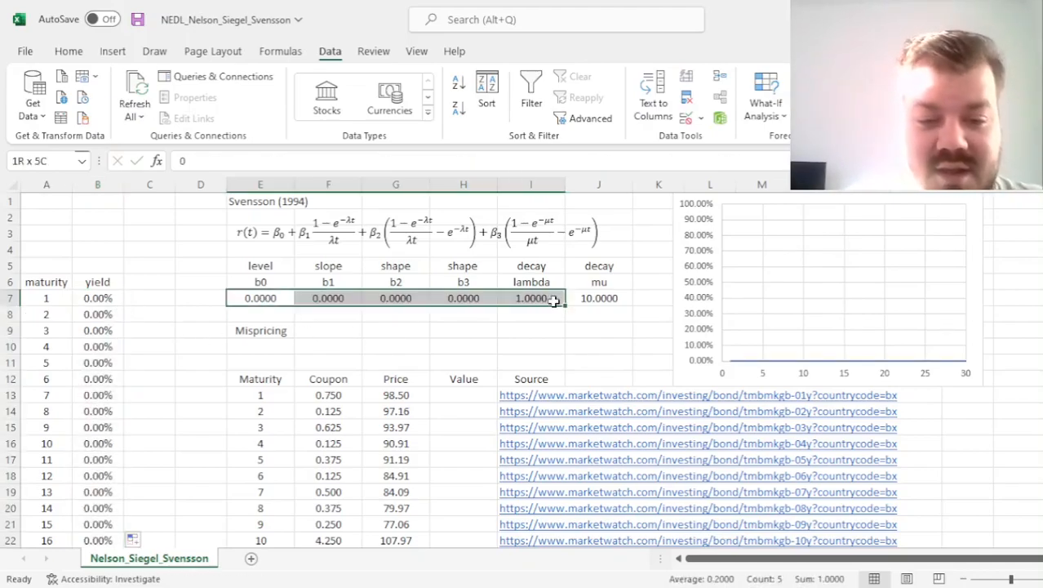
pyautogui.click(463, 313)
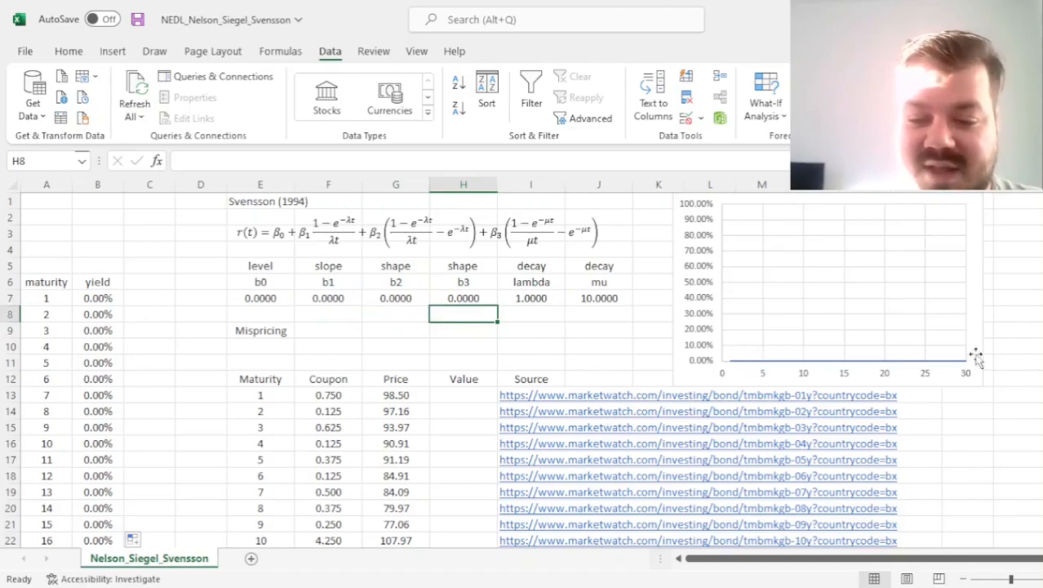
pyautogui.click(261, 297)
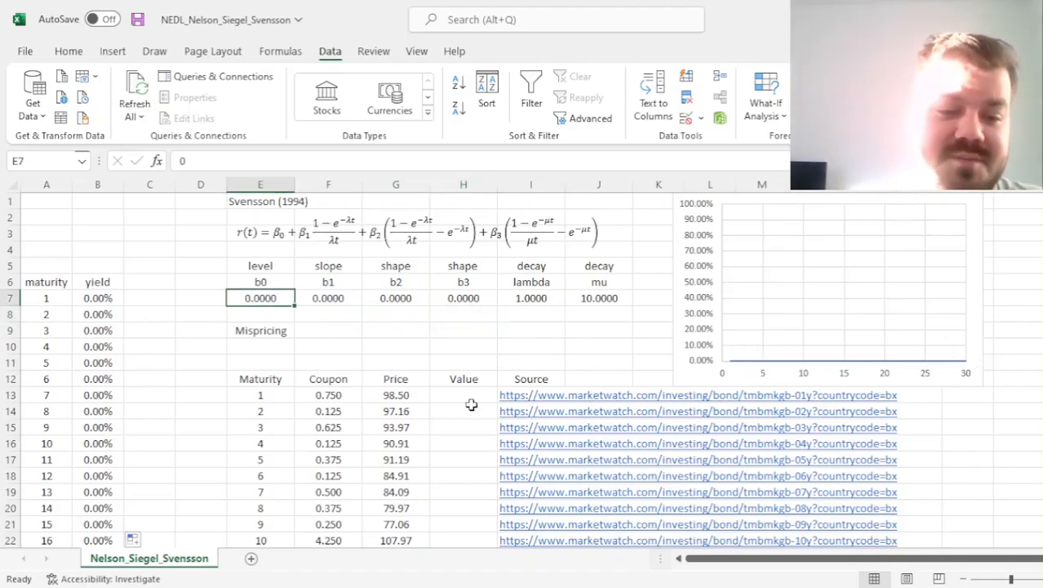
pyautogui.write('0.05')
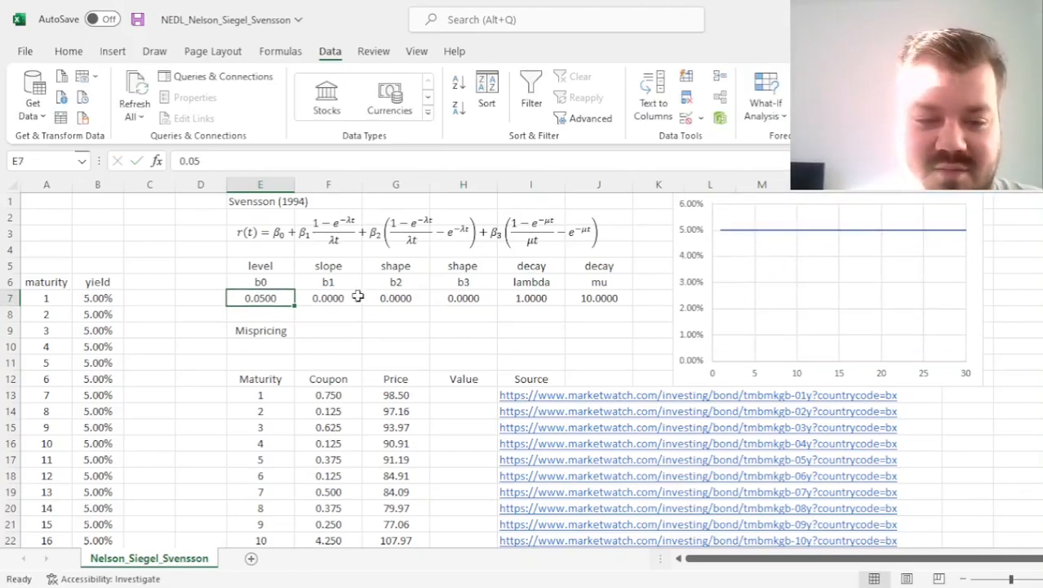
pyautogui.click(328, 297)
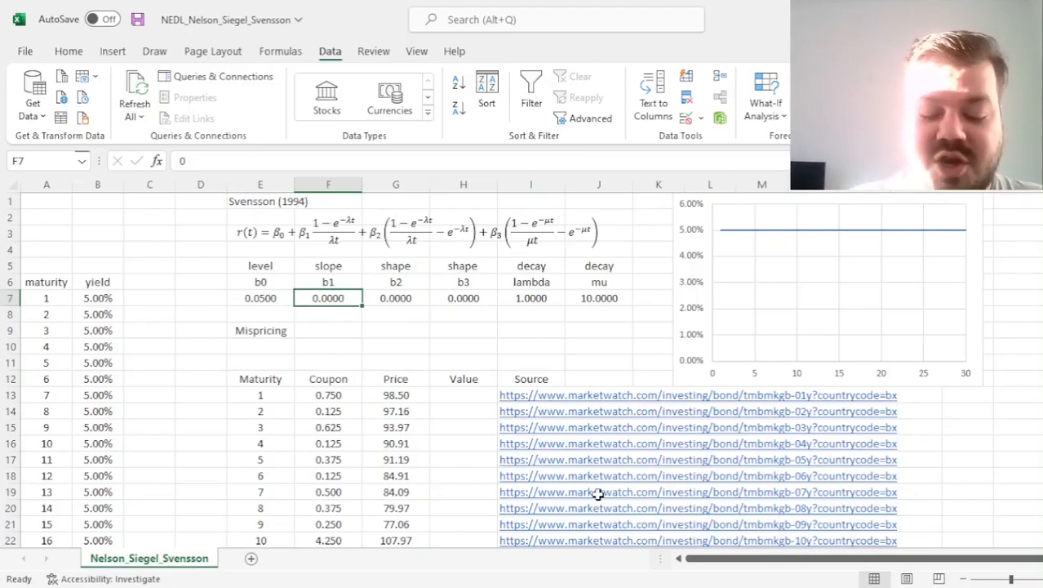
pyautogui.write('0.01')
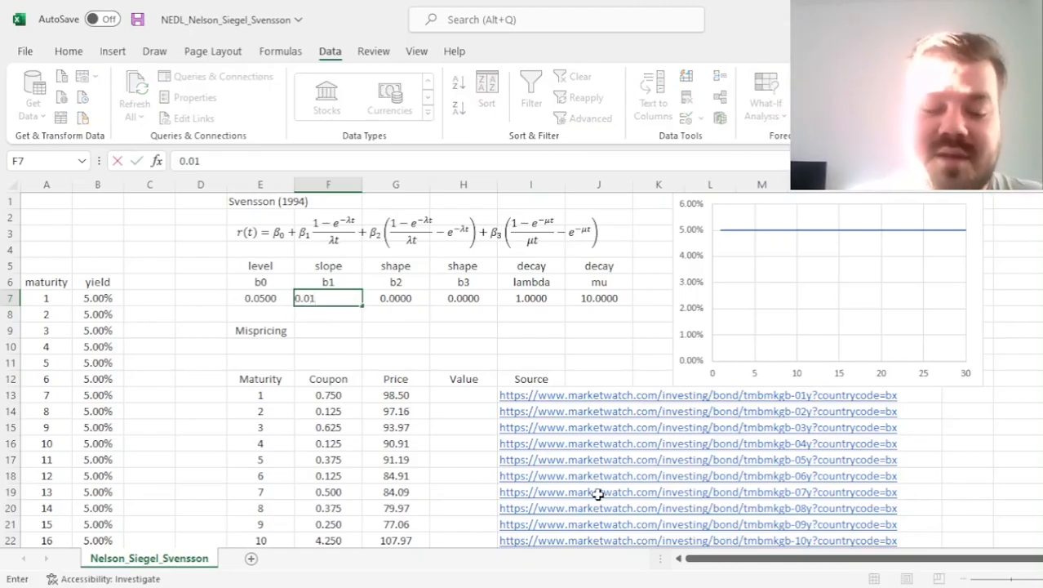
pyautogui.press('enter')
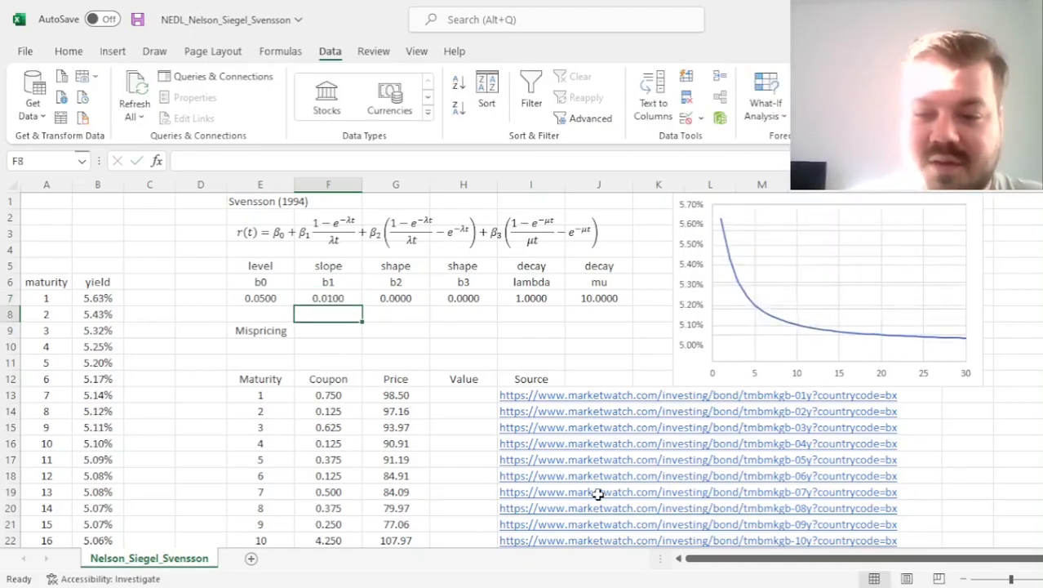
pyautogui.write('-0')
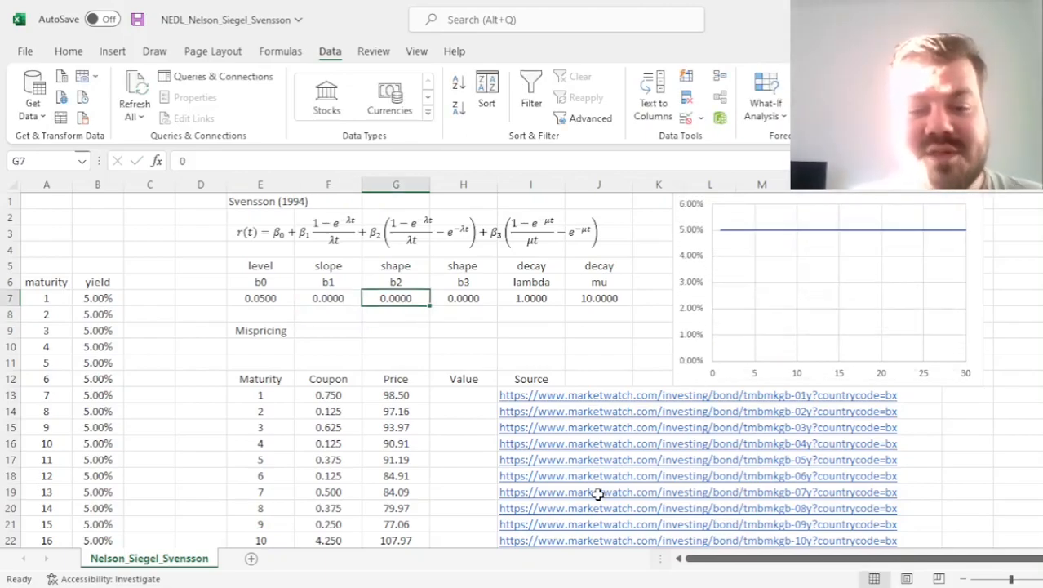
# Reset b2 to 0 and set b3 to 0.01 so yields ease from 5.10% toward 5%.
pyautogui.write('0.0')
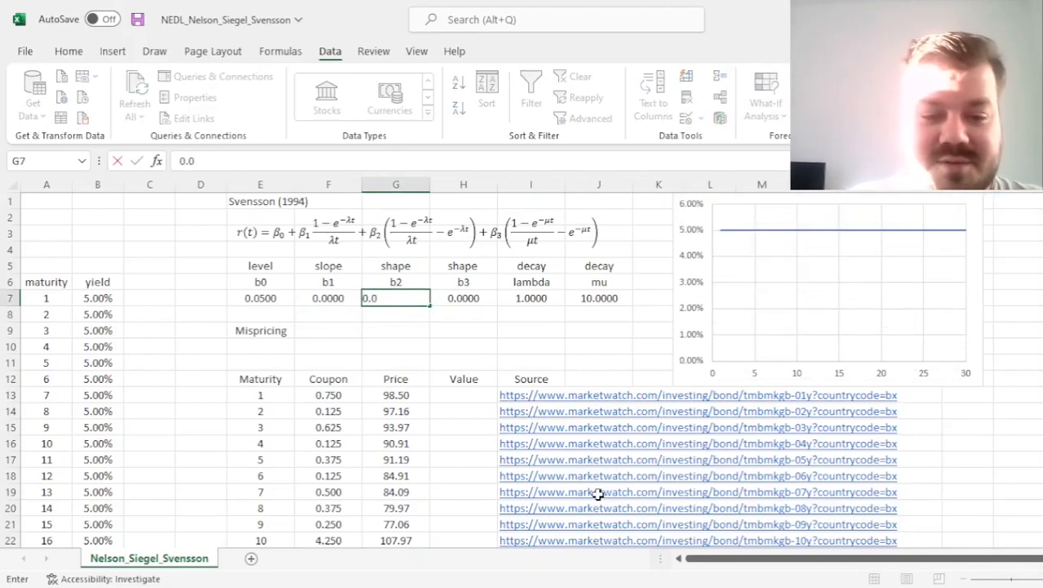
pyautogui.write('0.0100')
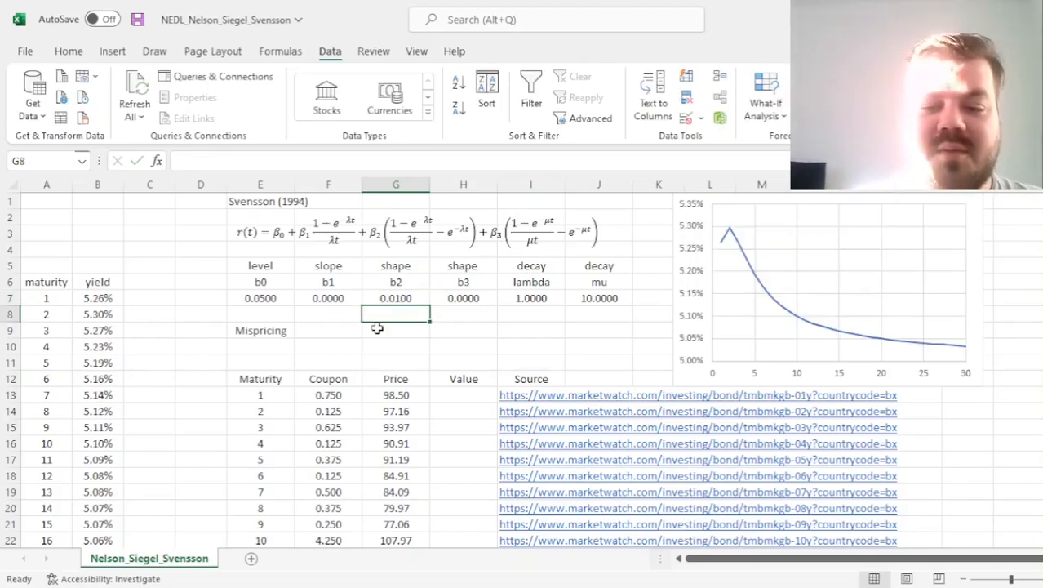
pyautogui.moveTo(512, 340)
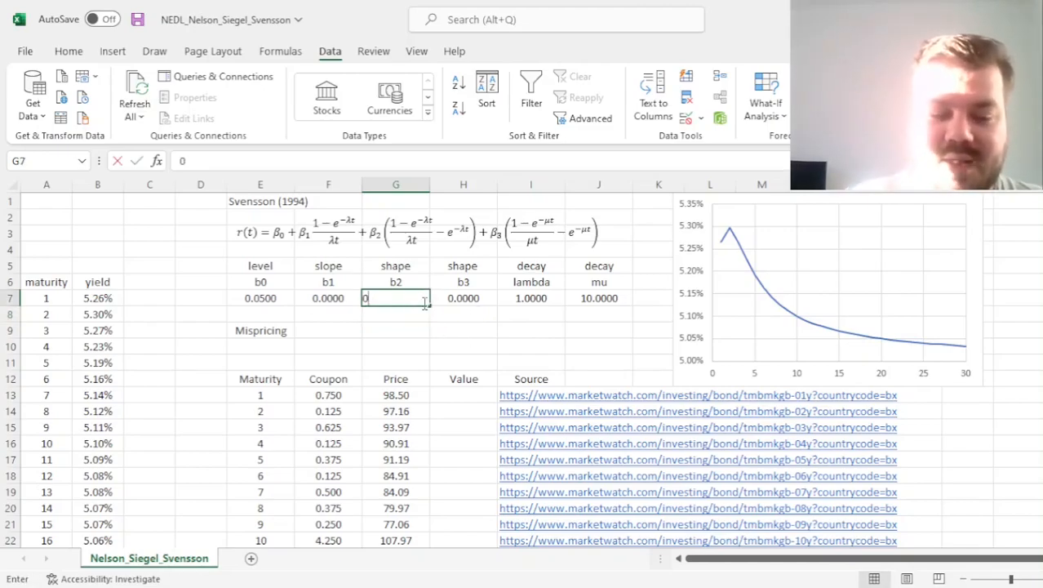
pyautogui.write('0.01')
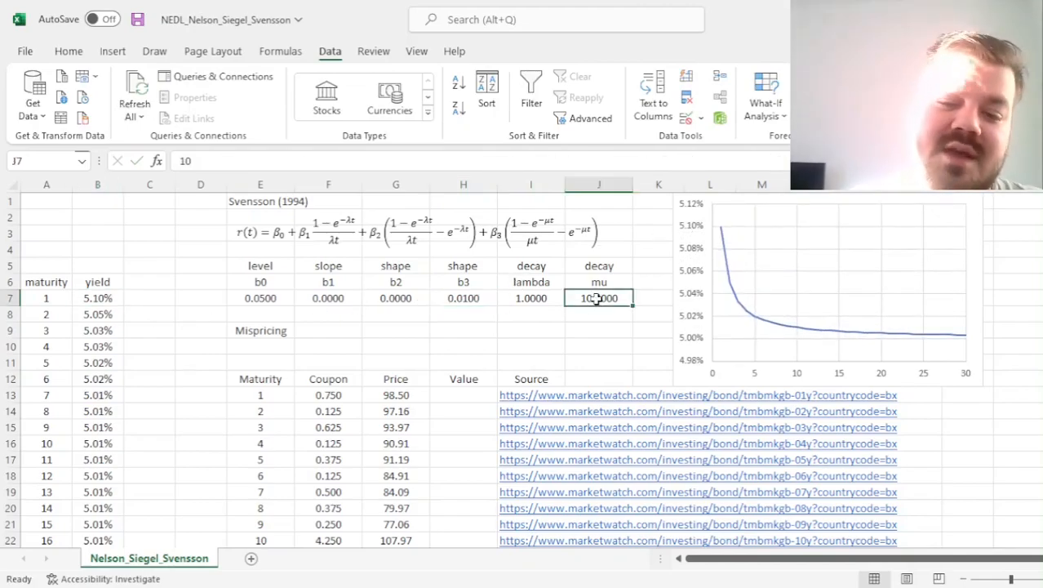
pyautogui.click(531, 297)
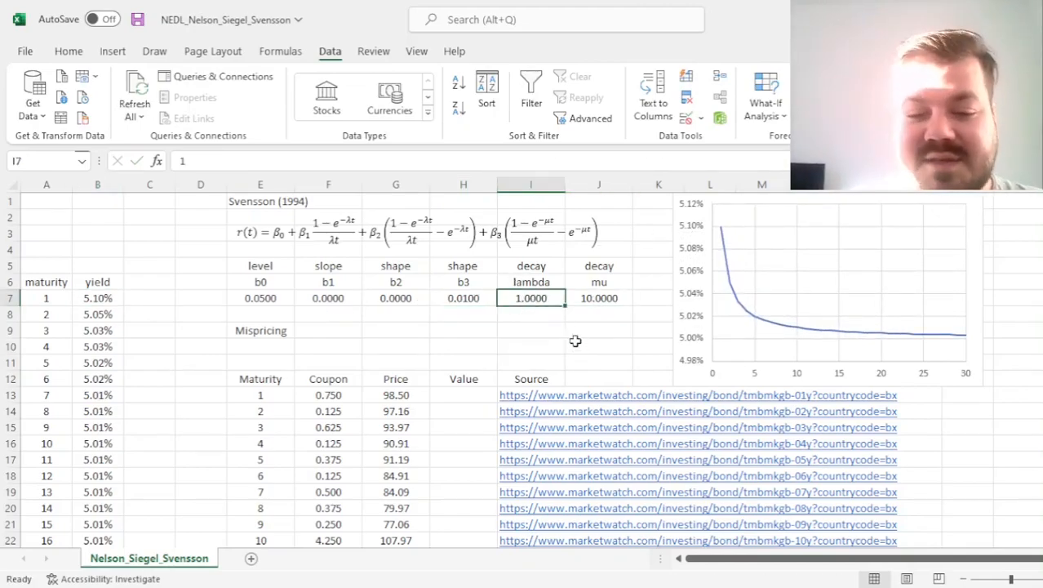
pyautogui.click(597, 297)
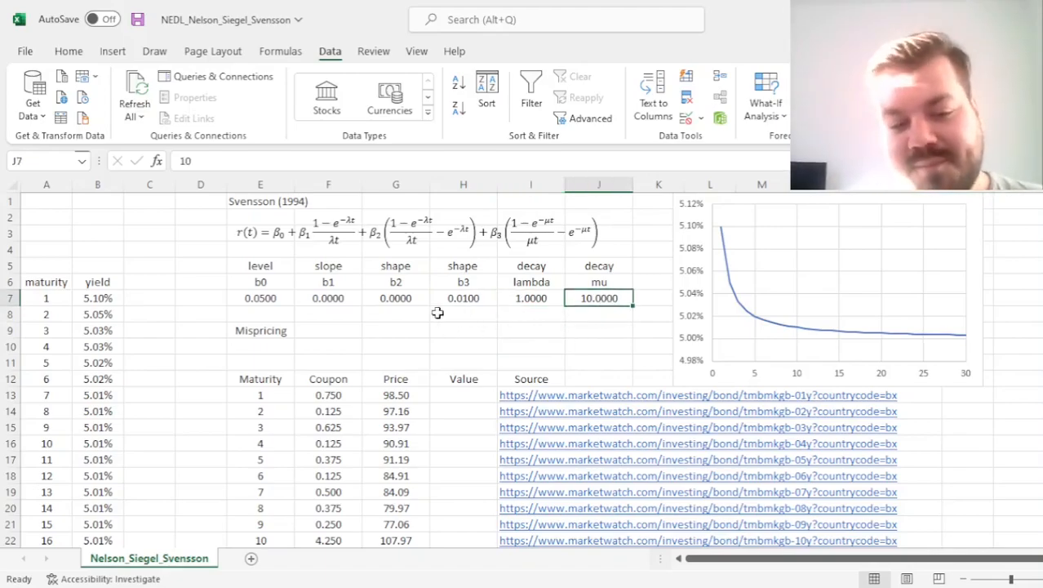
# Reset b2 to zero and lambda to 0.1, flattening every yield to 5.00%.
pyautogui.click(597, 280)
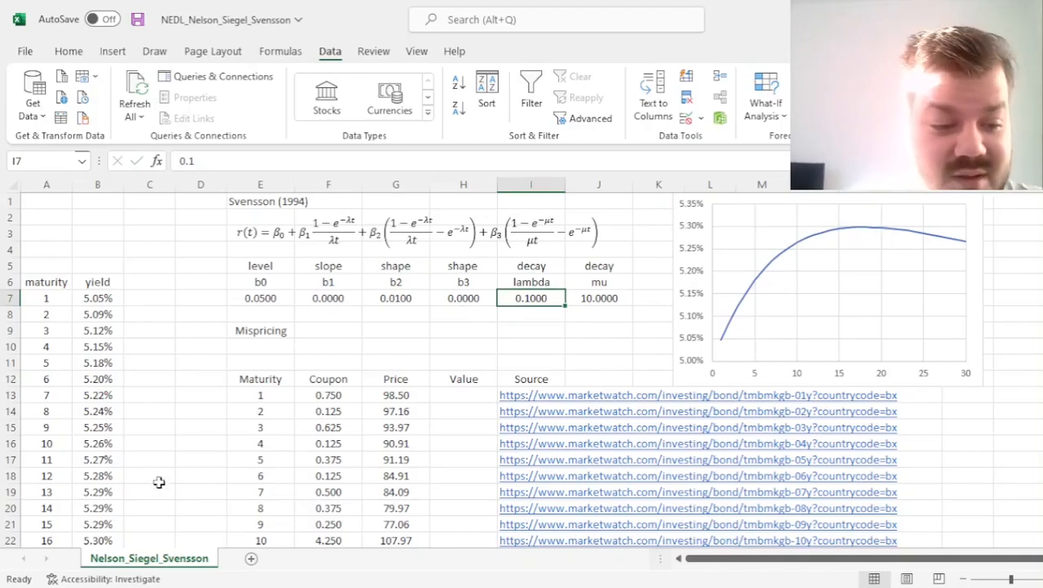
pyautogui.moveTo(530, 408)
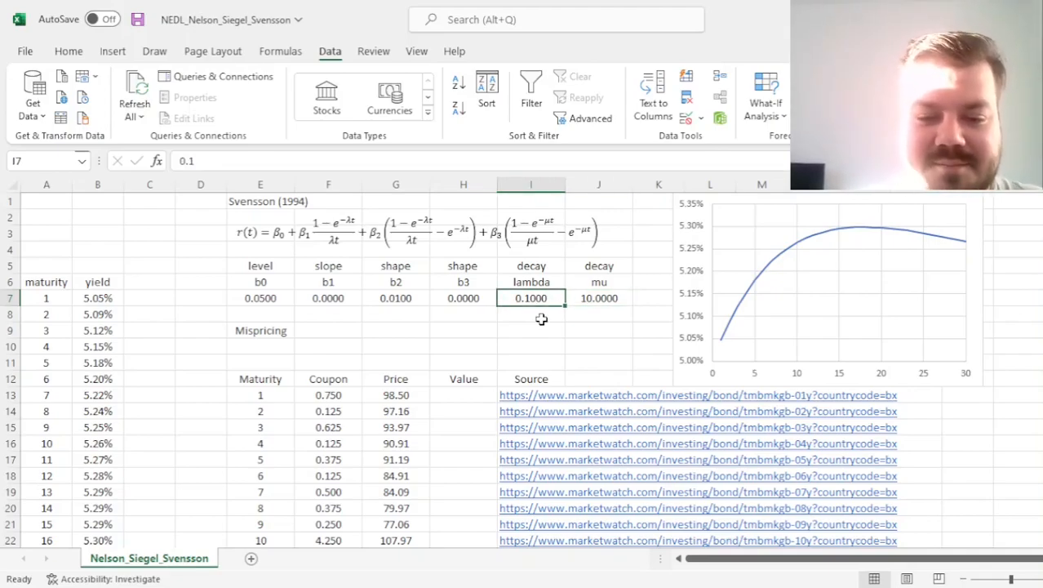
pyautogui.click(395, 297)
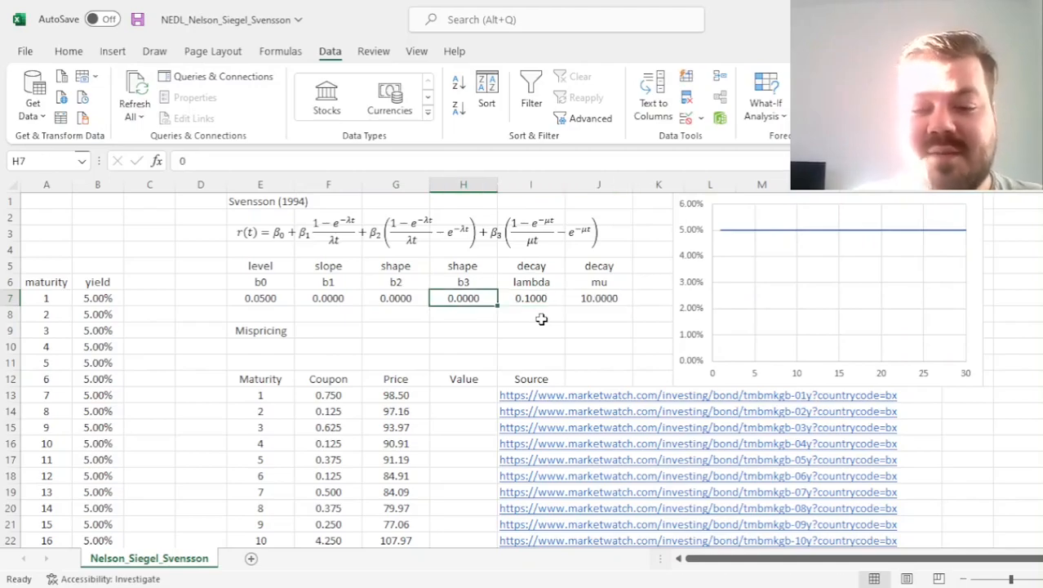
pyautogui.click(530, 297)
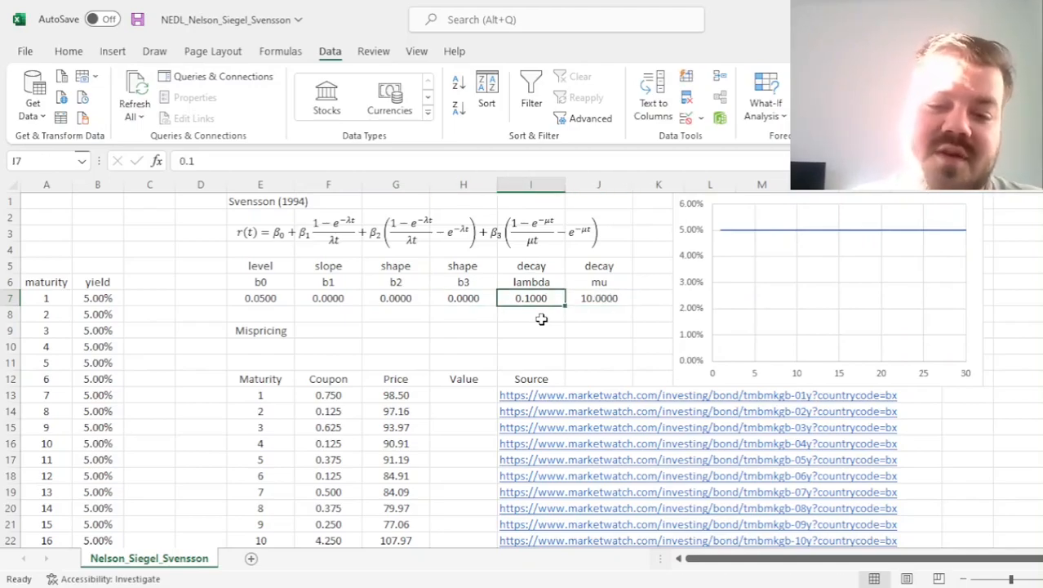
# Enter lambda 0.02 and mu 0.2 as the decay parameters.
pyautogui.click(597, 297)
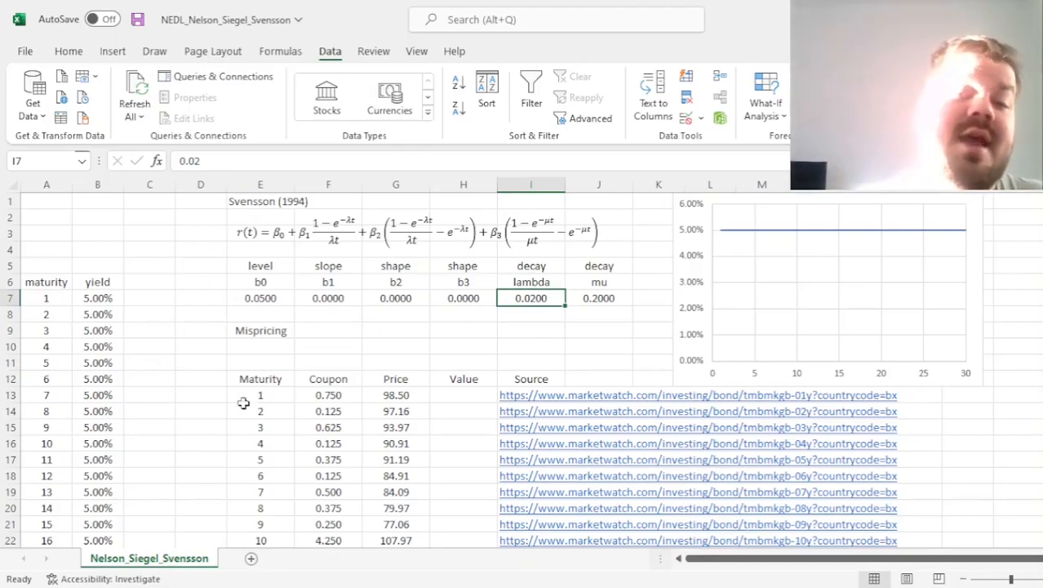
pyautogui.moveTo(191, 421)
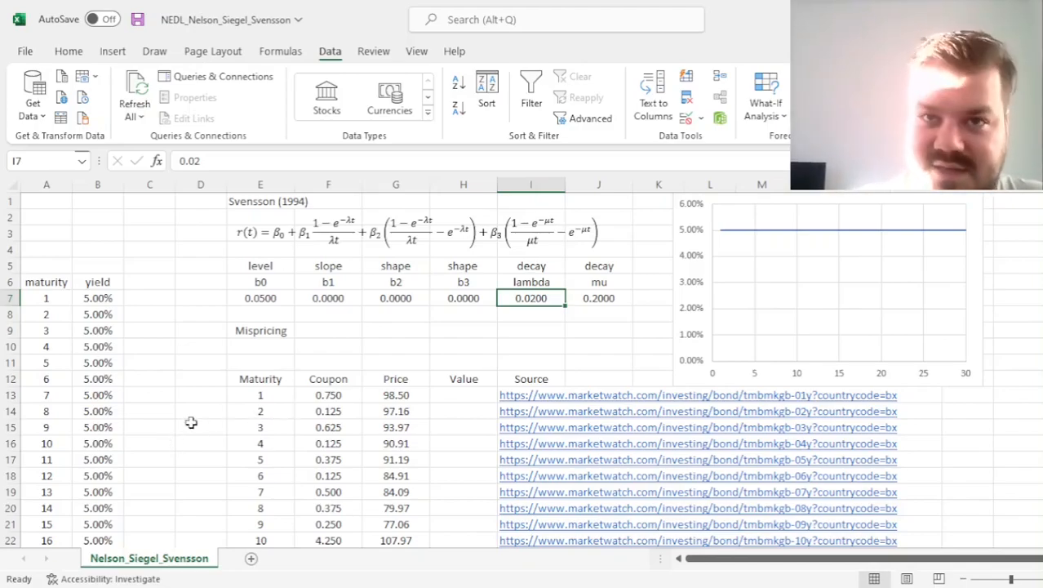
pyautogui.moveTo(274, 438)
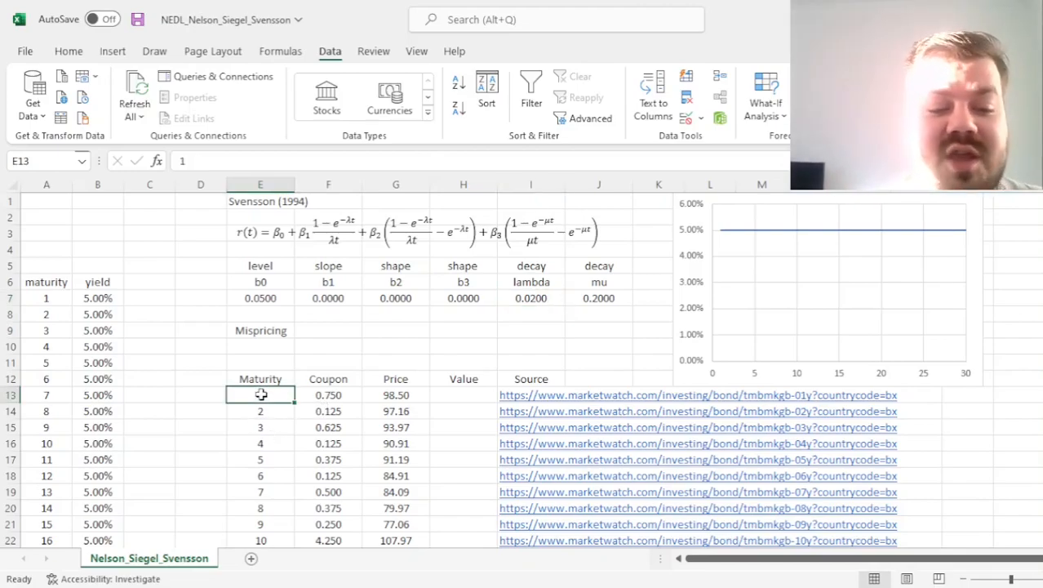
pyautogui.write('1')
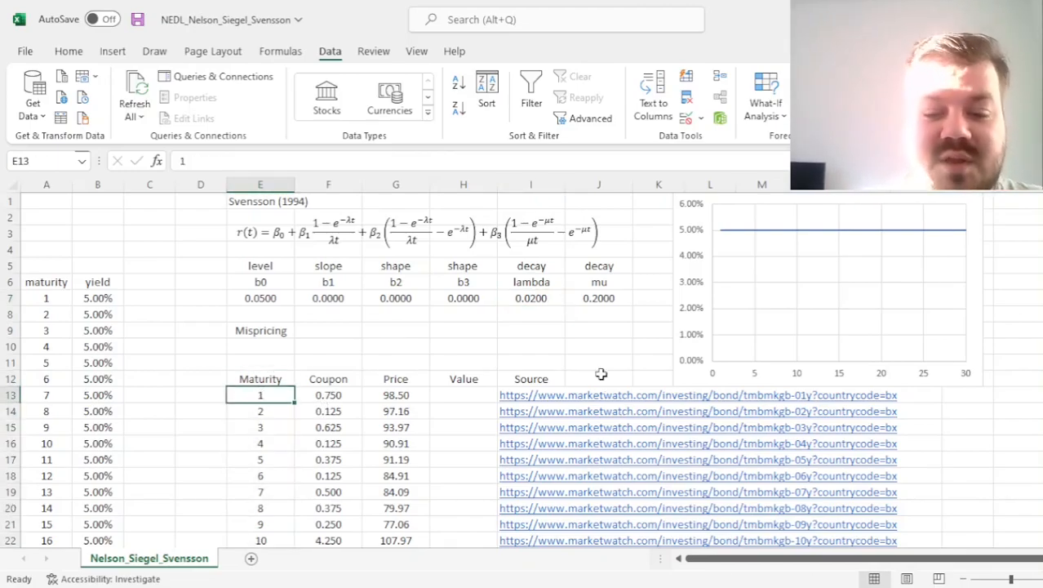
pyautogui.click(395, 393)
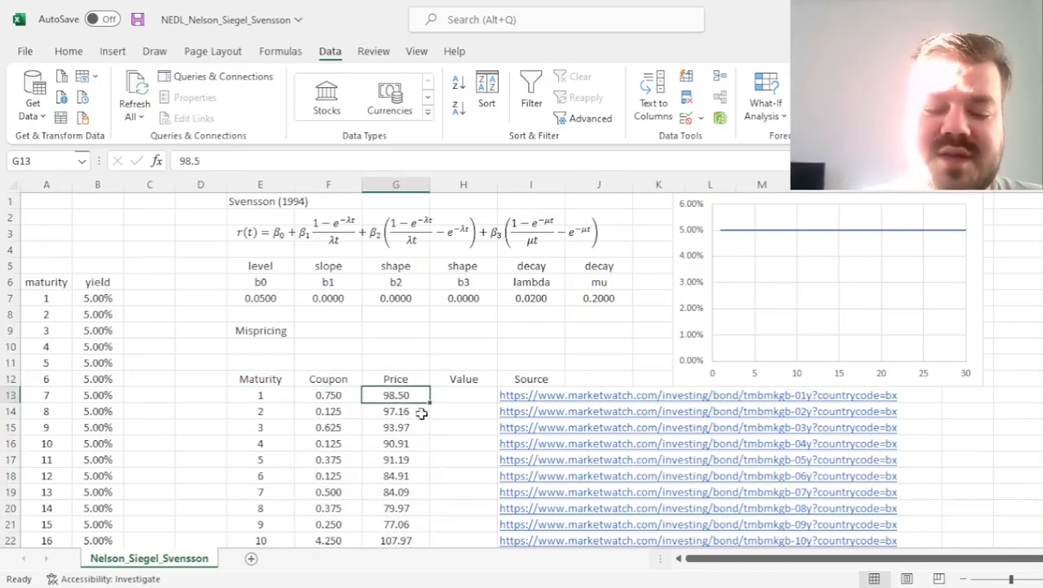
pyautogui.moveTo(395, 393); pyautogui.dragTo(395, 538)
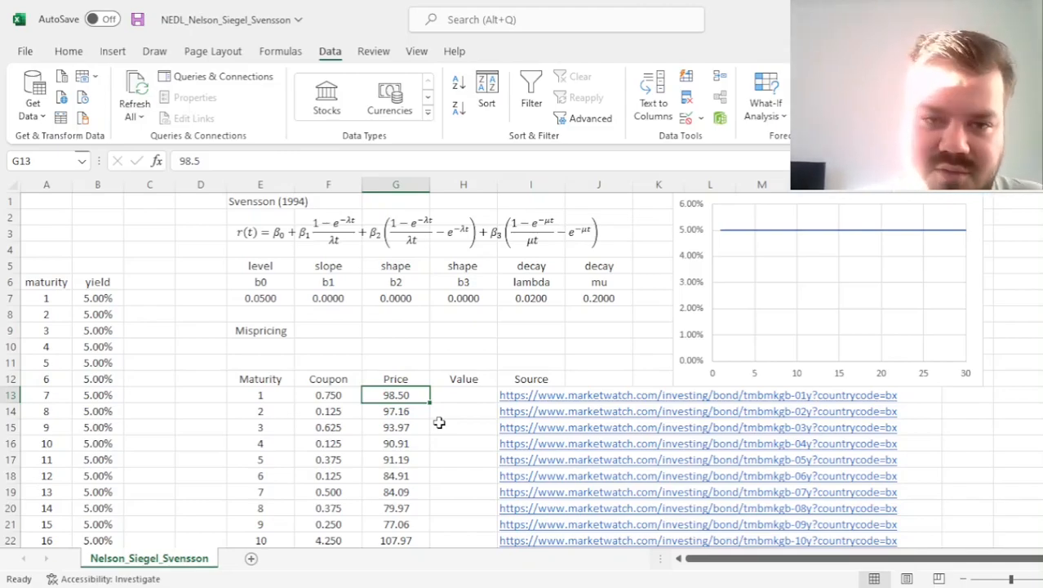
pyautogui.click(464, 393)
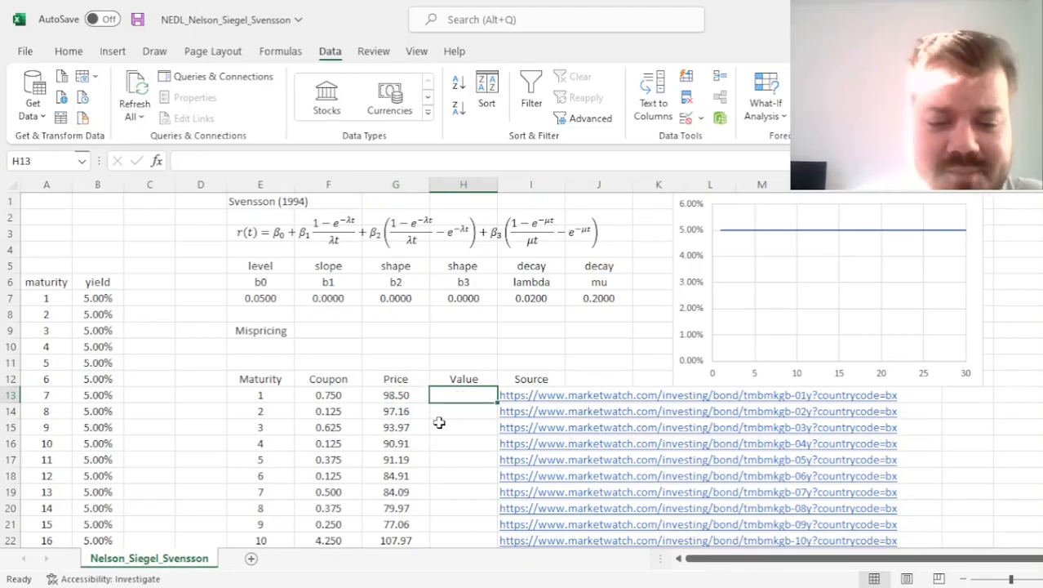
pyautogui.moveTo(425, 493)
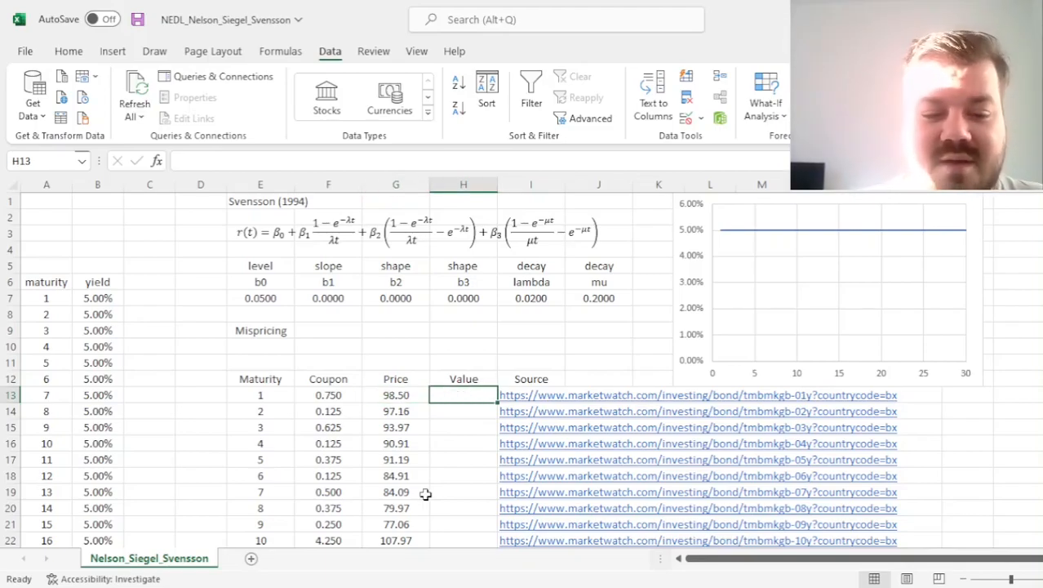
pyautogui.moveTo(390, 411)
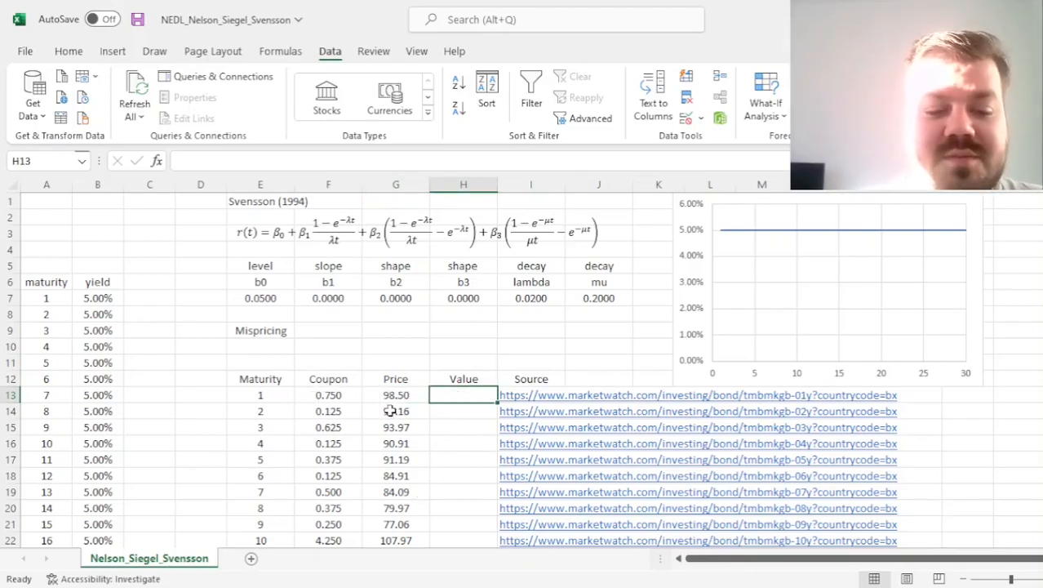
# Start the first bond's value in H13 with the discounted principal 100/(1+B7)^A7.
pyautogui.click(261, 394)
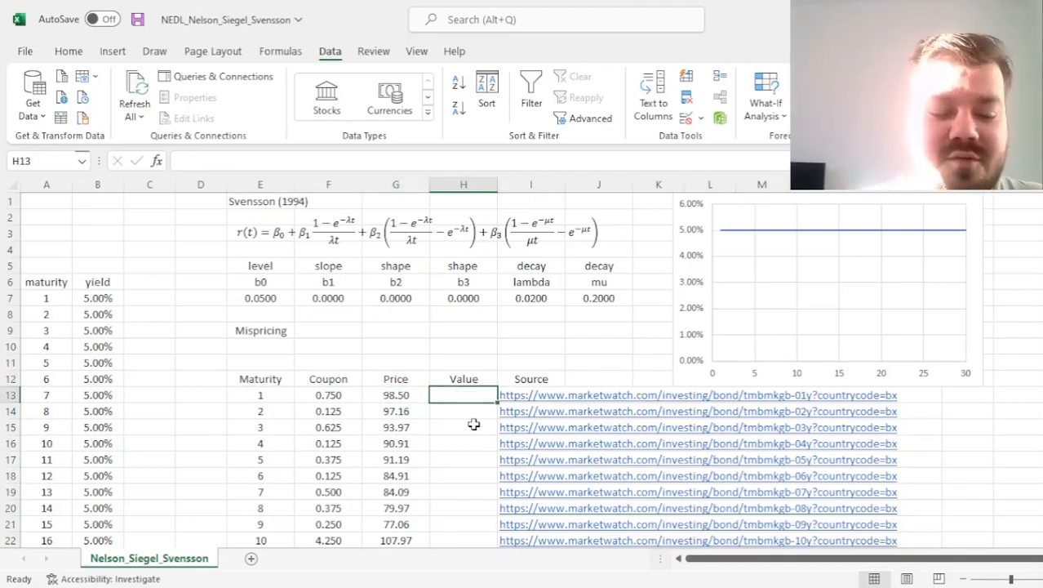
pyautogui.write('=')
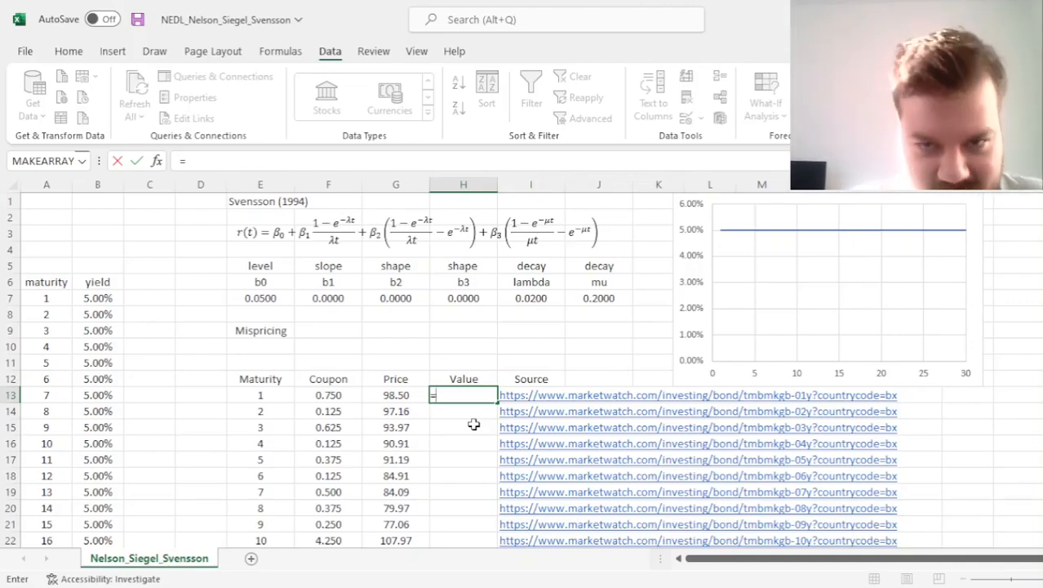
pyautogui.write('100/(1+')
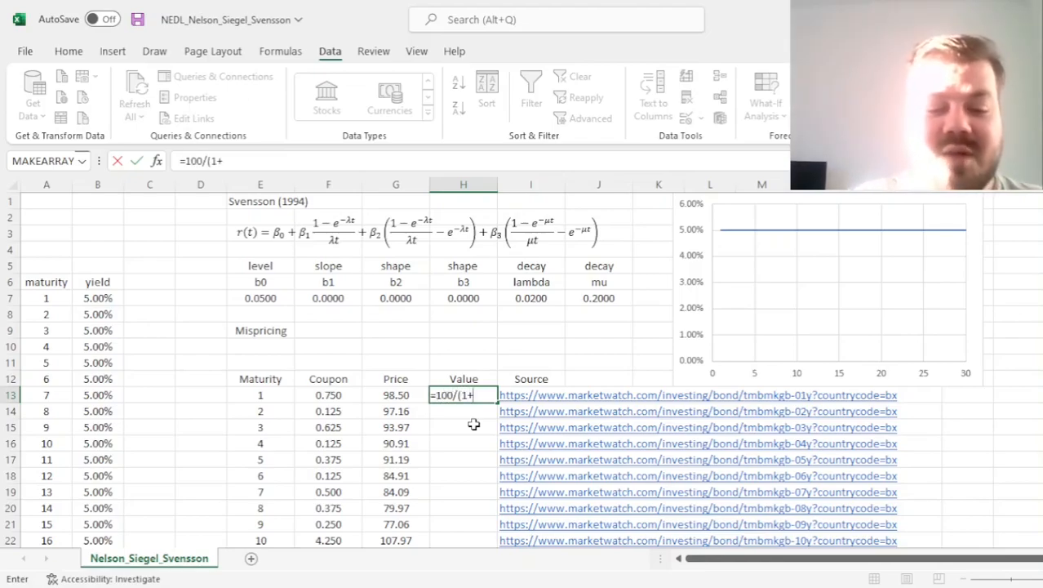
pyautogui.click(98, 297)
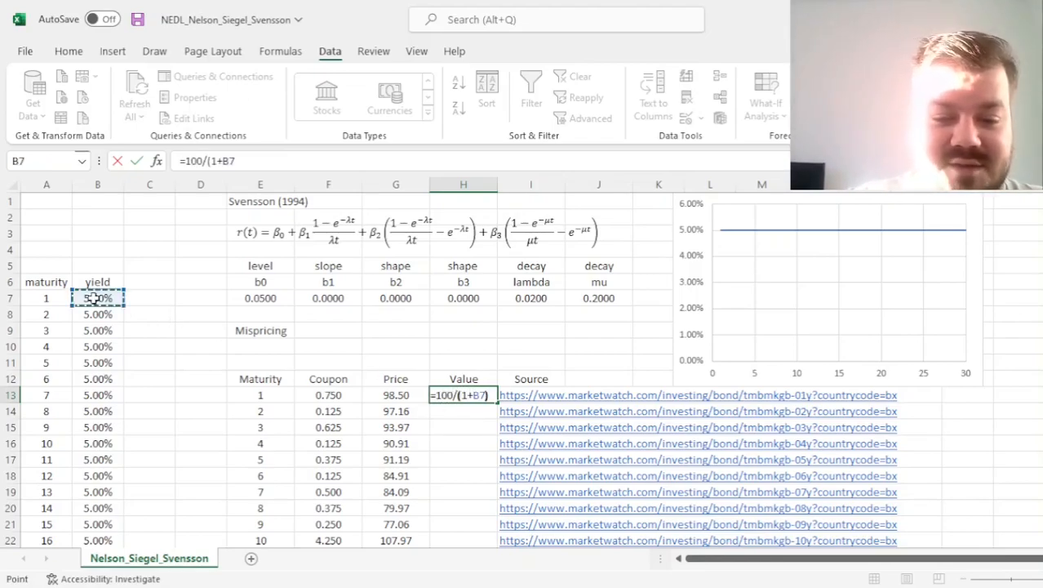
pyautogui.write('^')
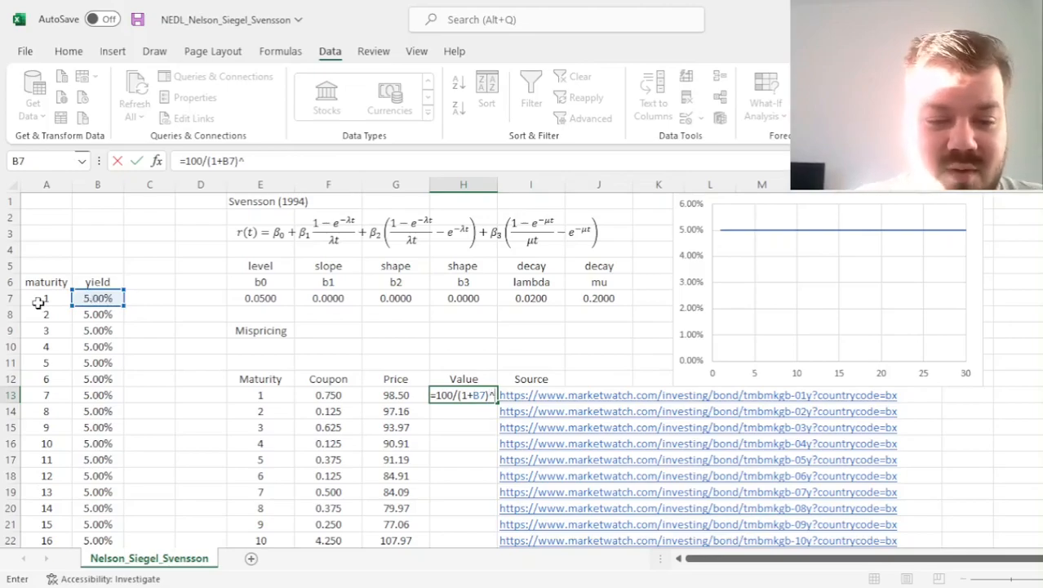
pyautogui.click(46, 297)
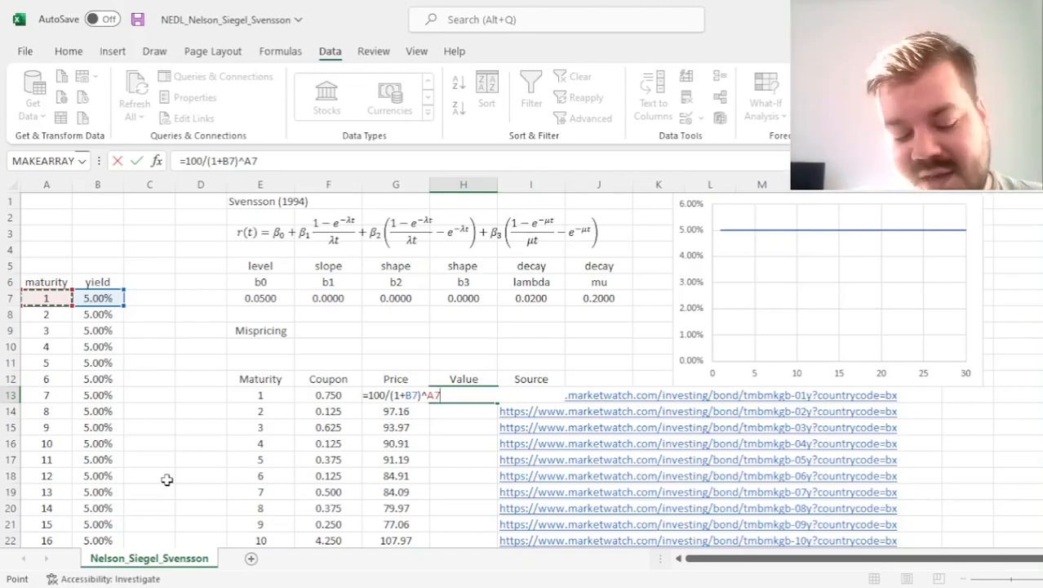
pyautogui.write('+')
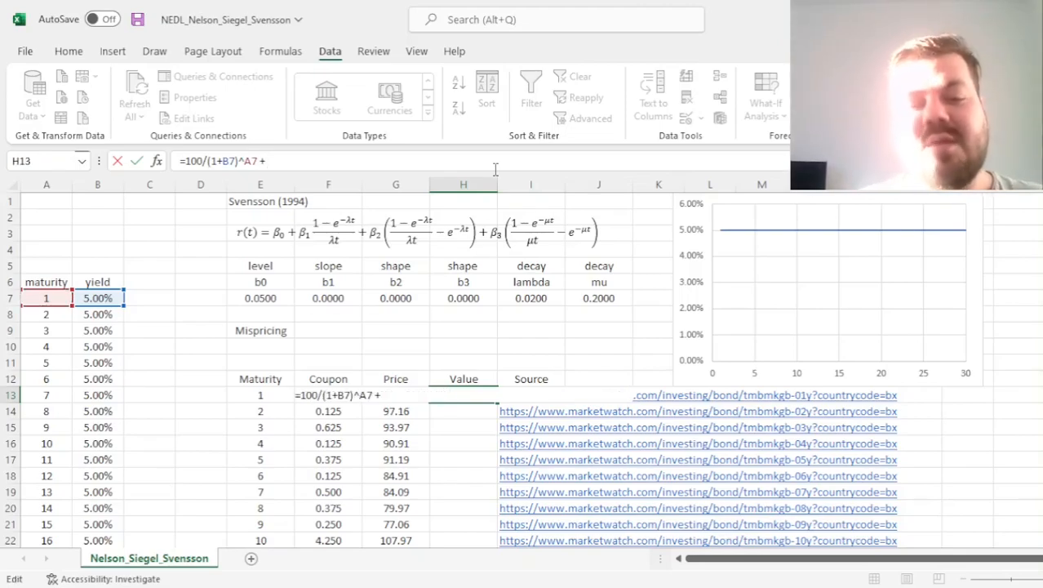
# Add SUM(F13/(1+$B$7:B7)^$A$7:A7) for the coupons and fill down, giving values 99.95 to 94.21.
pyautogui.write('SUM(')
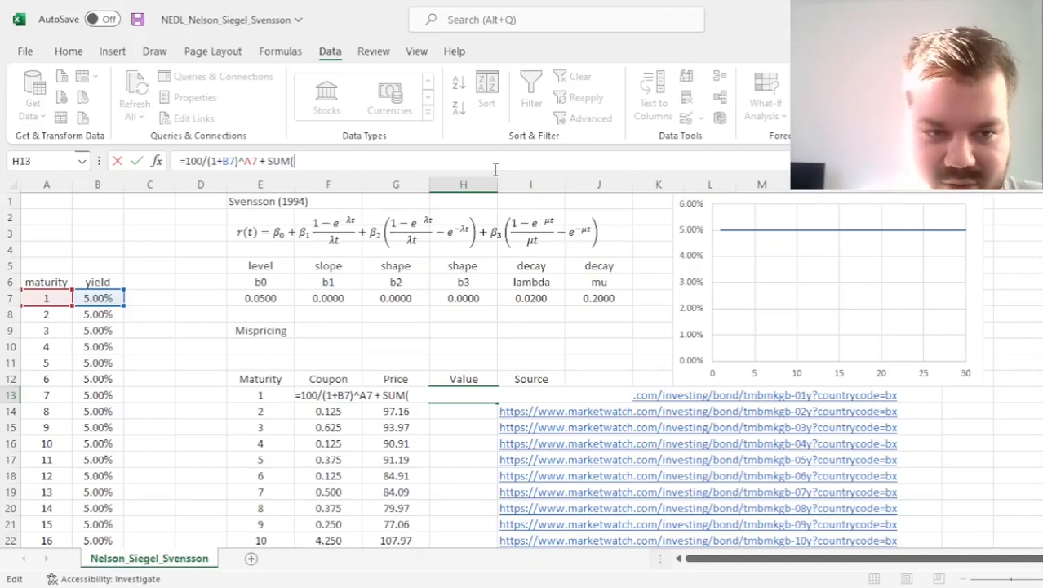
pyautogui.click(326, 411)
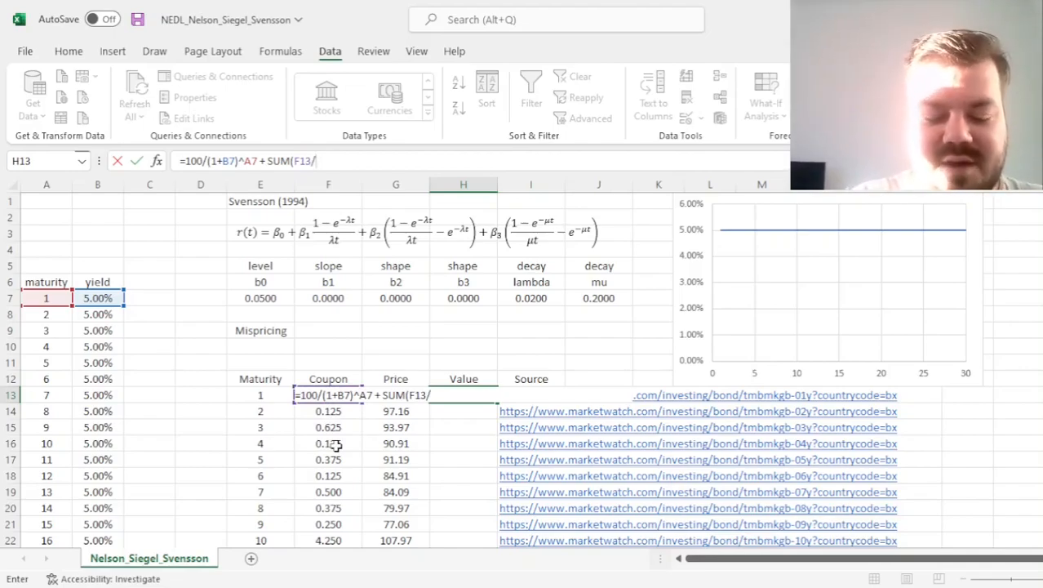
pyautogui.write('(1+')
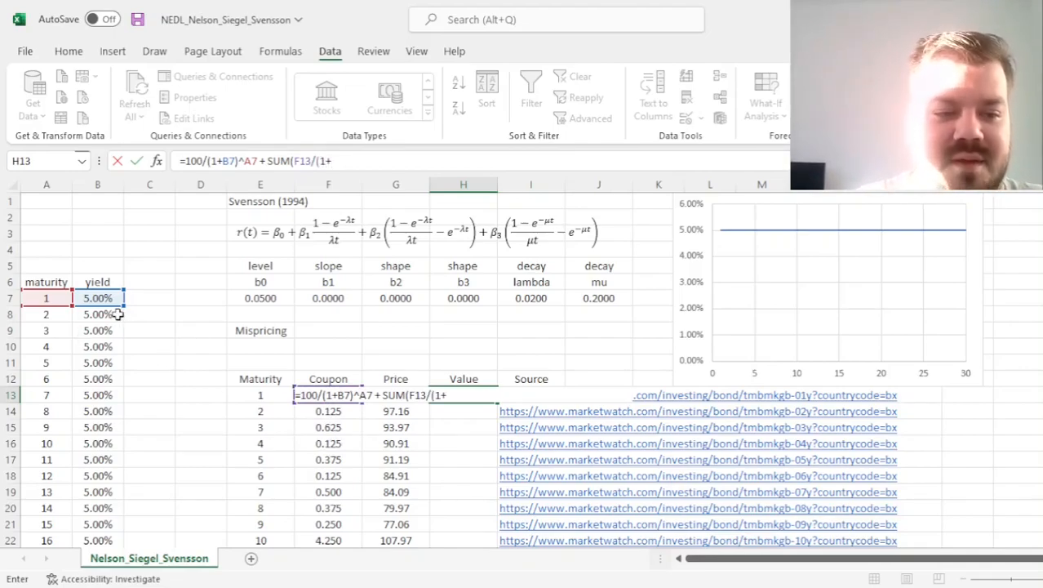
pyautogui.moveTo(116, 470)
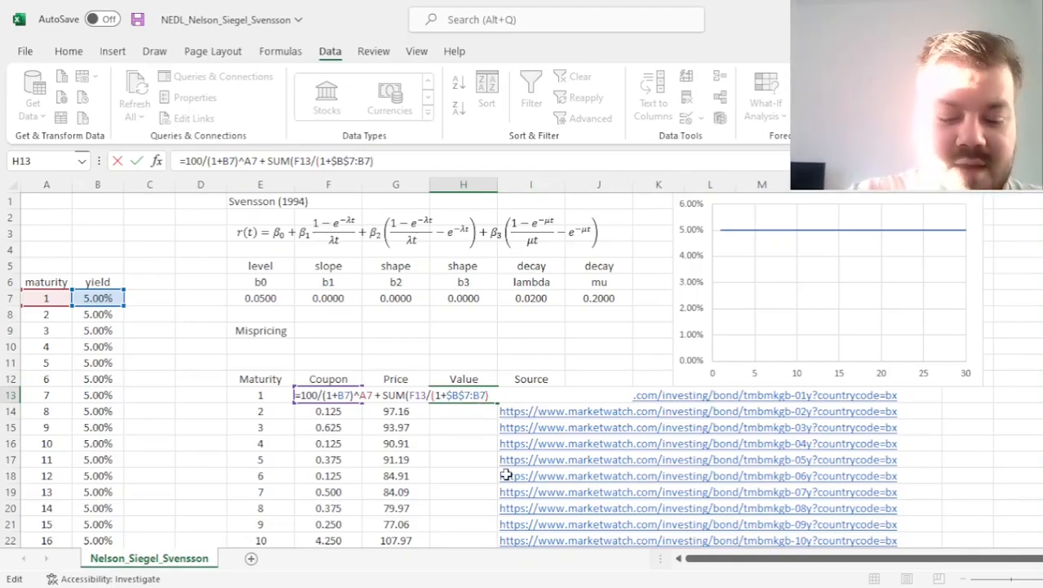
pyautogui.write('^')
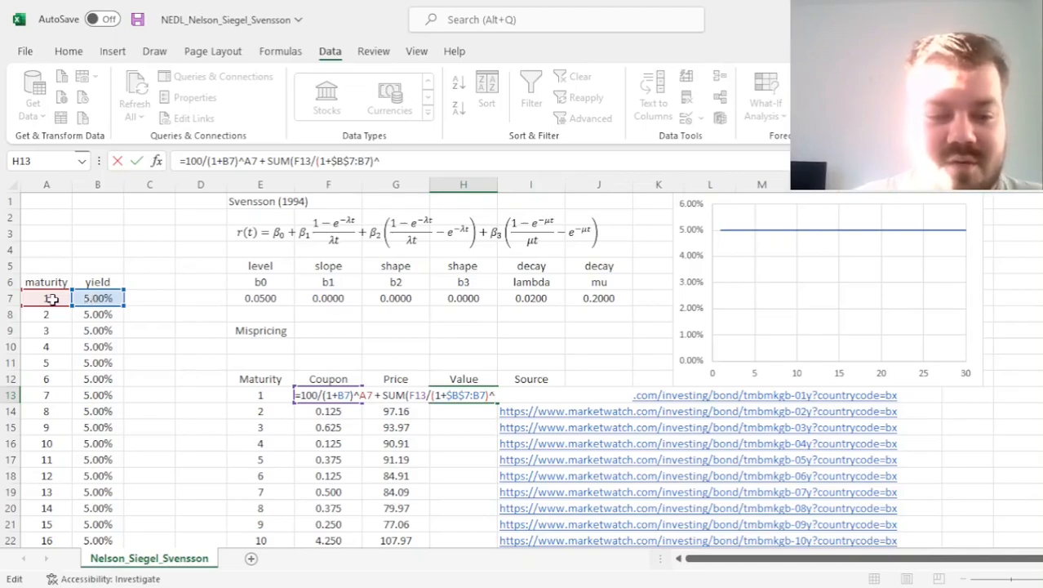
pyautogui.click(46, 297)
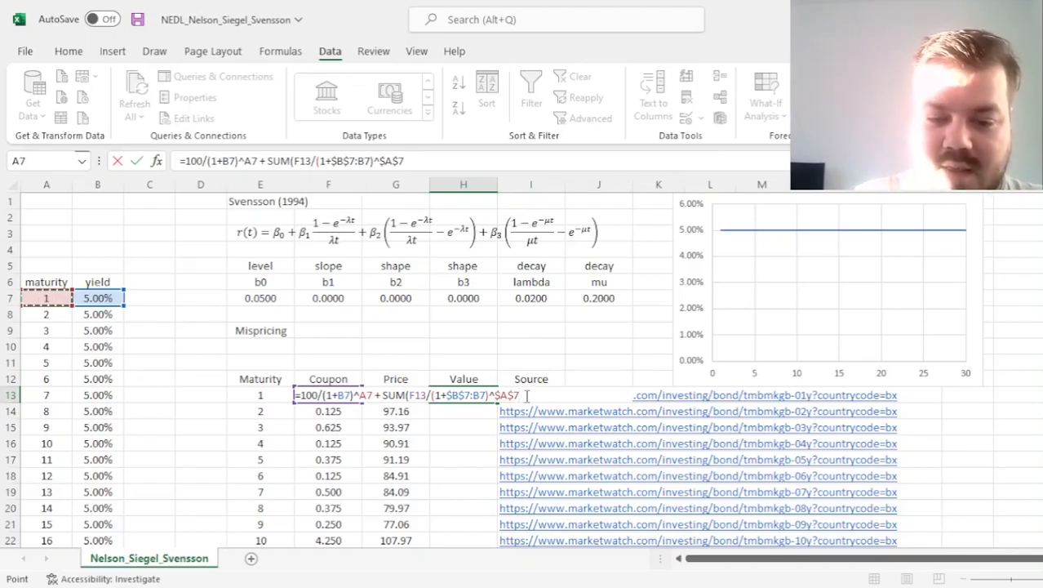
pyautogui.write(':A7)')
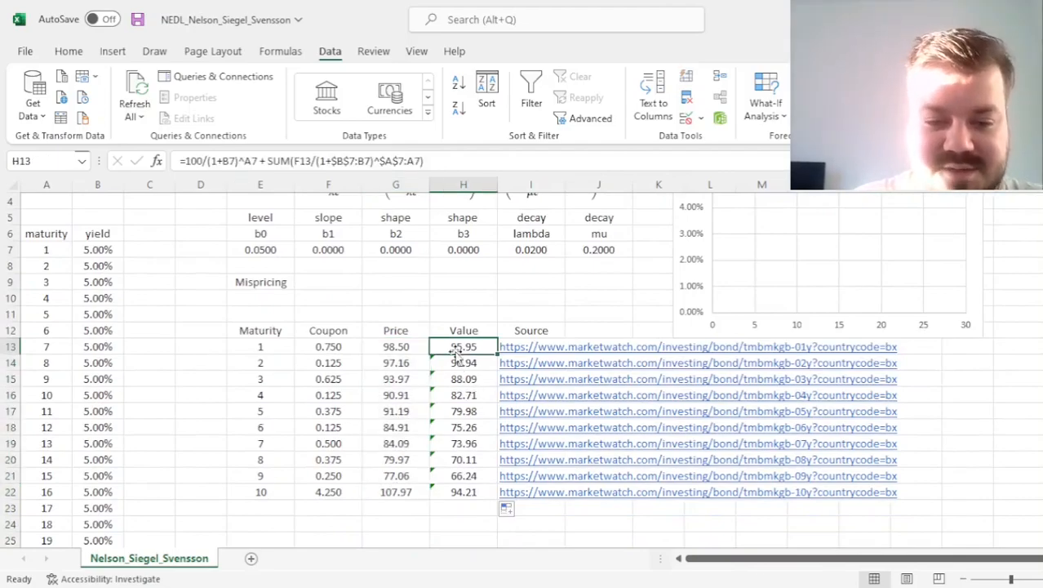
pyautogui.click(464, 444)
pyautogui.write('=')
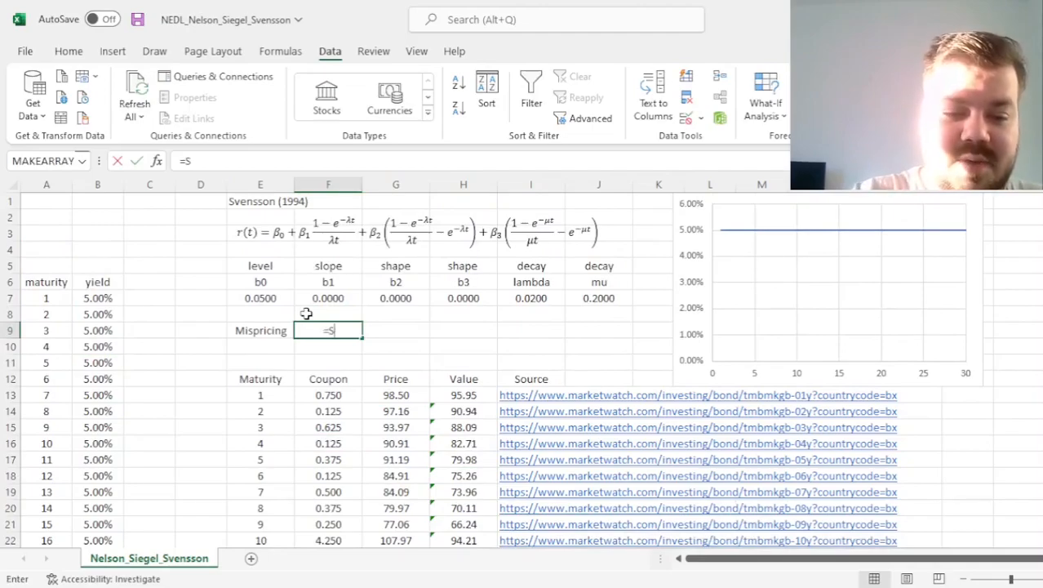
# Make Mispricing =SUMSQ(G13:G22-H13:H22) of prices minus values, giving 872.16.
pyautogui.write('SUMSQ(')
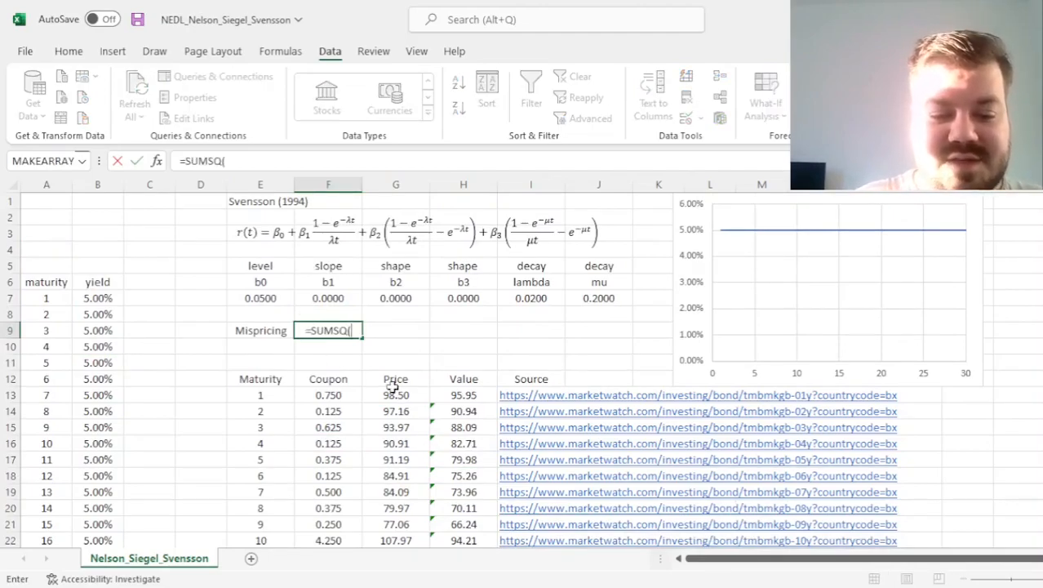
pyautogui.moveTo(395, 394); pyautogui.dragTo(395, 538)
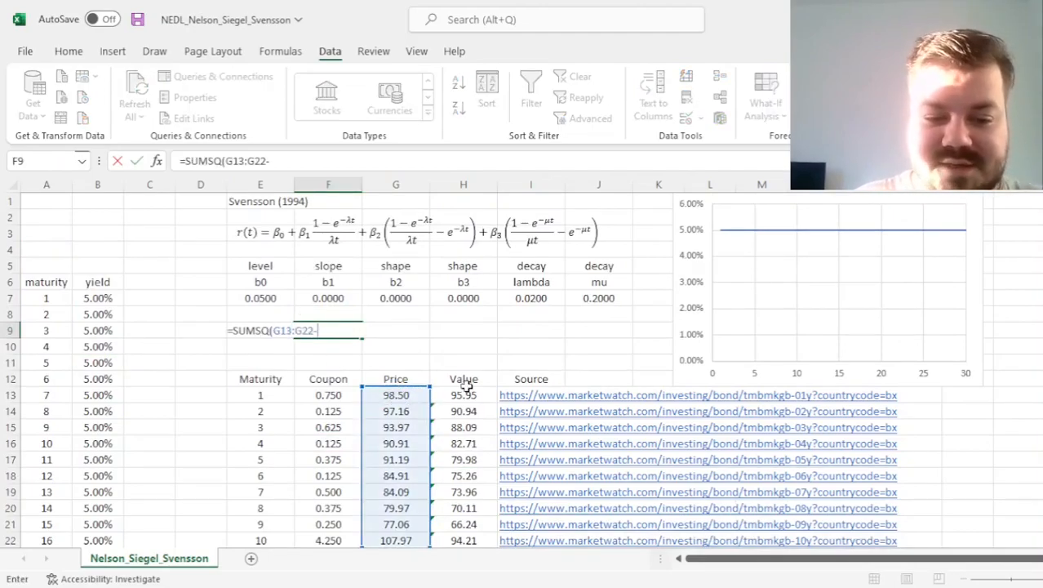
pyautogui.moveTo(464, 395); pyautogui.dragTo(464, 538)
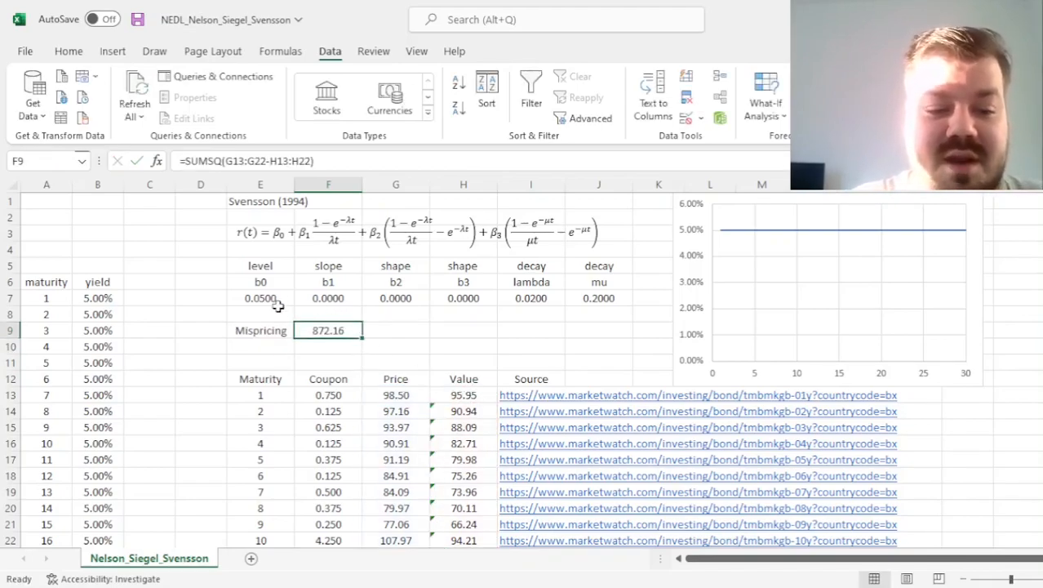
# Select the b0–b3 parameter cells E7:H7 in preparation for Solver.
pyautogui.moveTo(259, 297); pyautogui.dragTo(395, 297)
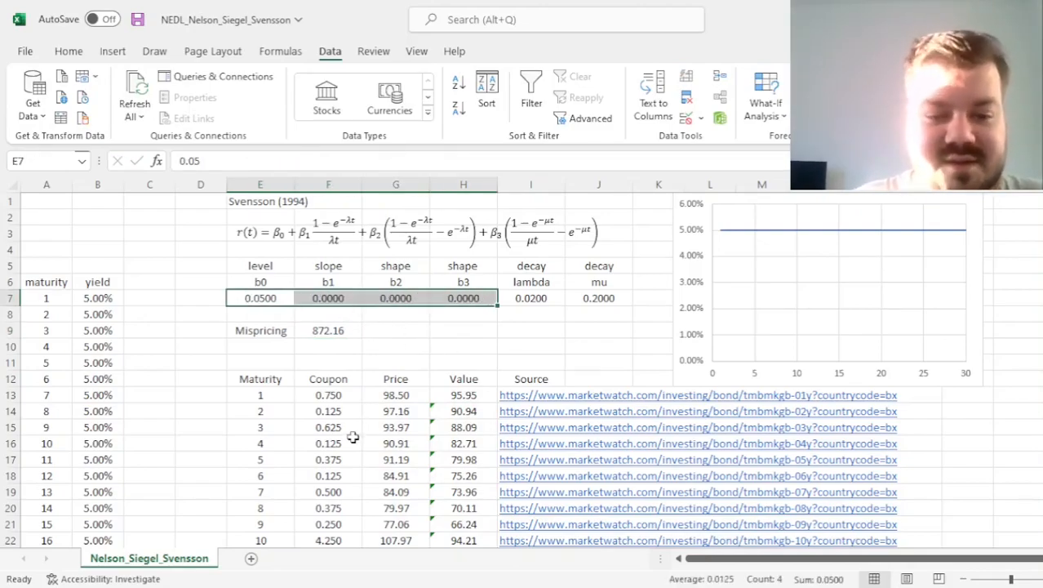
pyautogui.click(328, 346)
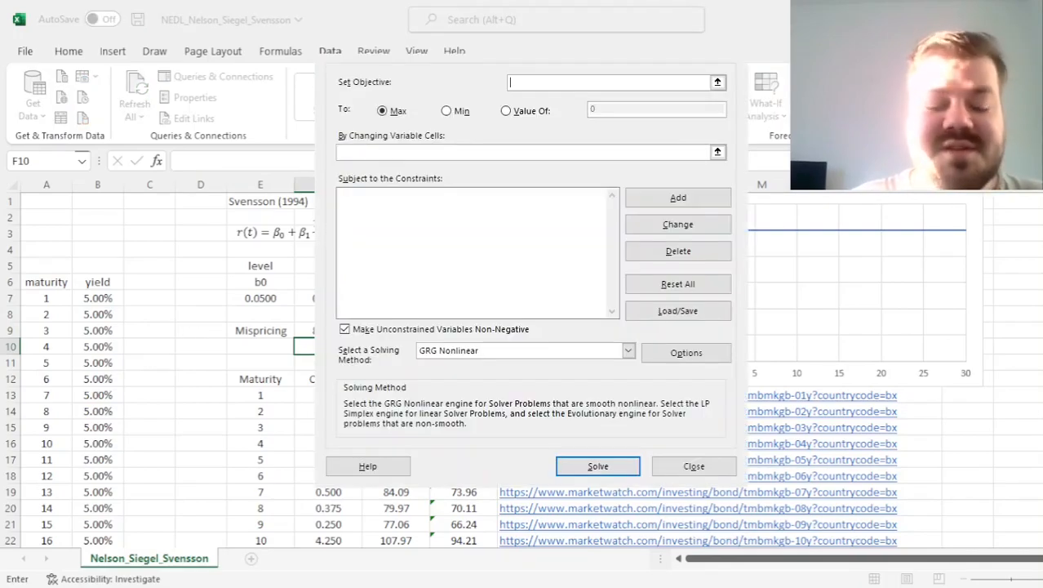
# Run Solver minimising $F$9 over $E$7:$H$7, unconstrained GRG Nonlinear, reaching 6.84.
pyautogui.click(447, 111)
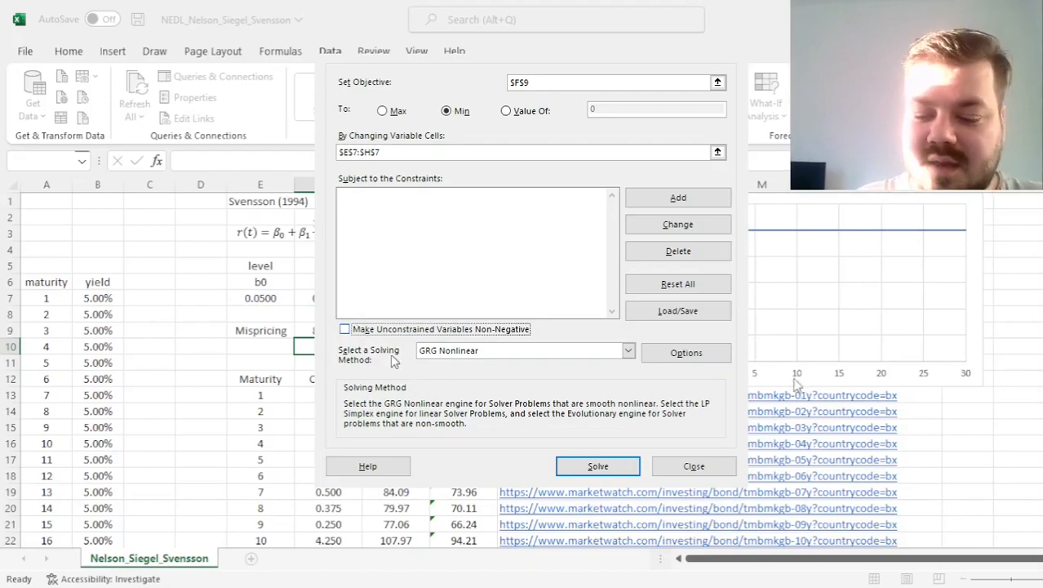
pyautogui.moveTo(361, 361)
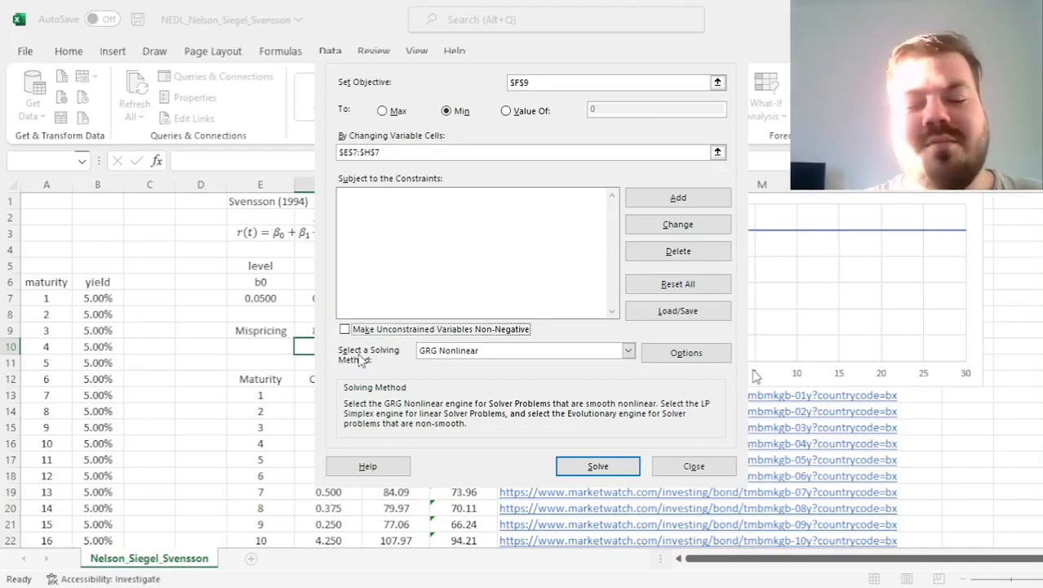
pyautogui.moveTo(400, 432)
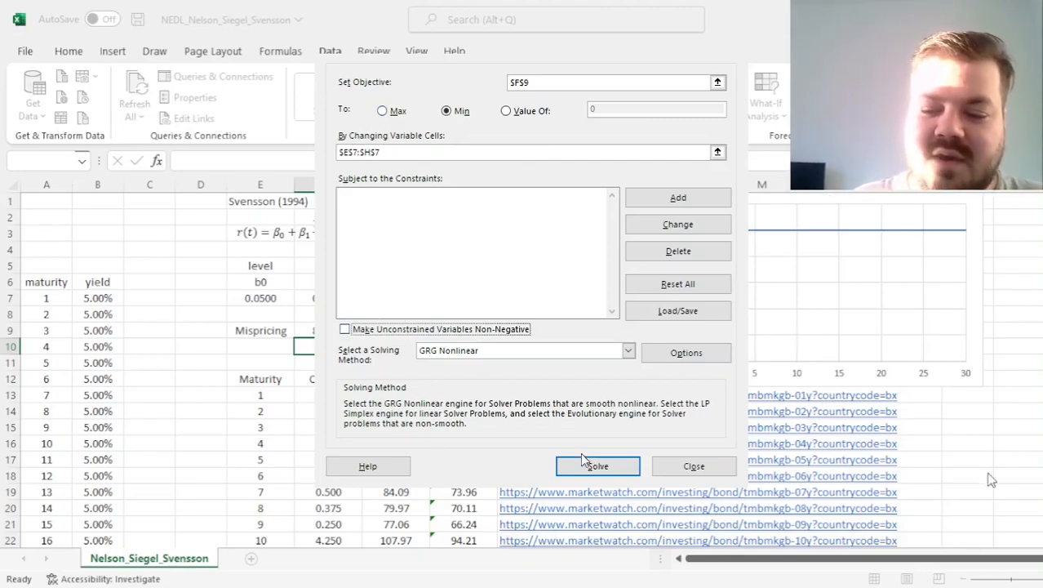
pyautogui.click(598, 465)
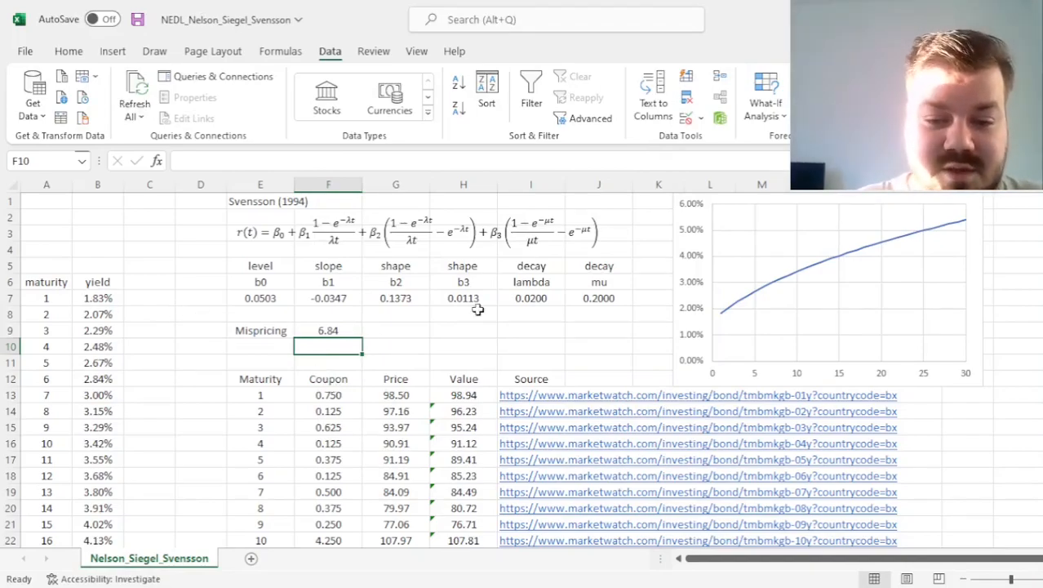
pyautogui.moveTo(395, 297); pyautogui.dragTo(463, 297)
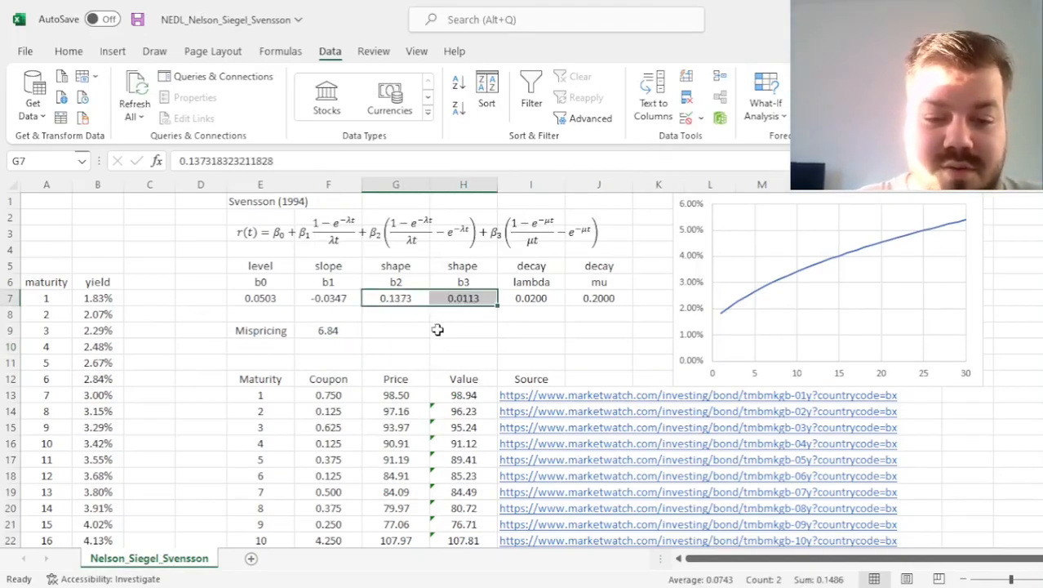
pyautogui.moveTo(375, 334)
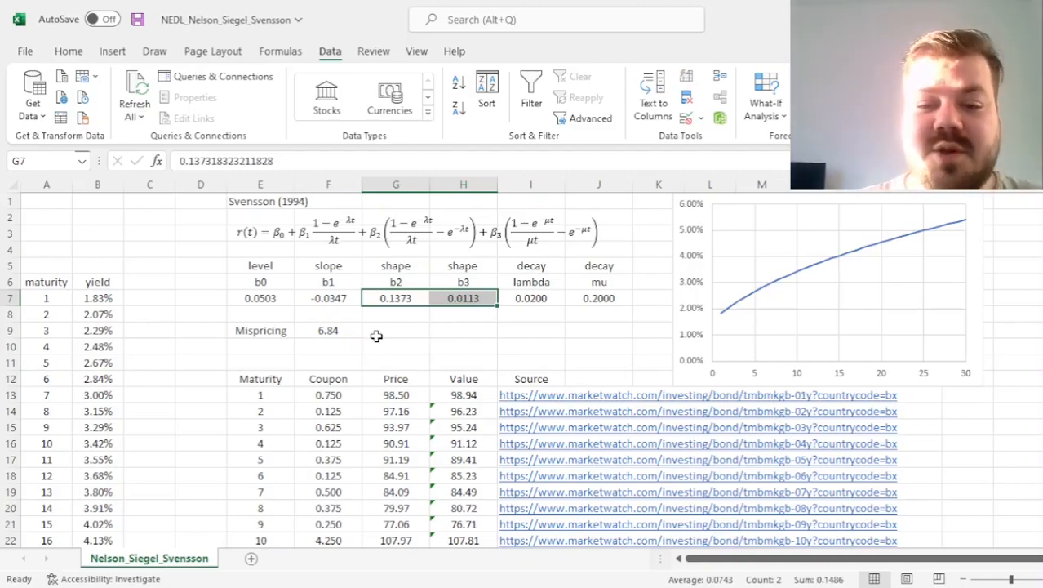
pyautogui.click(530, 297)
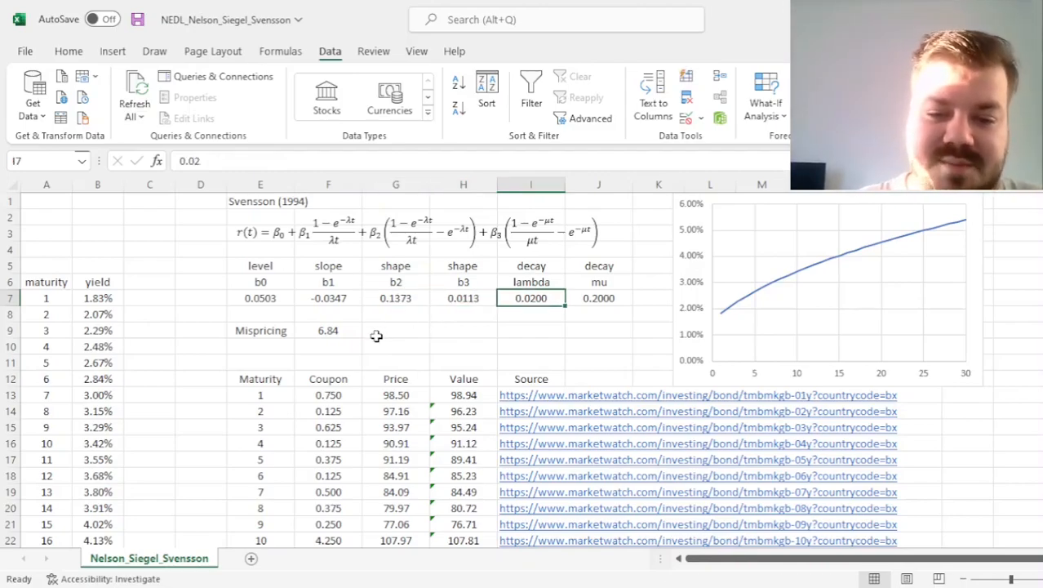
pyautogui.moveTo(608, 369)
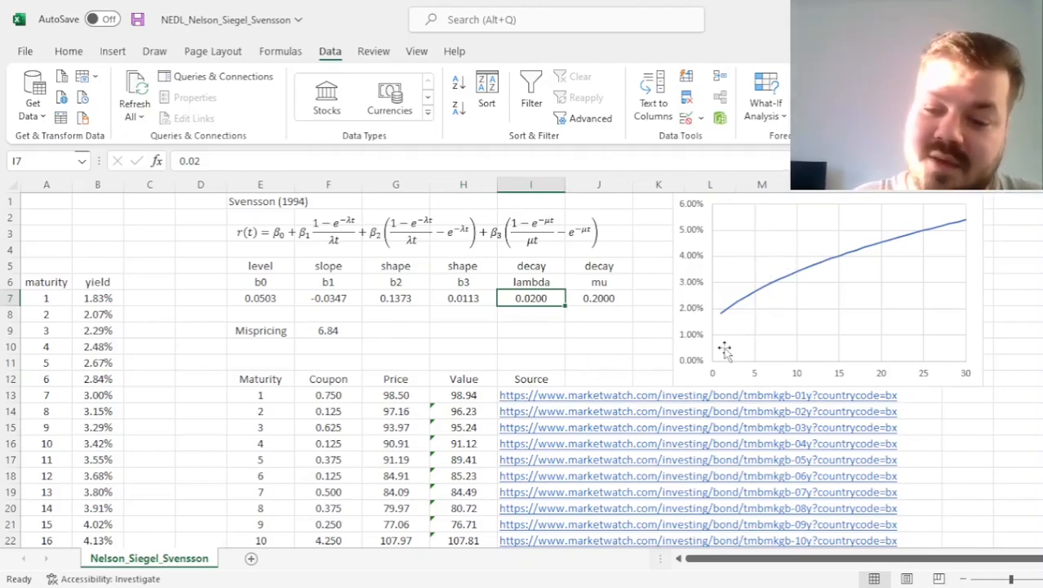
pyautogui.moveTo(118, 335)
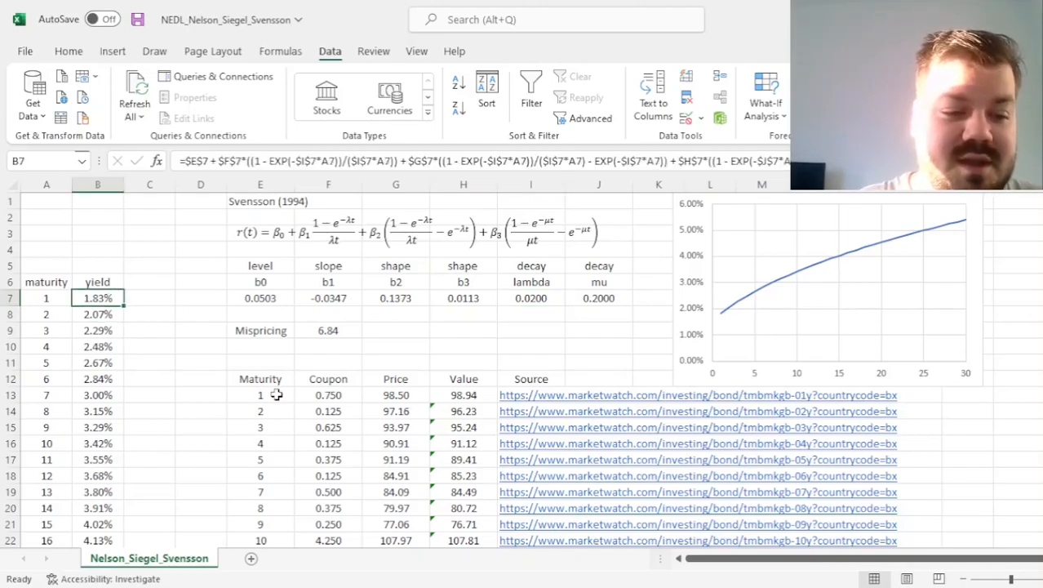
pyautogui.scroll(-3)
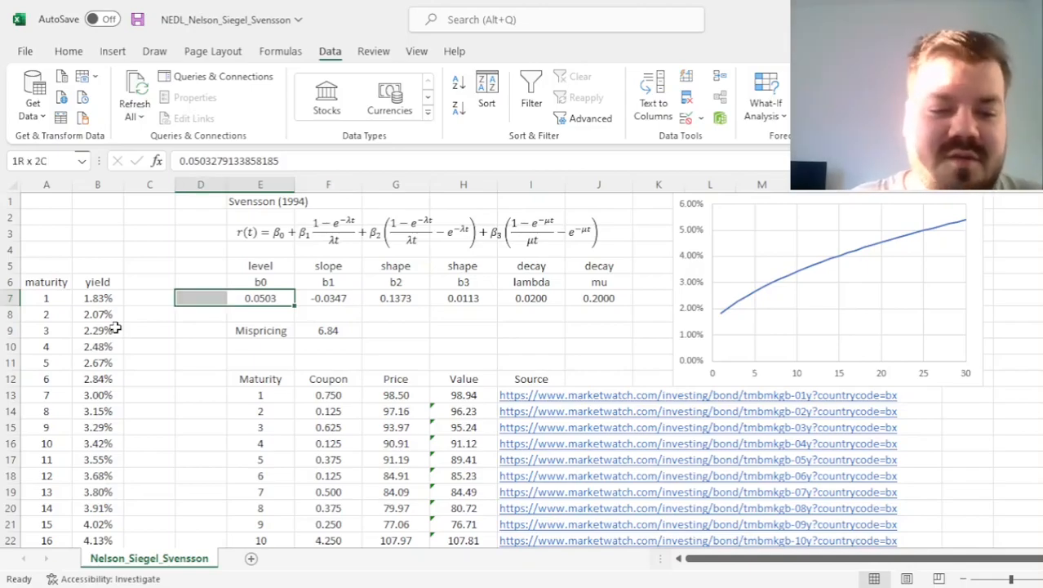
# Extend the final maturity in A36 to a large value and review the long end against lambda and b2.
pyautogui.scroll(-3)
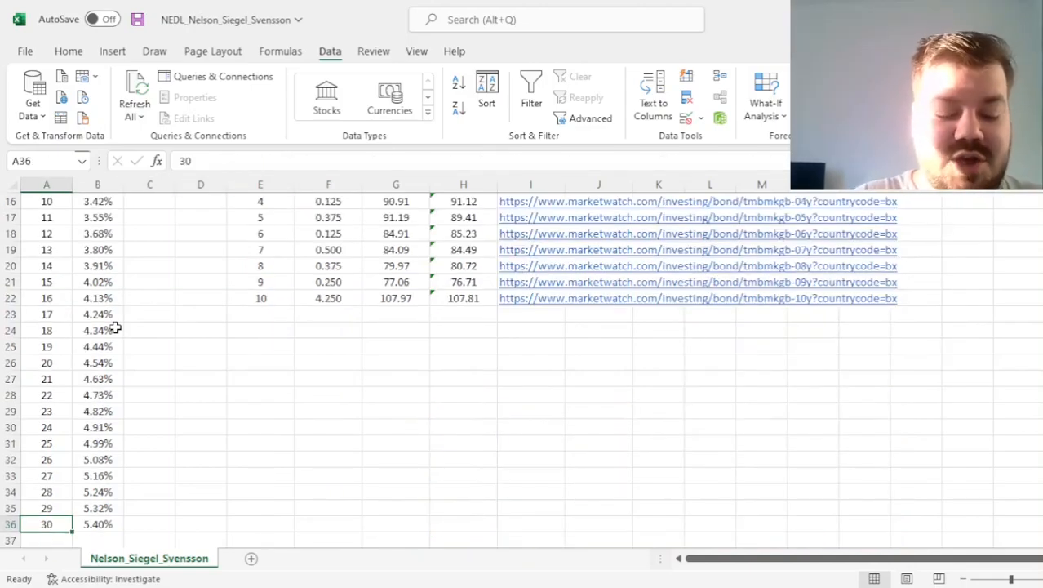
pyautogui.write('100000')
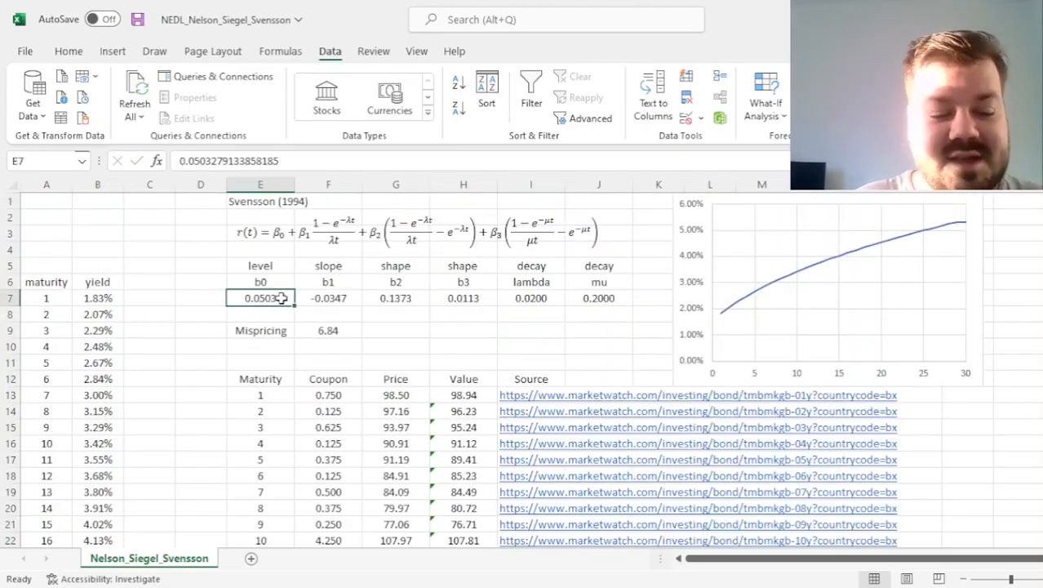
pyautogui.click(46, 329)
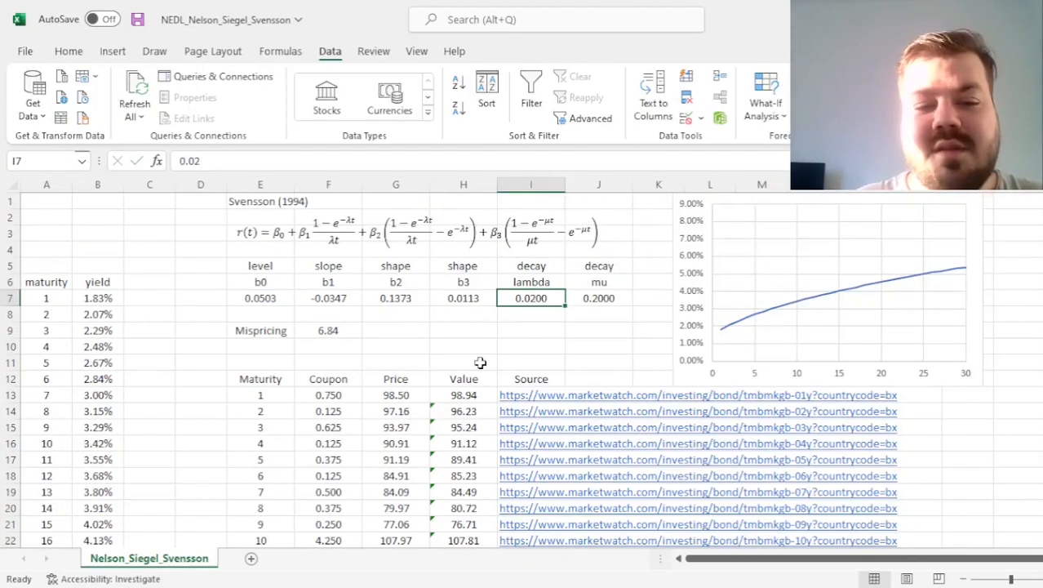
pyautogui.click(395, 297)
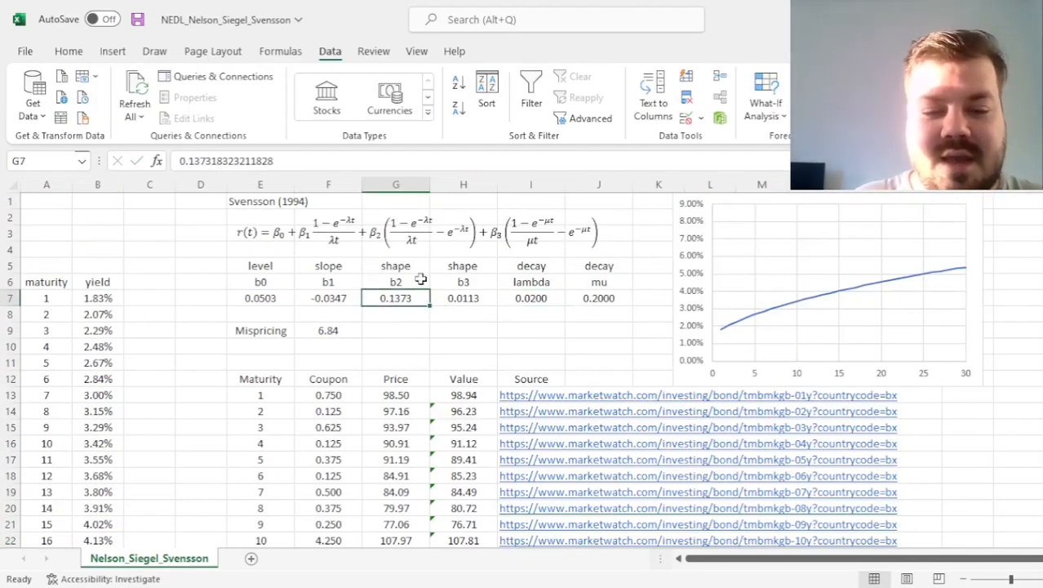
pyautogui.click(531, 298)
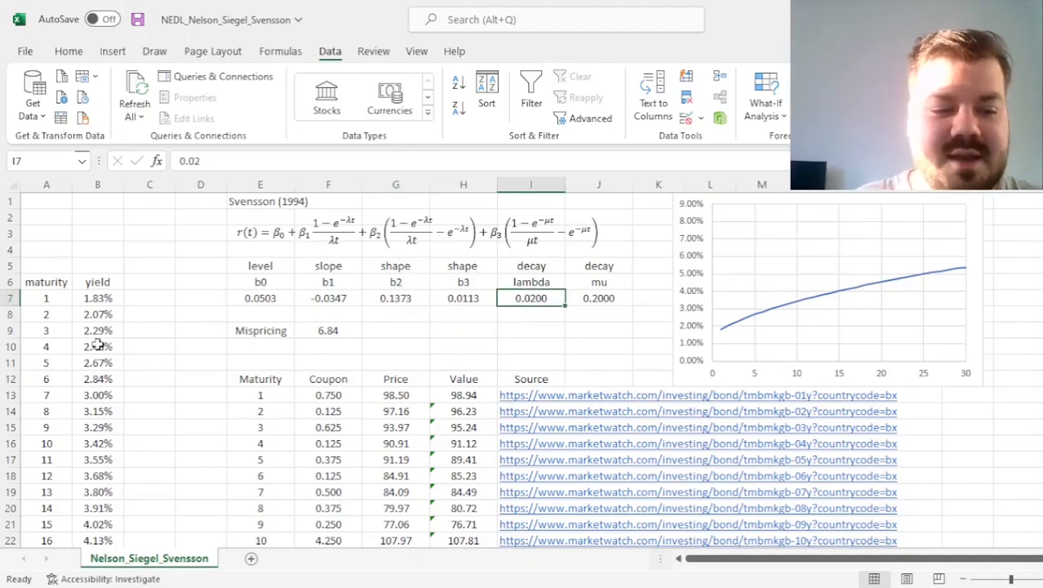
# Restore the final maturity to 30 and give lambda a new starting value of 0.05.
pyautogui.scroll(-3)
pyautogui.write('100')
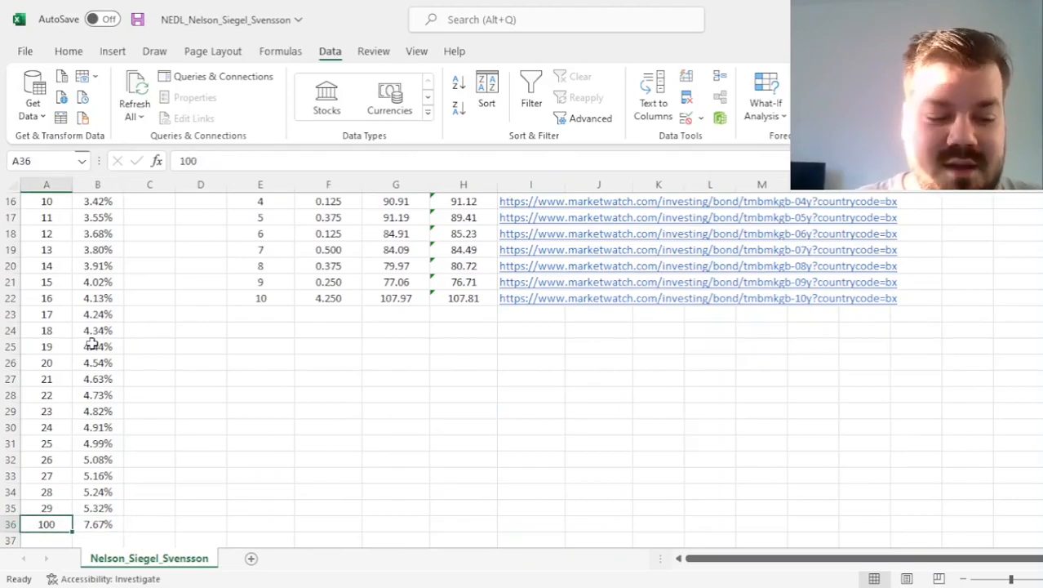
pyautogui.write('30')
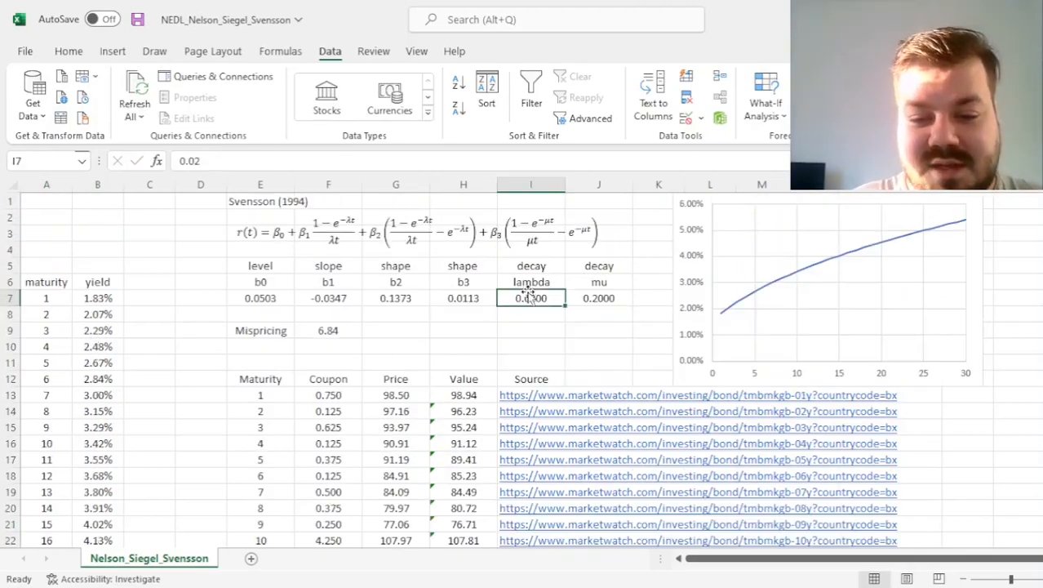
pyautogui.click(597, 297)
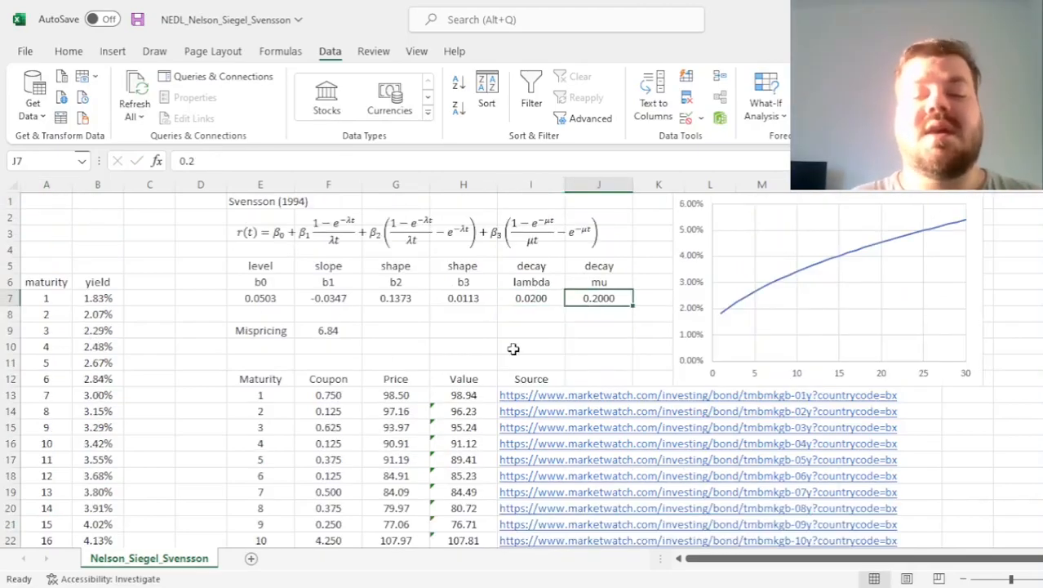
pyautogui.click(531, 297)
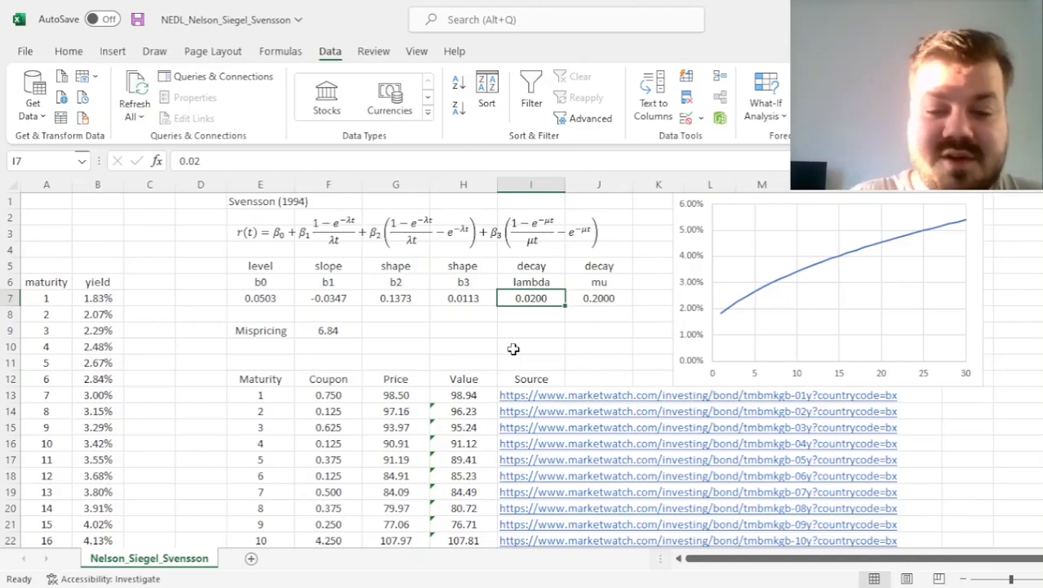
pyautogui.write('0.05')
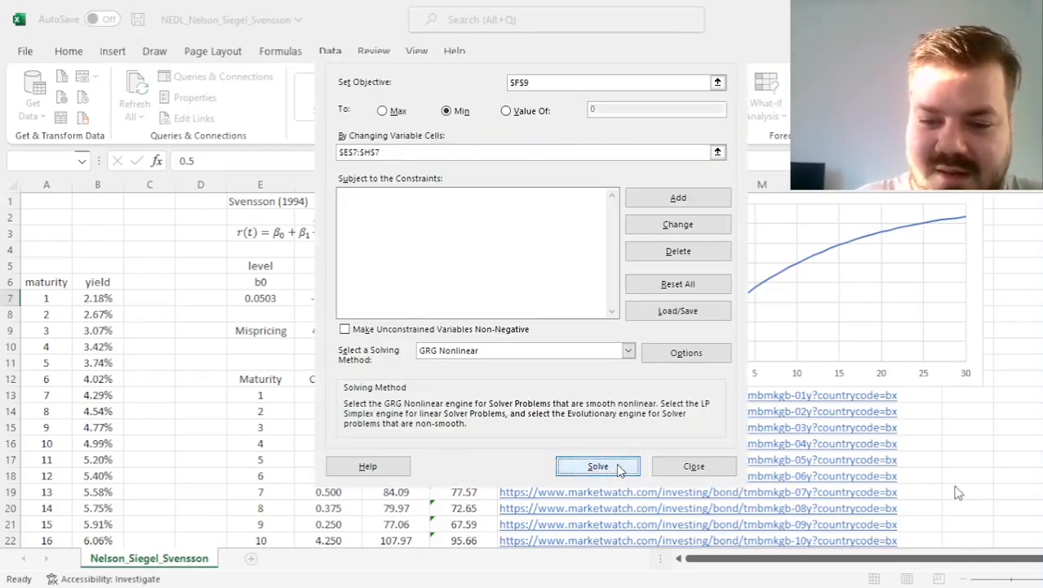
# Rerun Solver with lambda 0.05 and mu 0.5, cutting mispricing to 6.58 and reviewing the humped curve.
pyautogui.click(598, 467)
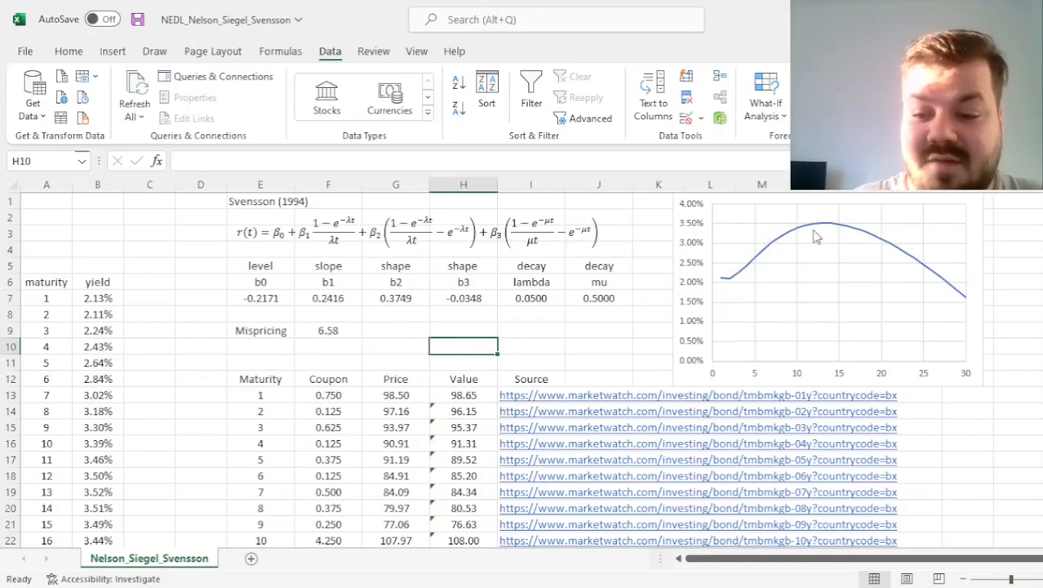
pyautogui.moveTo(738, 287)
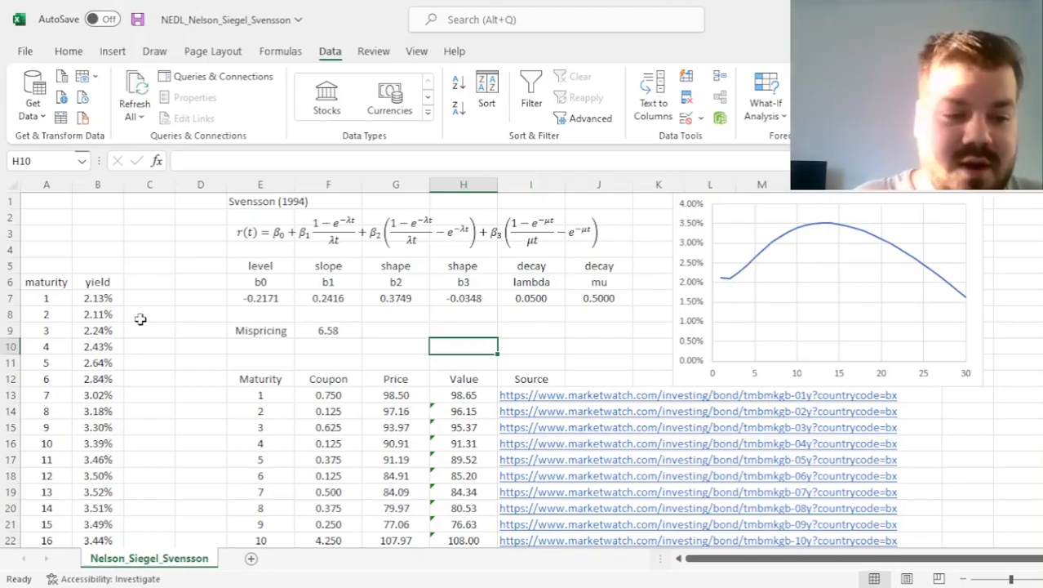
pyautogui.click(98, 313)
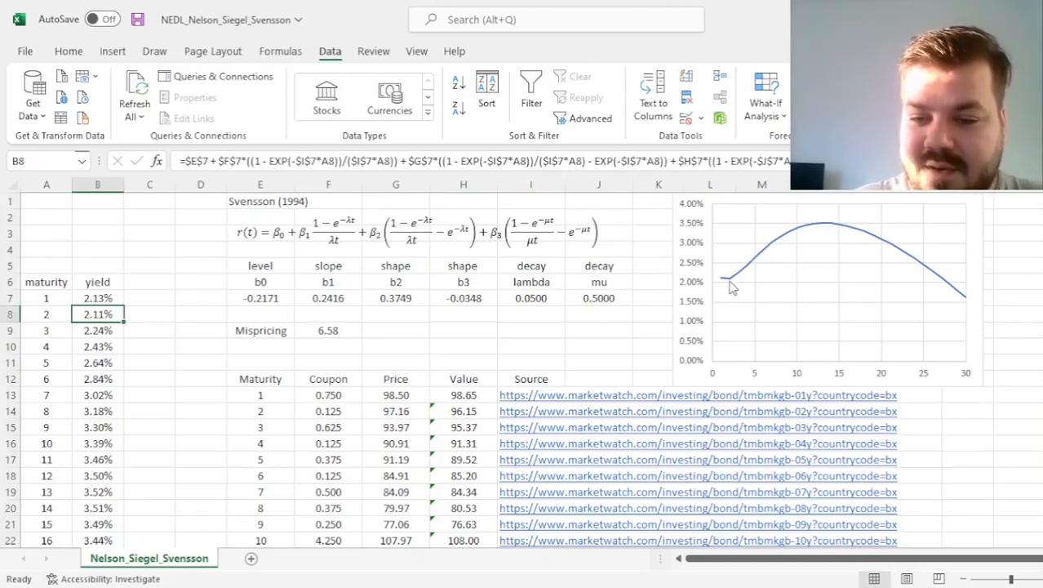
pyautogui.moveTo(829, 229)
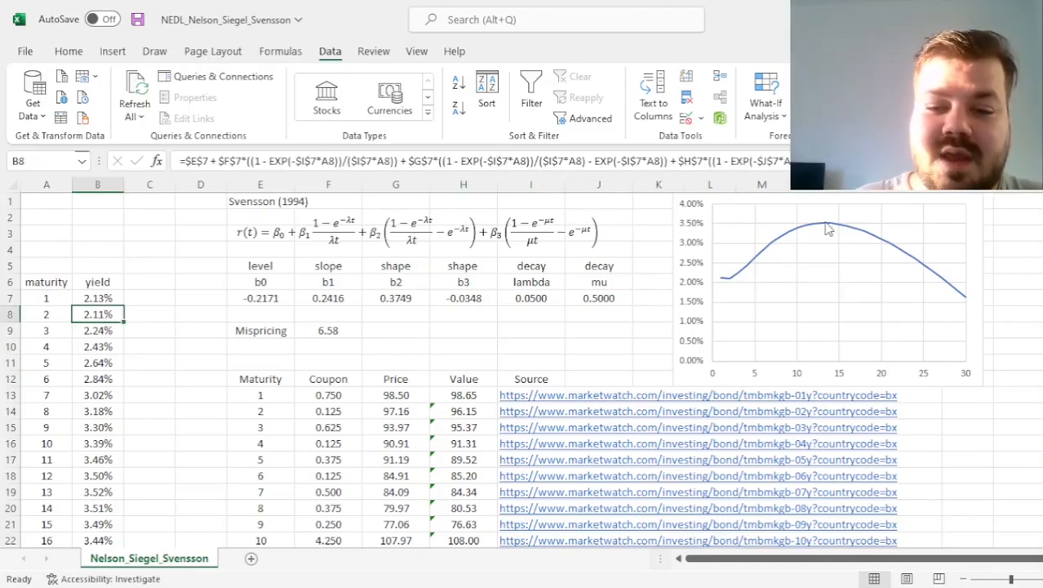
pyautogui.click(395, 297)
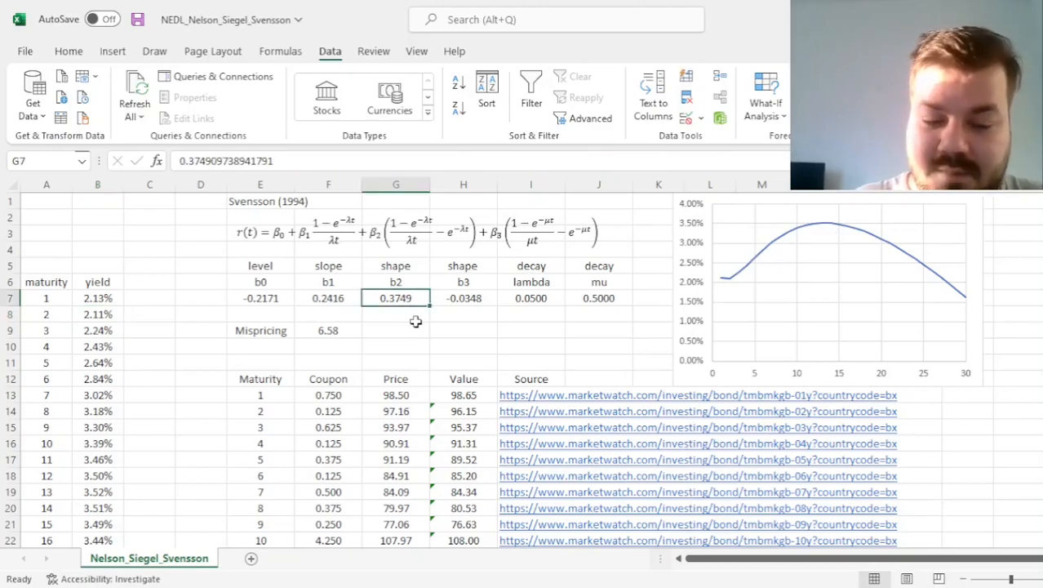
pyautogui.moveTo(836, 233)
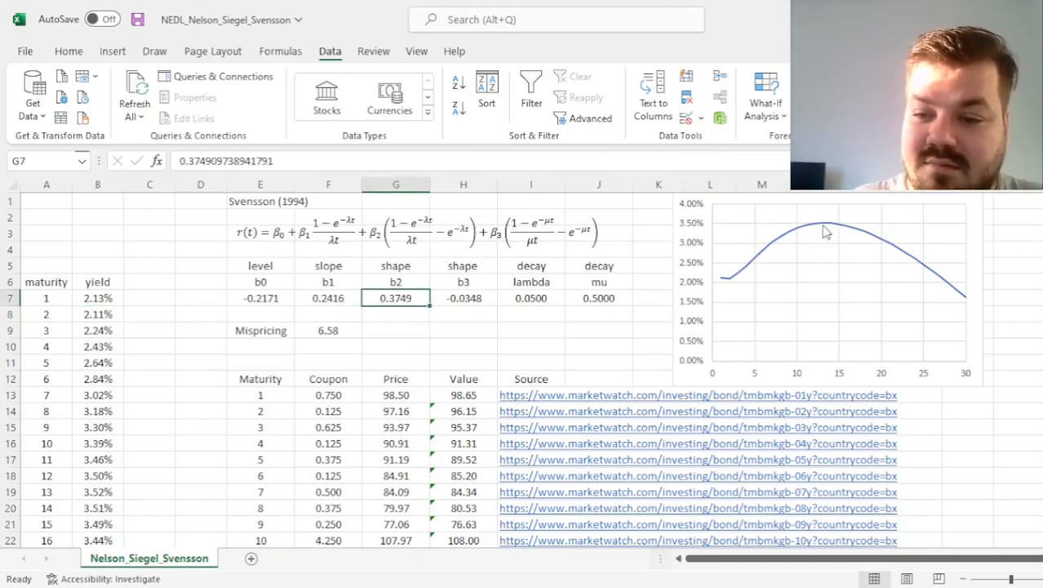
pyautogui.moveTo(494, 341)
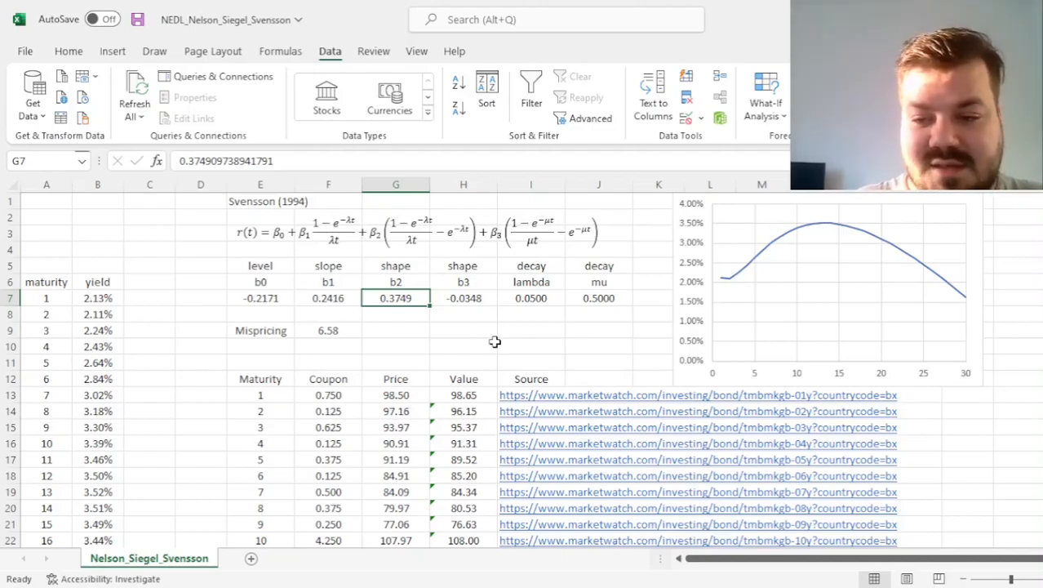
pyautogui.click(464, 346)
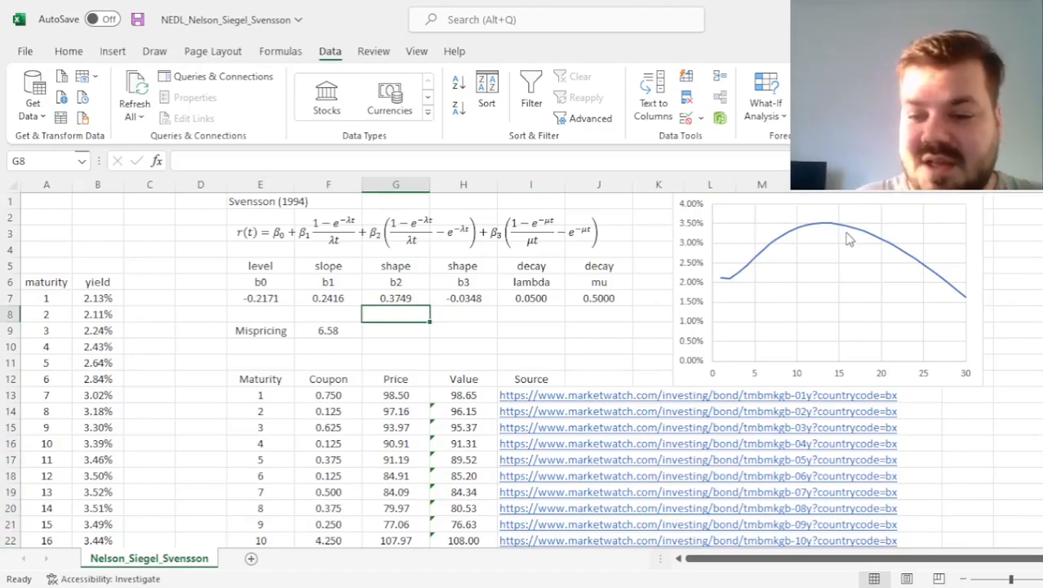
pyautogui.moveTo(250, 310)
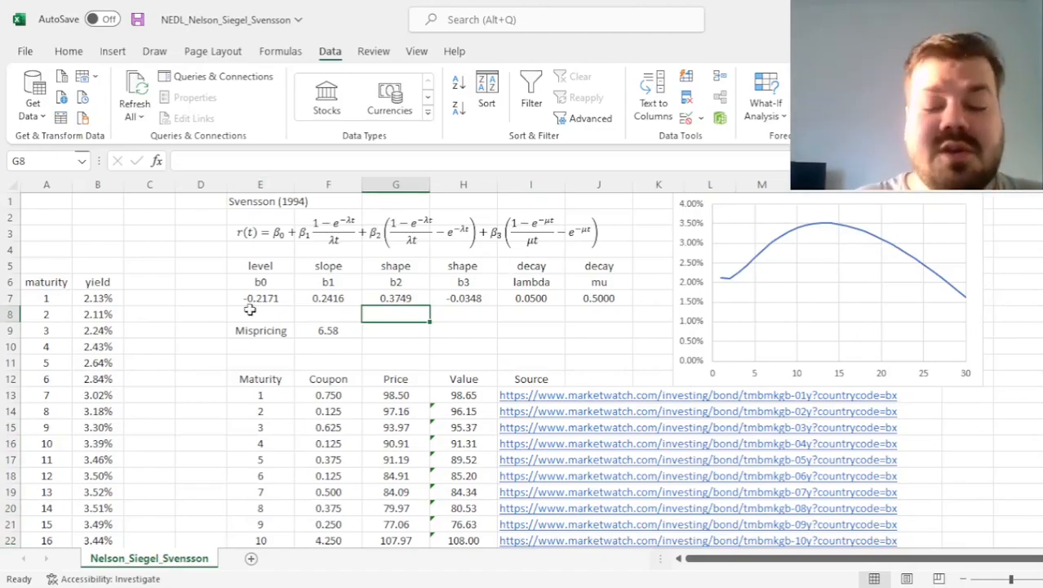